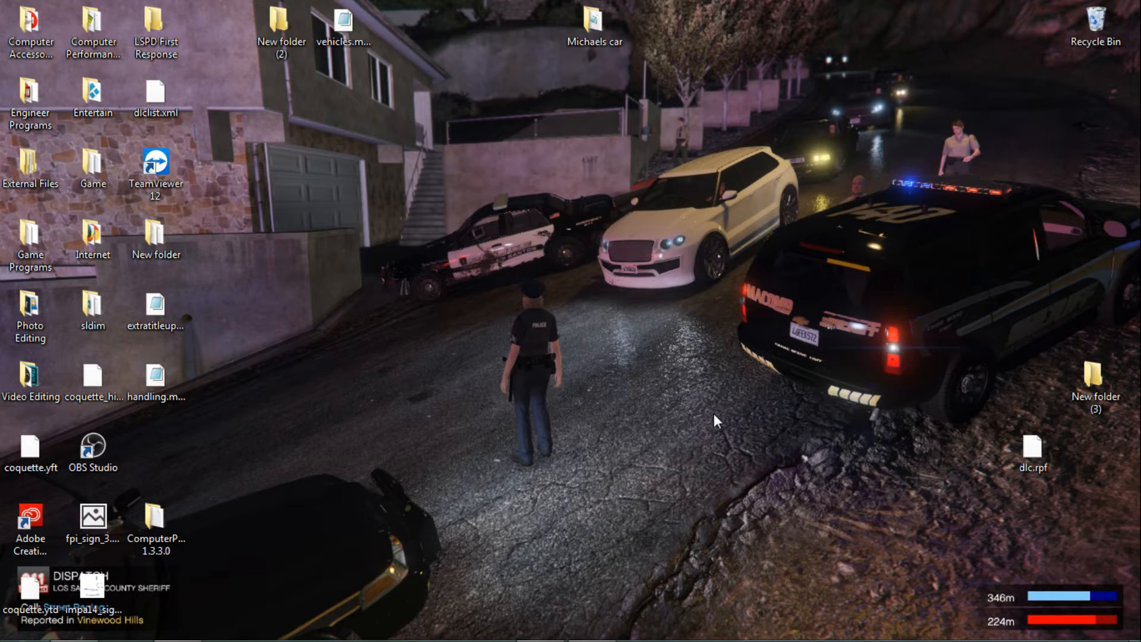
pyautogui.moveTo(500, 409)
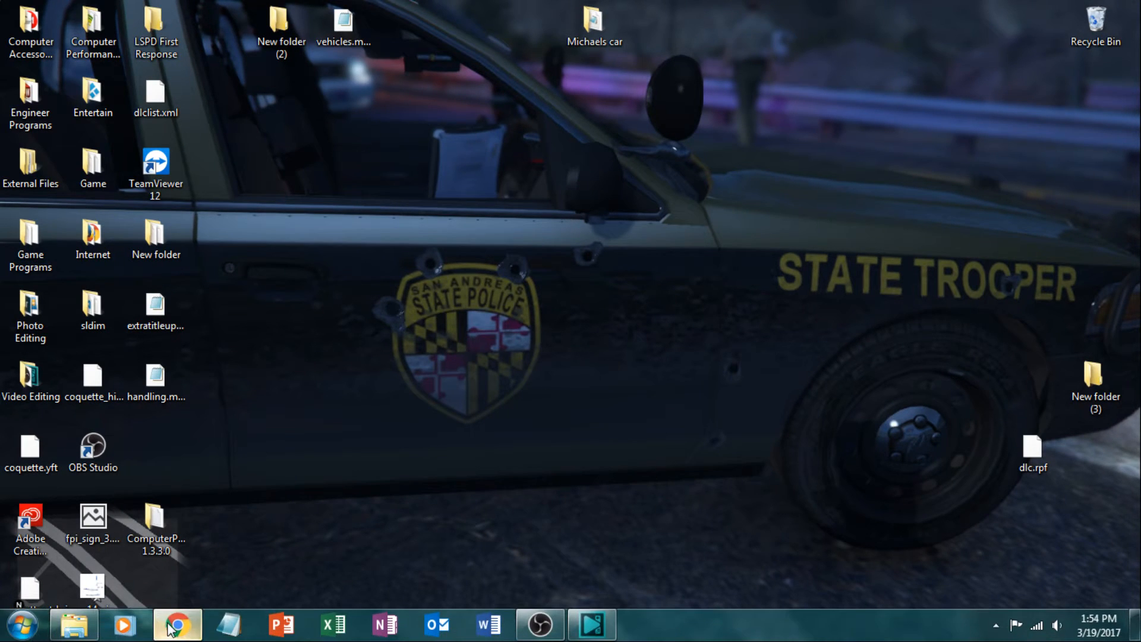
# Launch Google Chrome from the taskbar
pyautogui.click(176, 625)
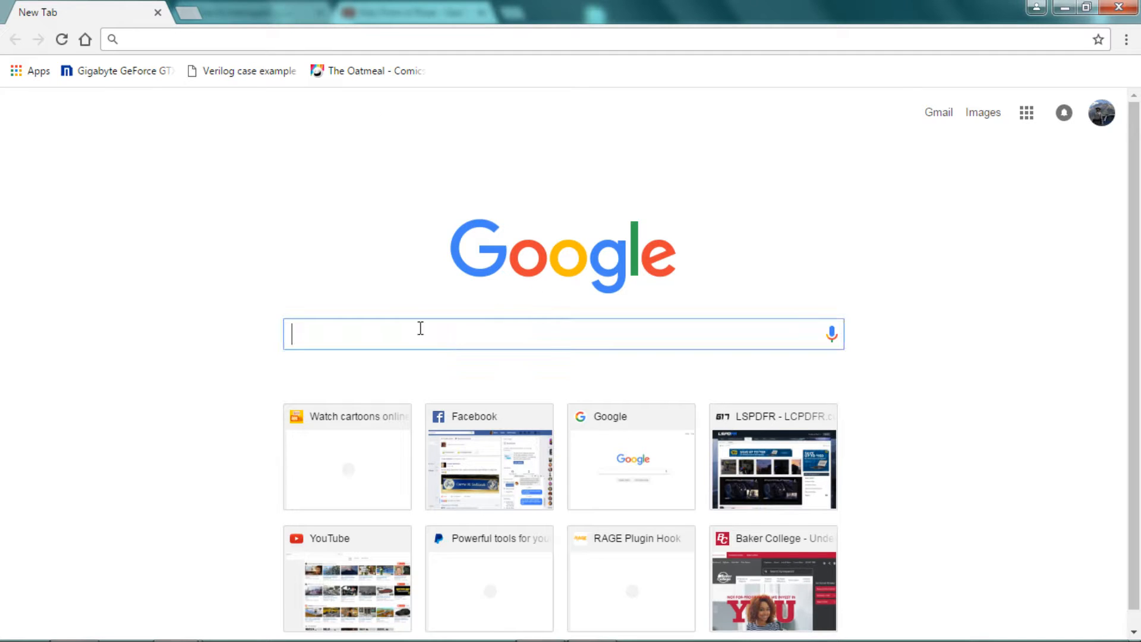
# Search Google for 'rage plugin hook'
pyautogui.write('rage plugin hook')
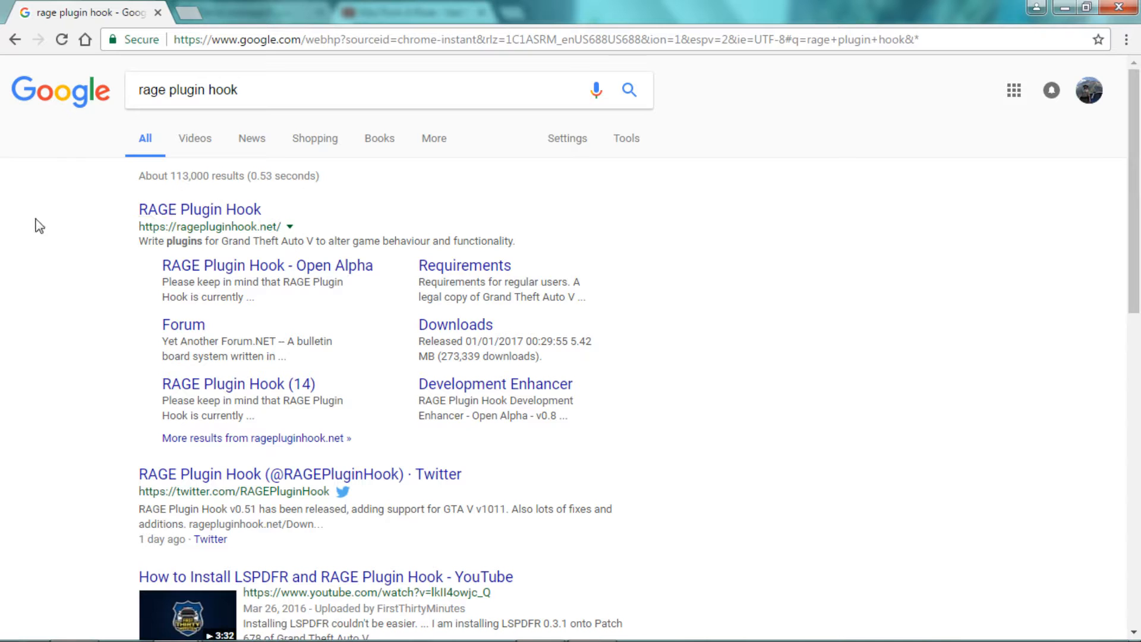
# Open the RAGE Plugin Hook site's Downloads page and get Open Alpha 0.51
pyautogui.click(199, 208)
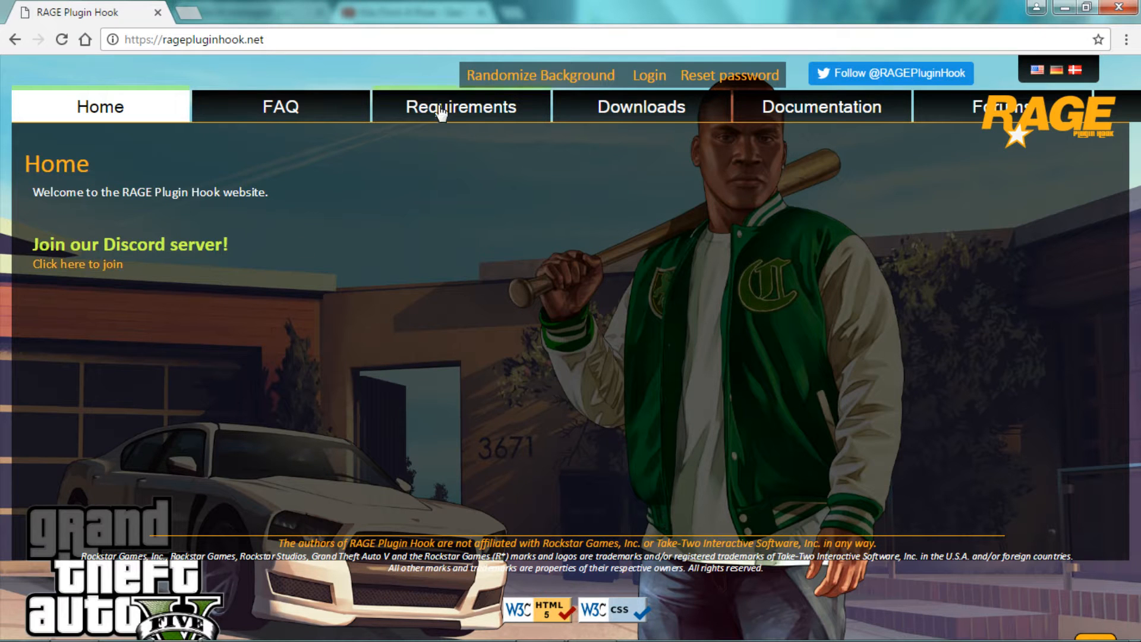
pyautogui.moveTo(652, 120)
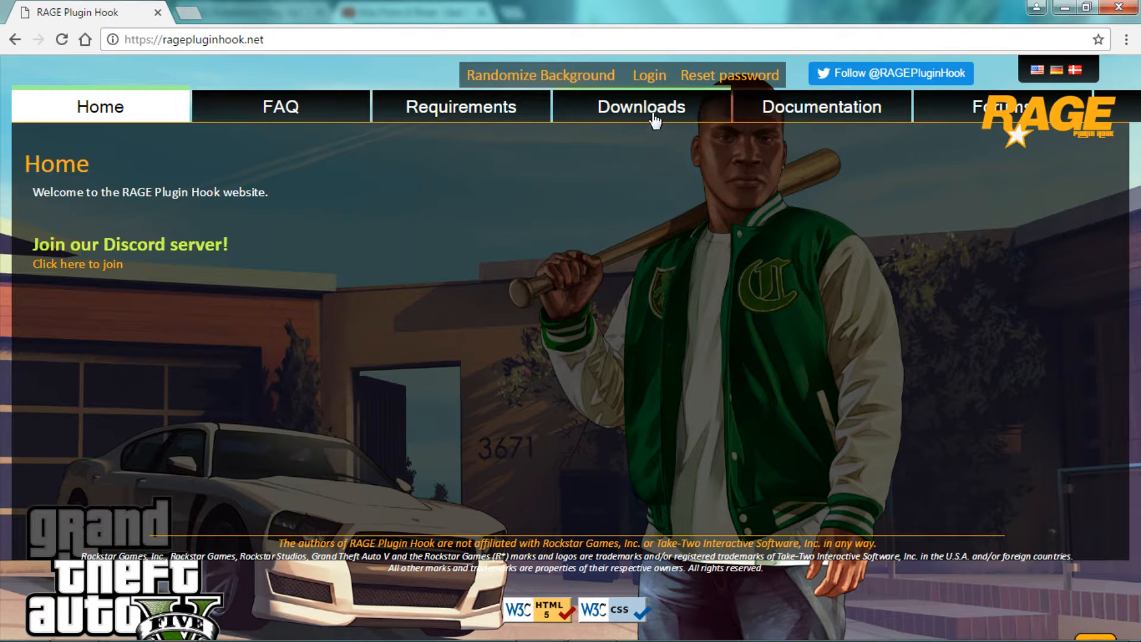
pyautogui.click(640, 107)
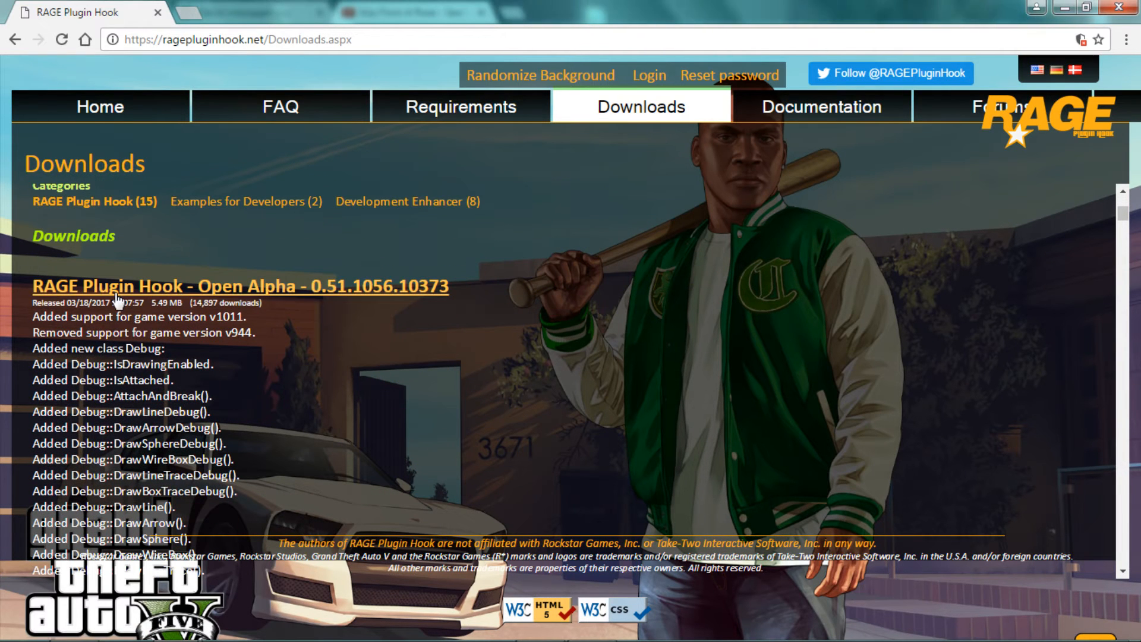
pyautogui.moveTo(331, 301)
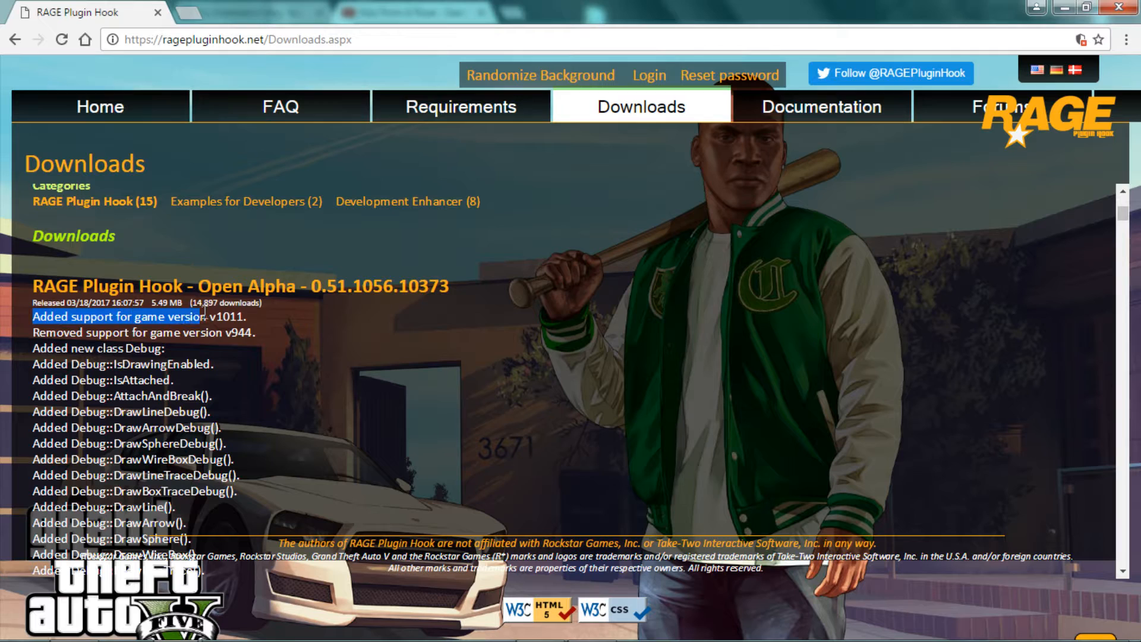
pyautogui.moveTo(204, 316); pyautogui.dragTo(246, 316)
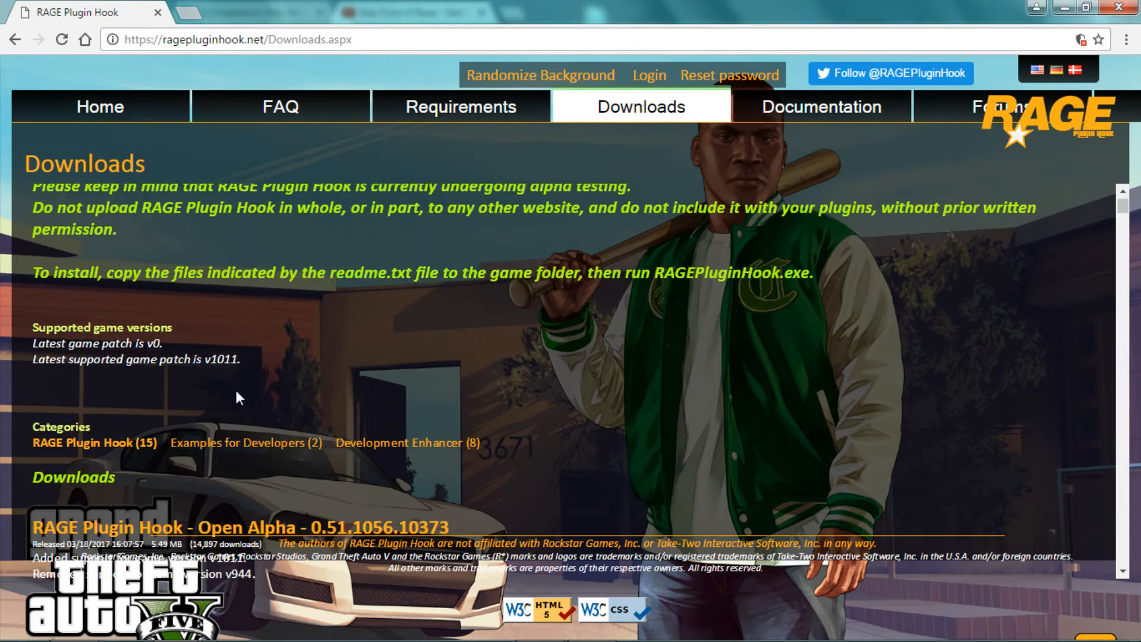
pyautogui.scroll(-3)
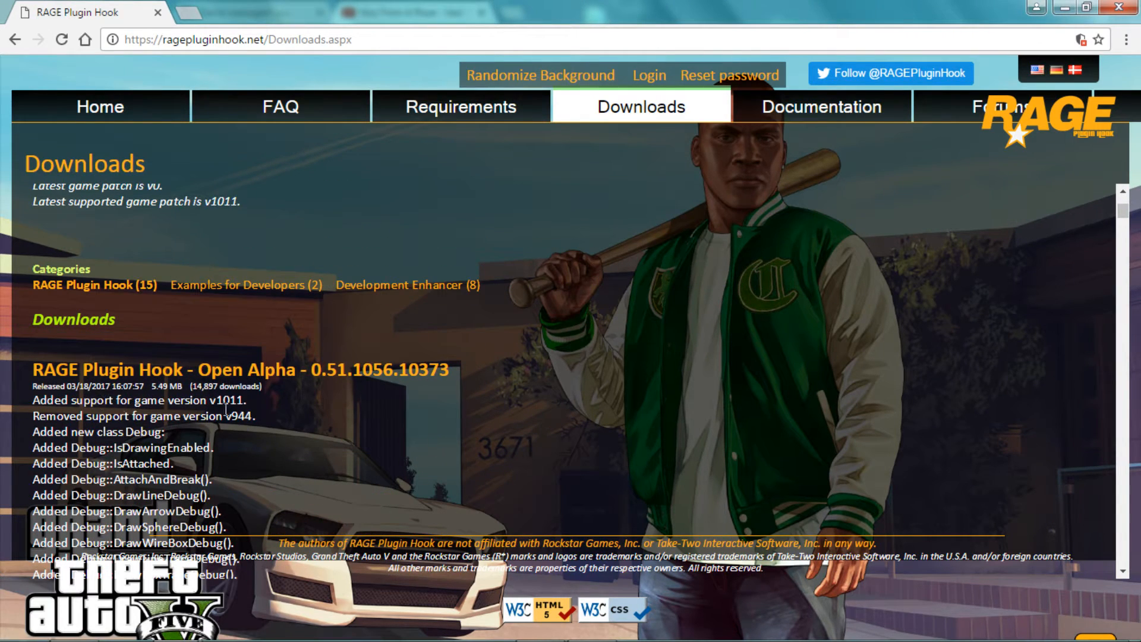
pyautogui.moveTo(240, 370)
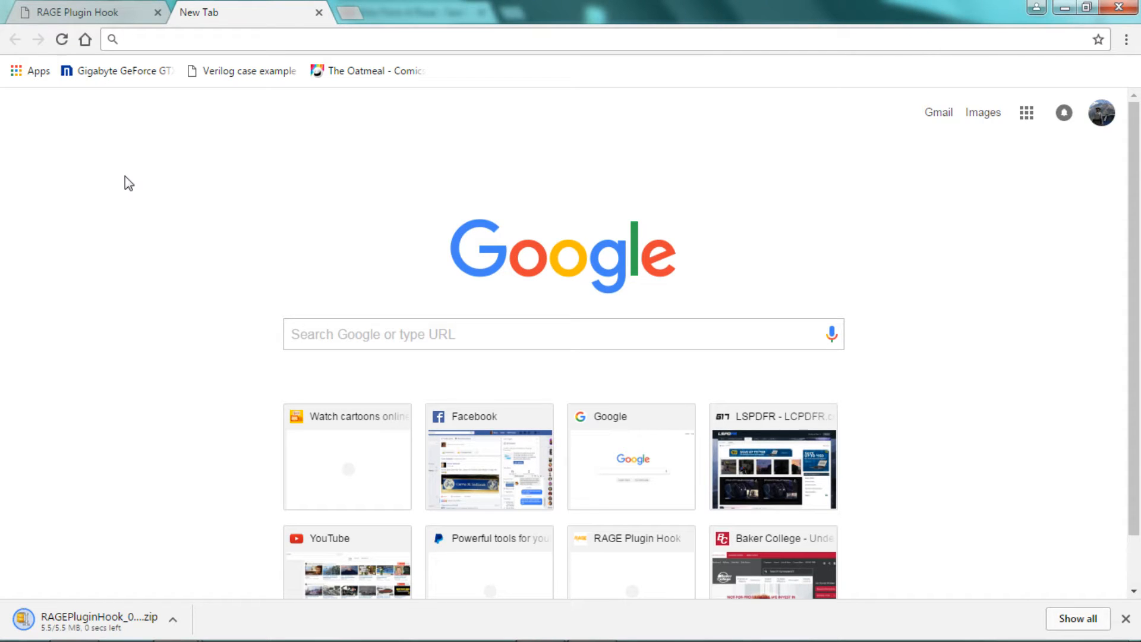
# Search for 'script hook v' in a new browser tab
pyautogui.click(292, 39)
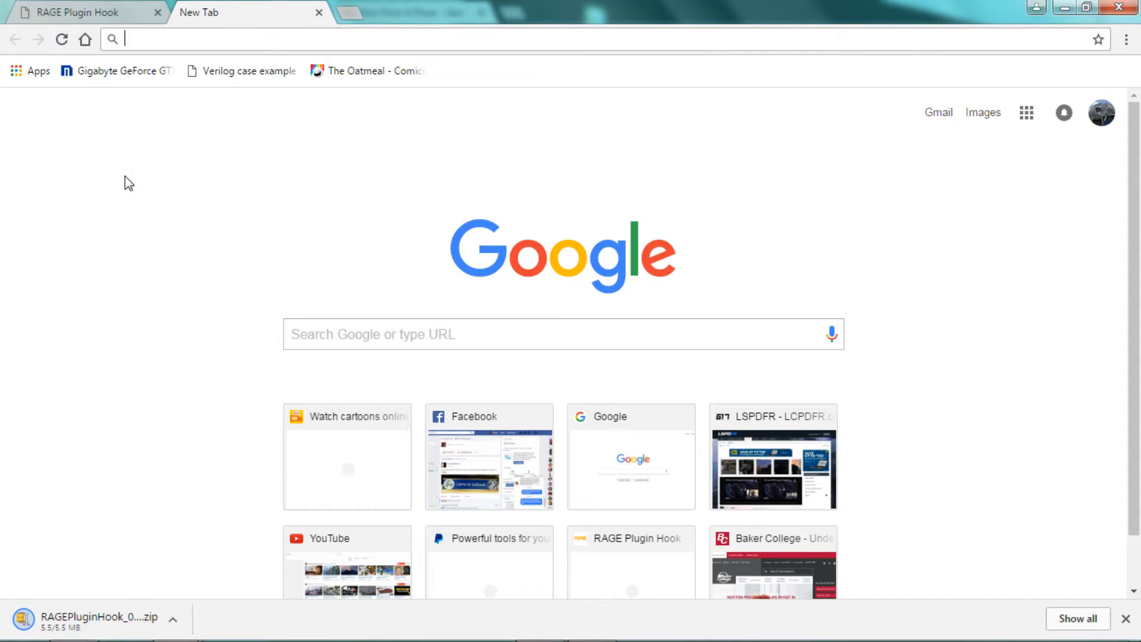
pyautogui.moveTo(244, 141)
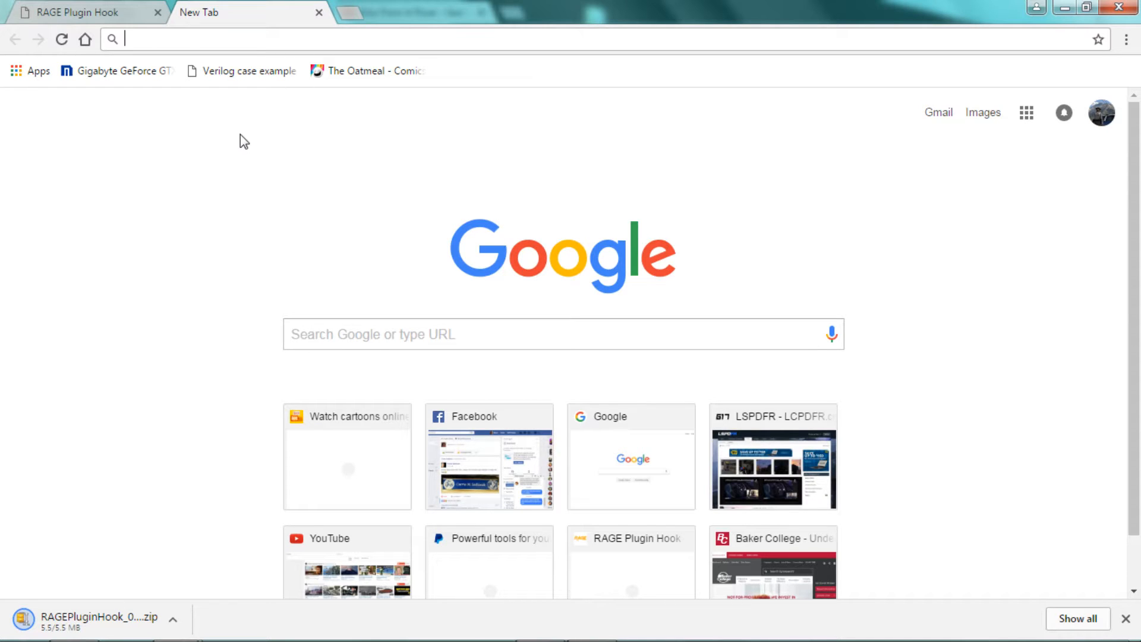
pyautogui.write('script hook v')
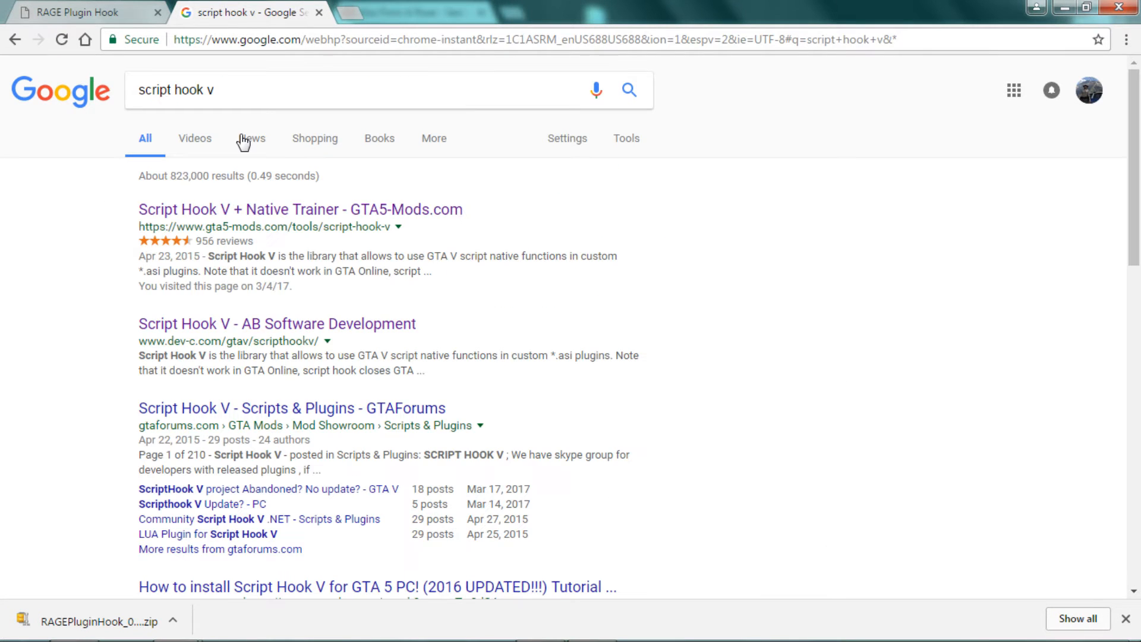
pyautogui.moveTo(348, 223)
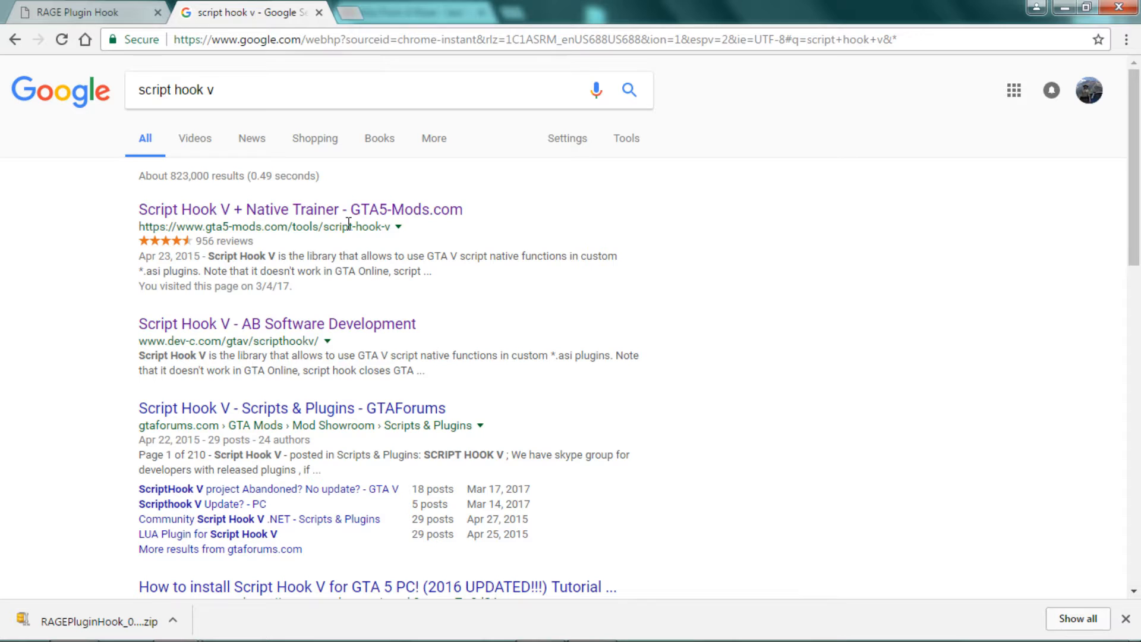
pyautogui.moveTo(184, 314)
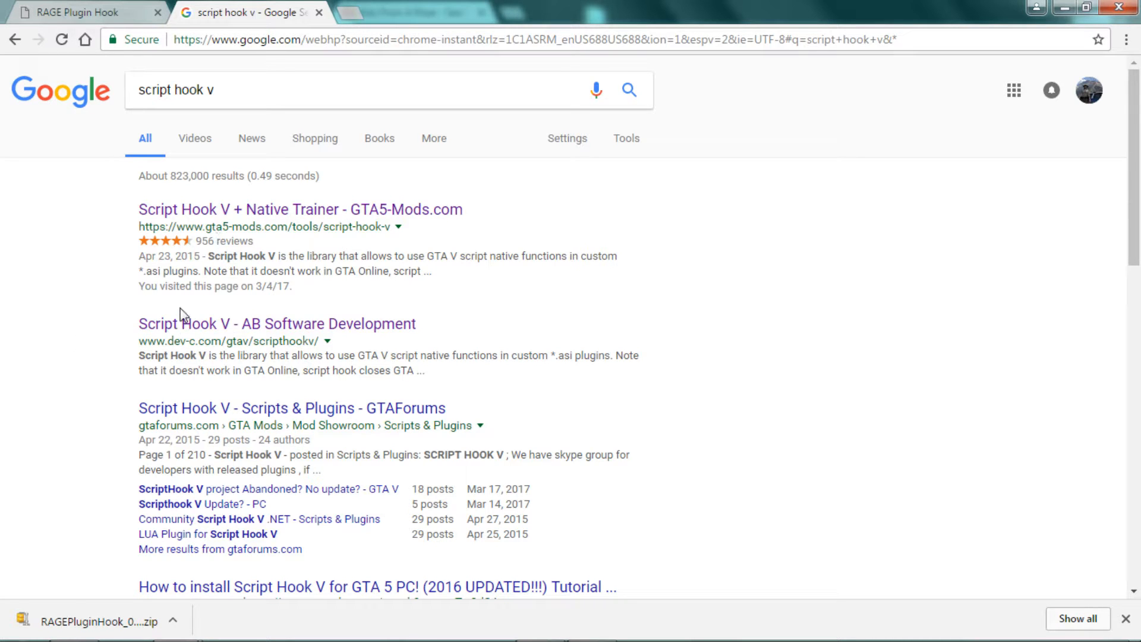
# Download Script Hook V v1.0.1011.1 from AB Software Development, then open the RAGE Plugin Hook zip
pyautogui.click(277, 323)
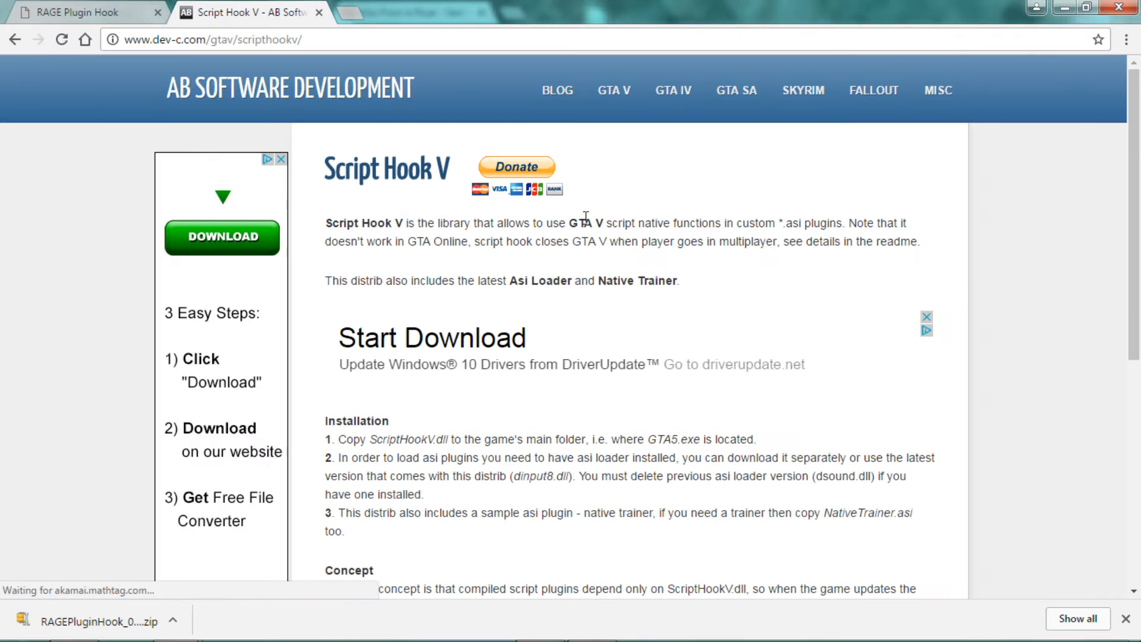
pyautogui.scroll(-3)
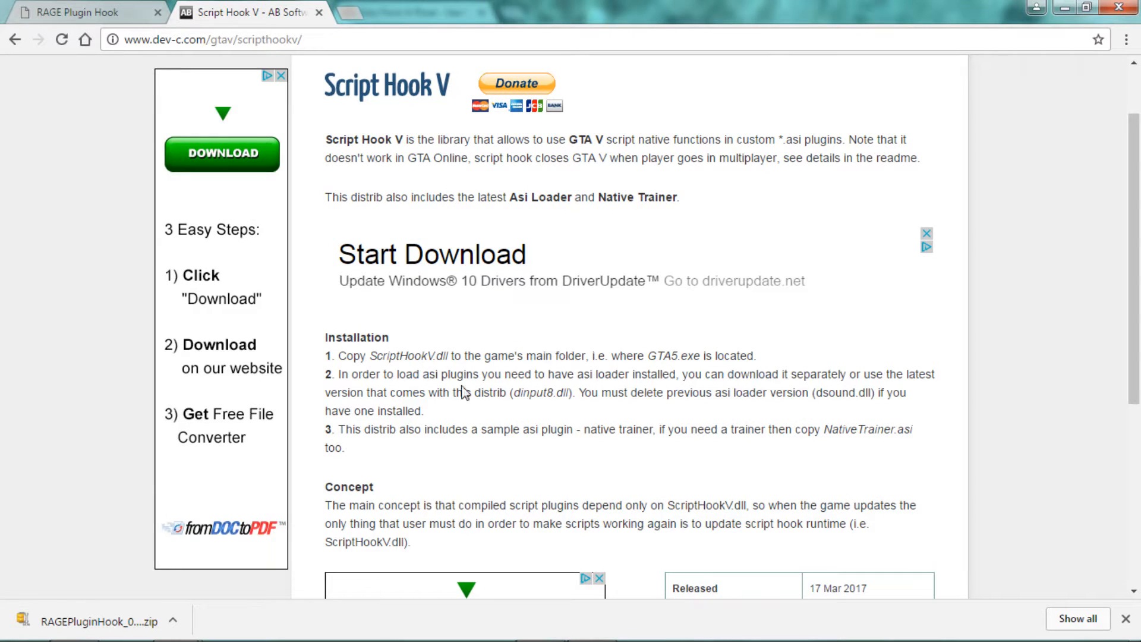
pyautogui.scroll(-3)
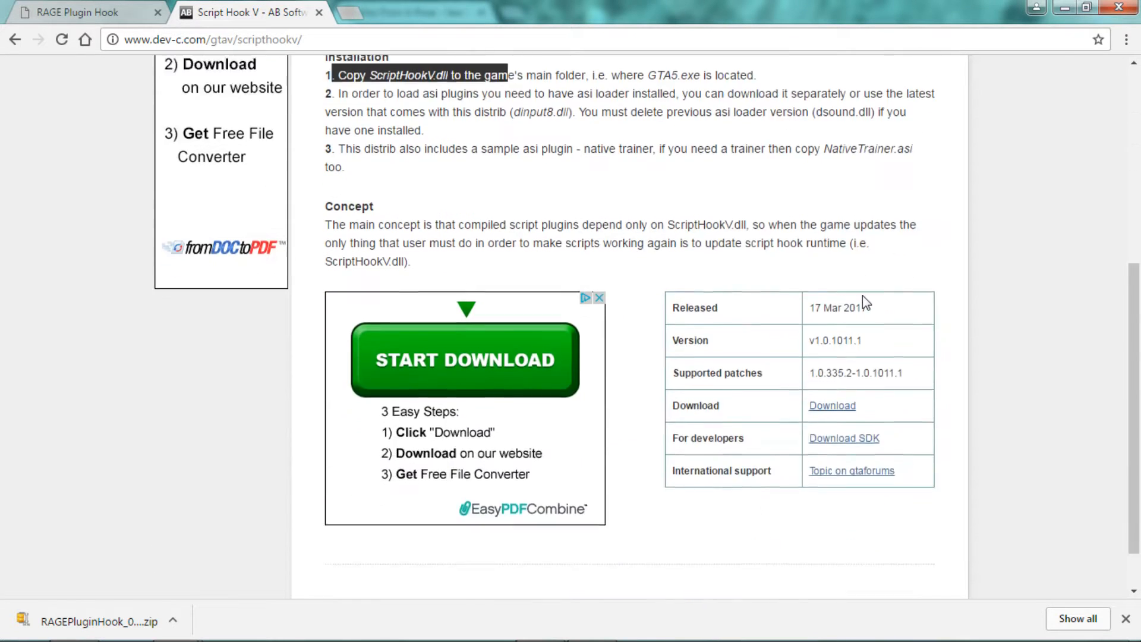
pyautogui.scroll(-3)
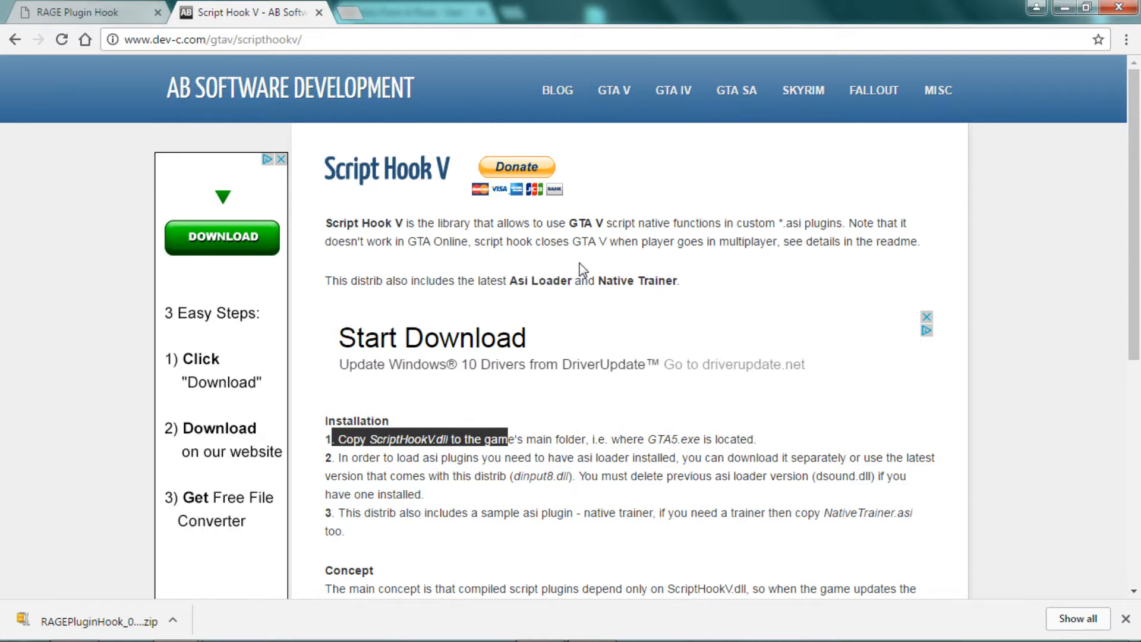
pyautogui.scroll(-3)
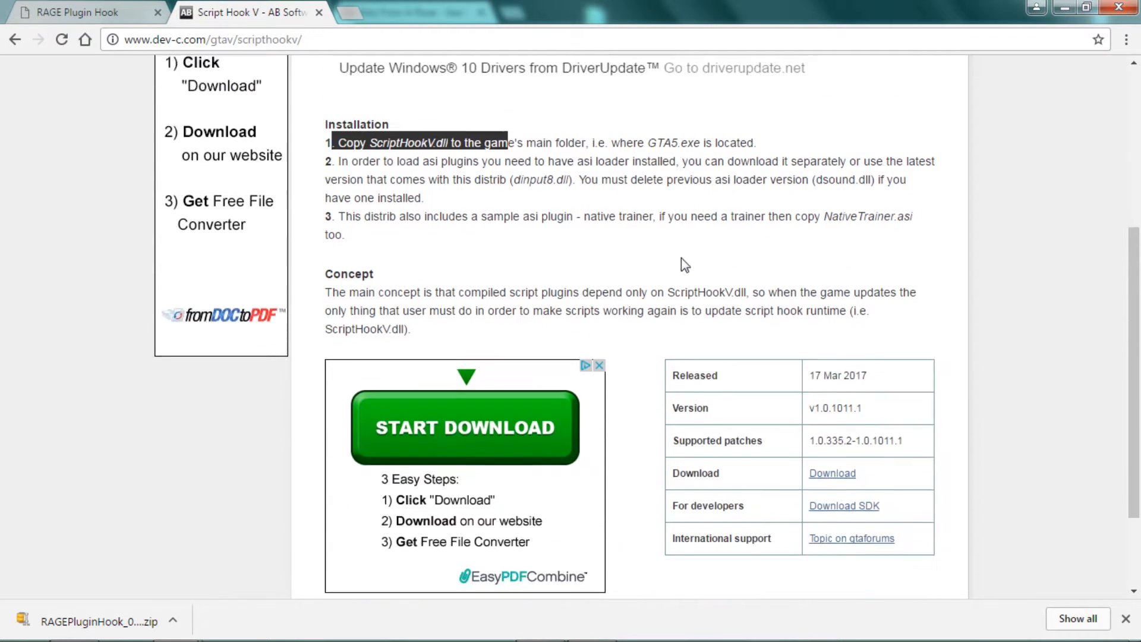
pyautogui.scroll(-3)
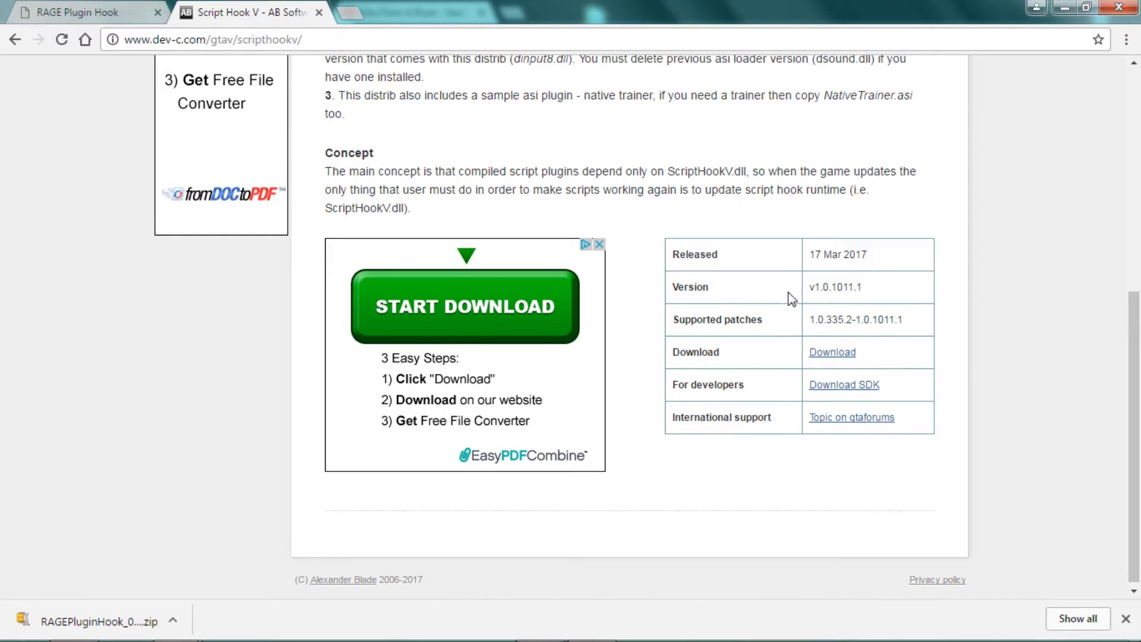
pyautogui.doubleClick(834, 287)
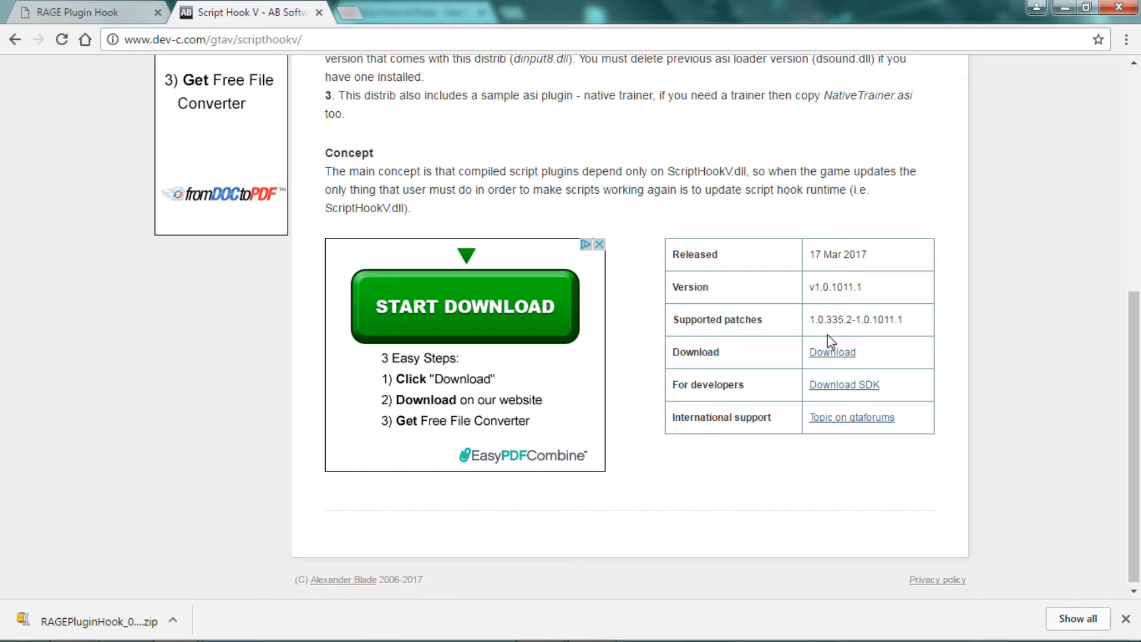
pyautogui.click(832, 351)
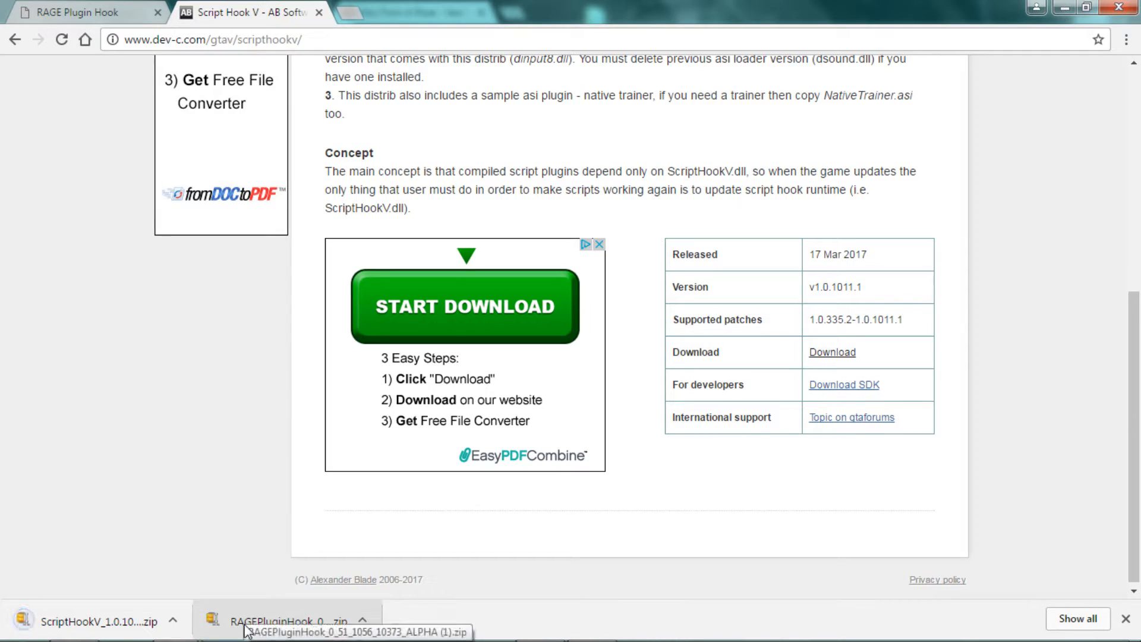
pyautogui.click(292, 621)
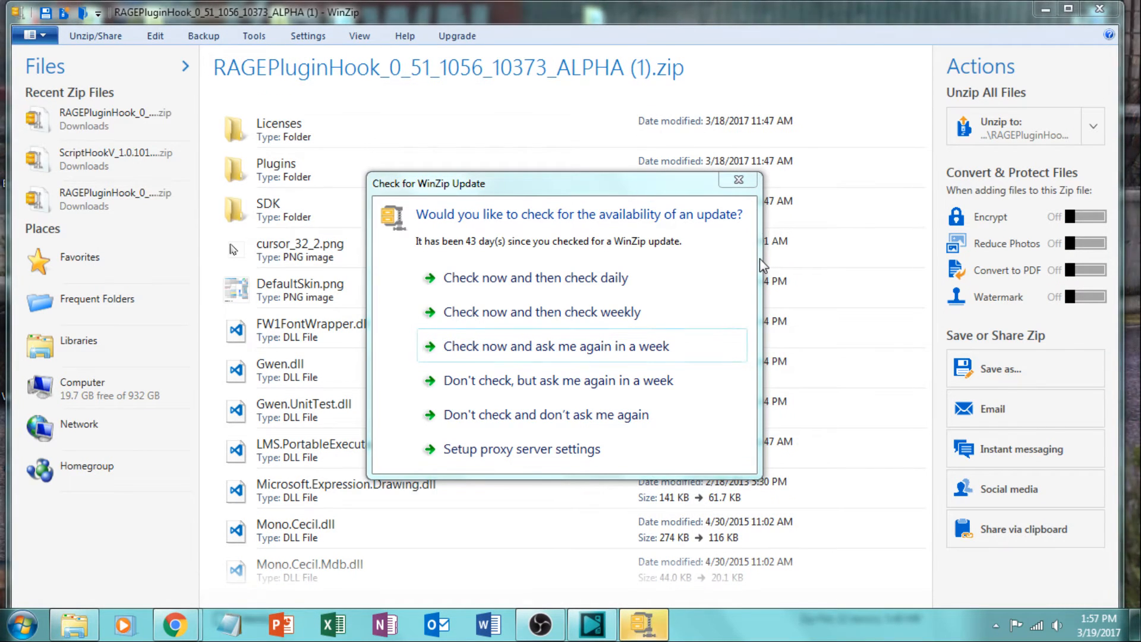
pyautogui.moveTo(775, 240)
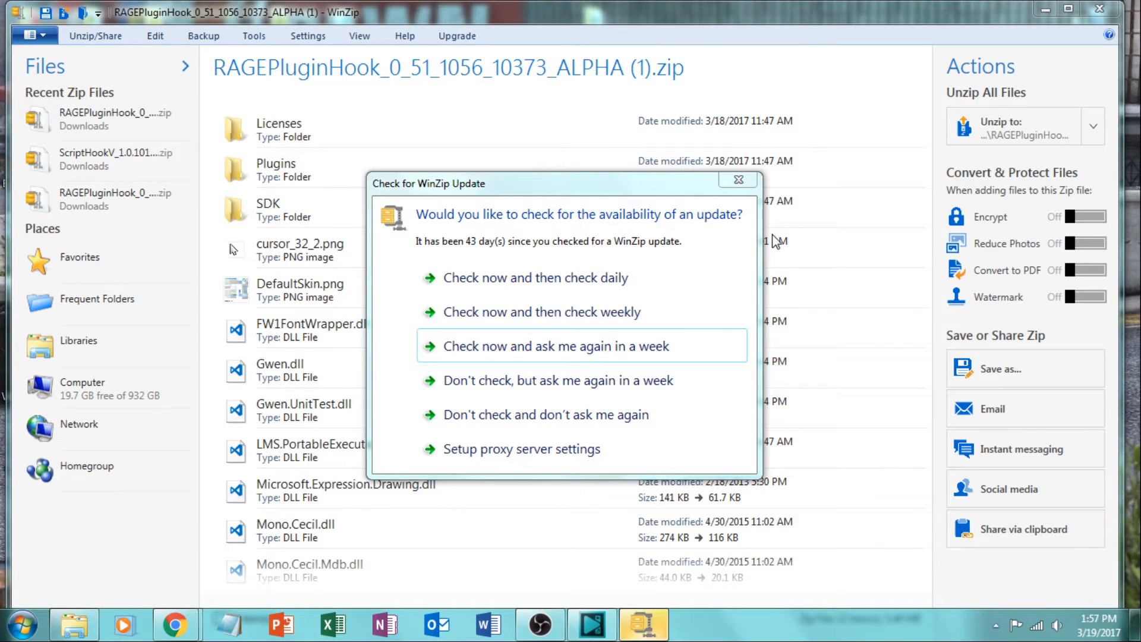
# Dismiss WinZip's update check prompt for the RAGE Plugin Hook archive
pyautogui.click(737, 180)
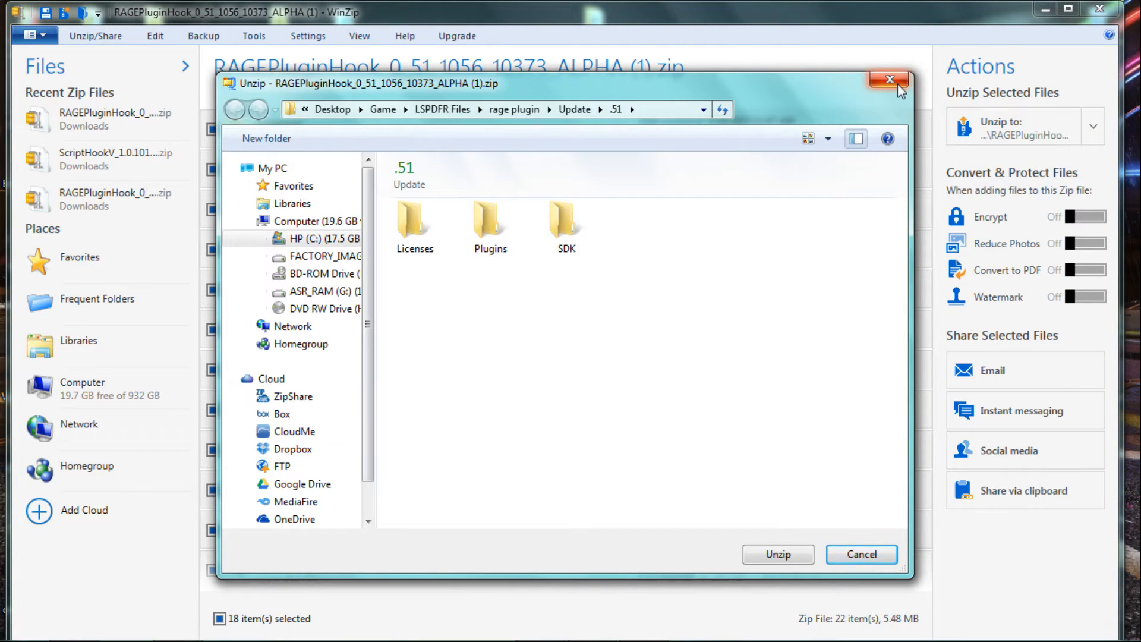
# Unzip the RAGE Plugin Hook files into Desktop > LSPDFR Files > rage plugin > Update > .51
pyautogui.click(888, 79)
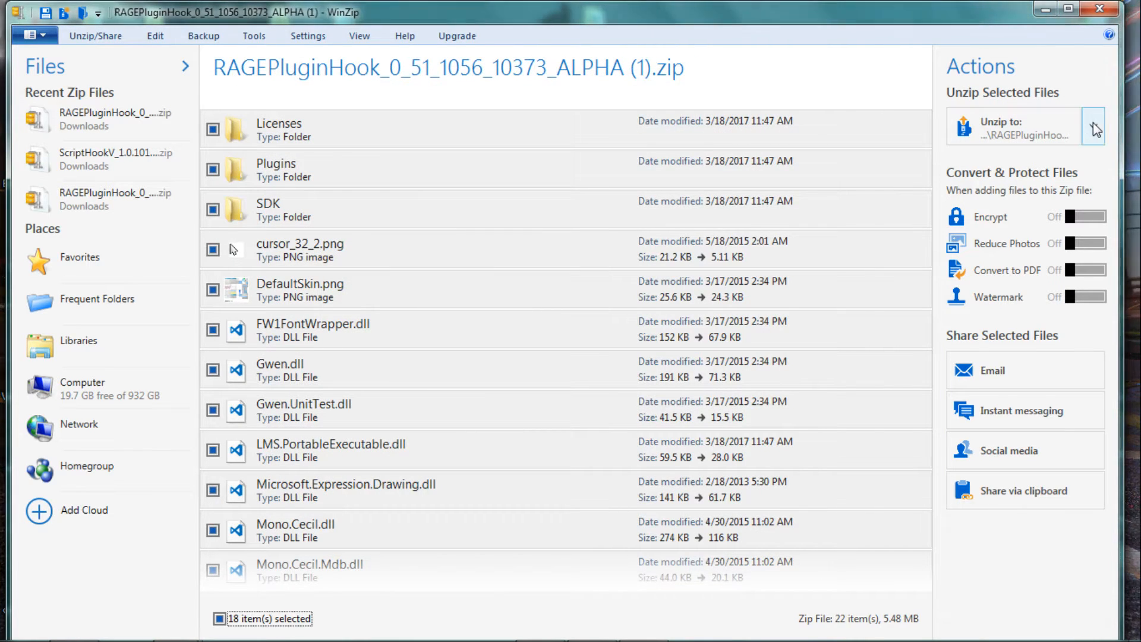
pyautogui.click(1093, 127)
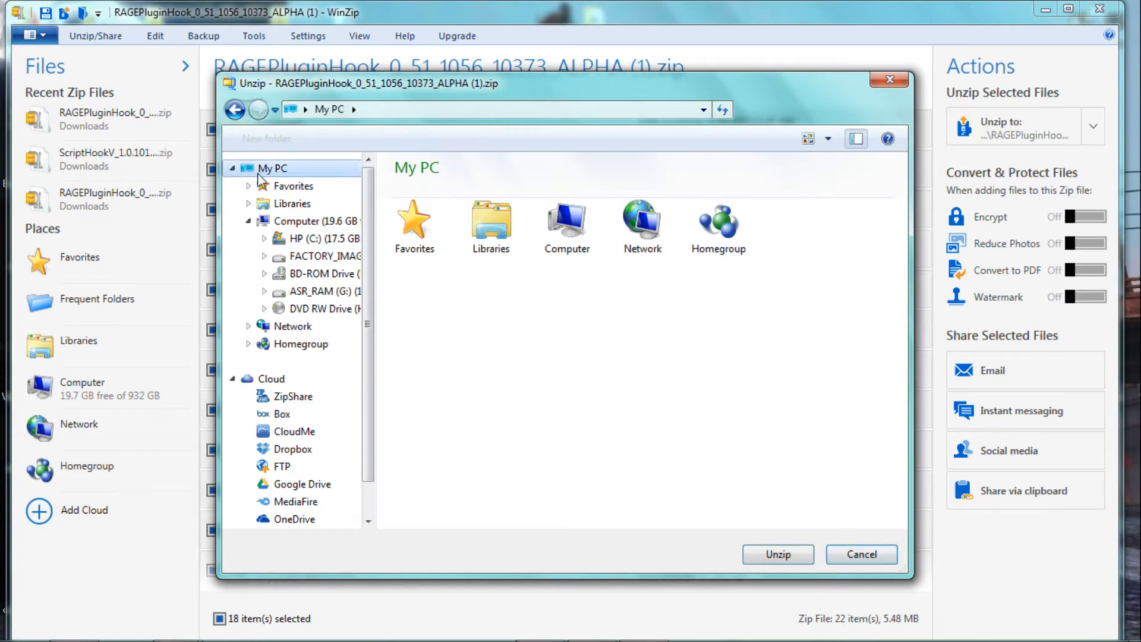
pyautogui.click(294, 186)
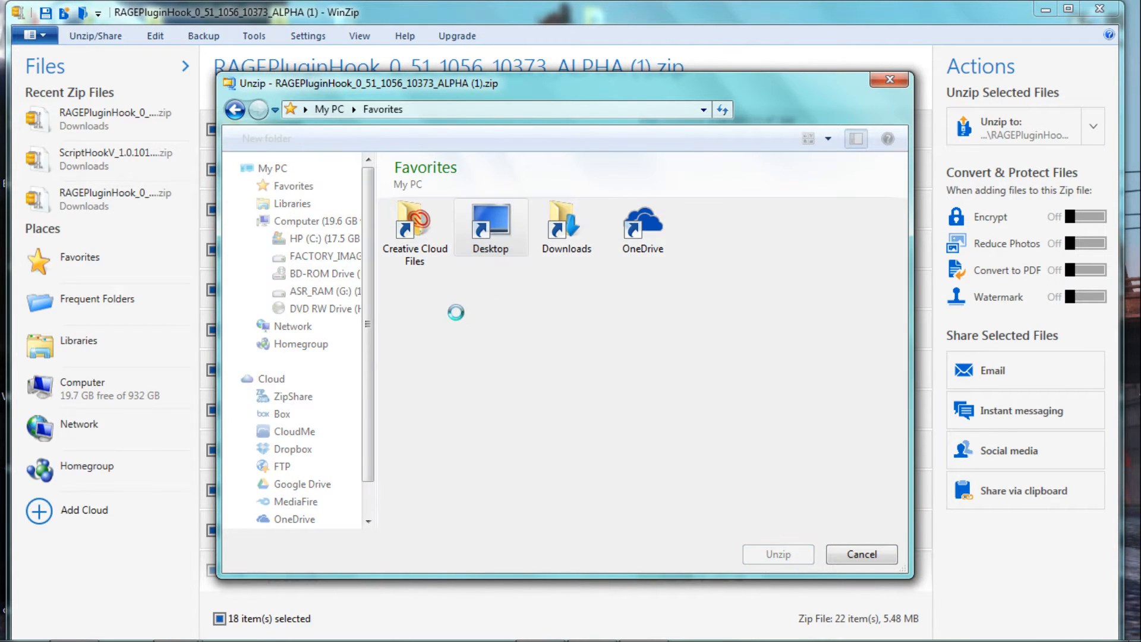
pyautogui.doubleClick(489, 221)
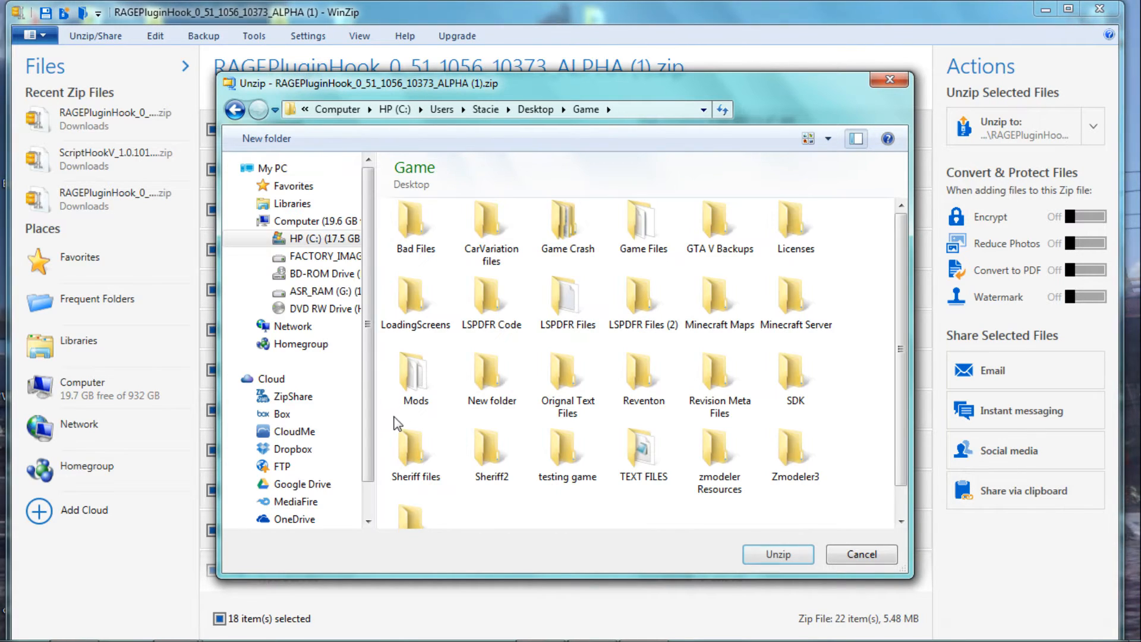
pyautogui.click(415, 291)
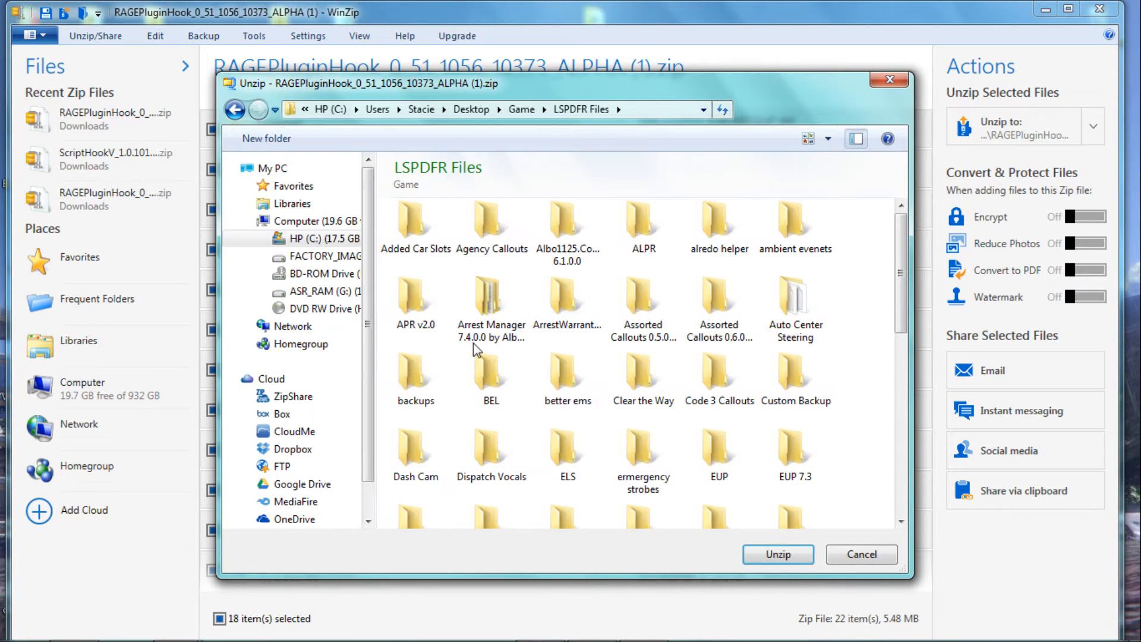
pyautogui.scroll(-3)
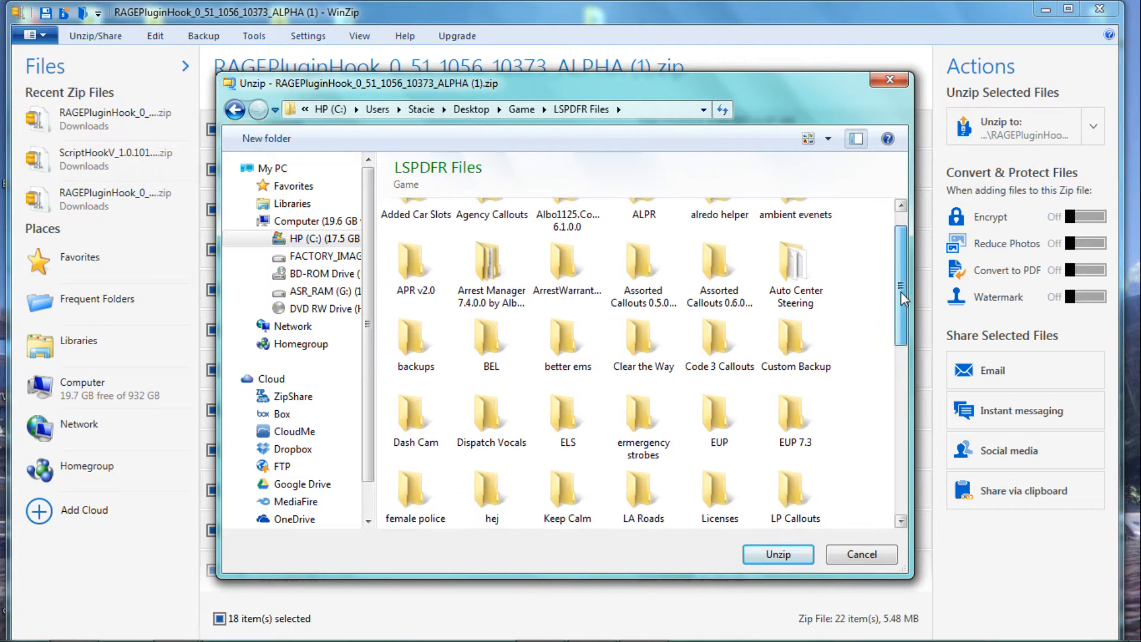
pyautogui.scroll(-3)
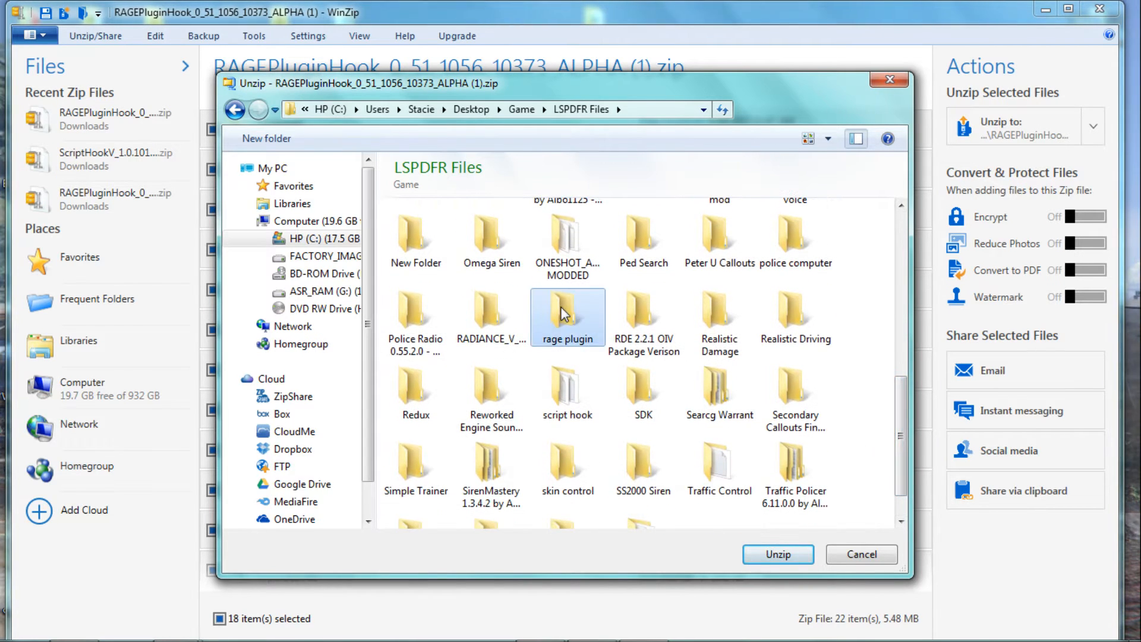
pyautogui.doubleClick(567, 317)
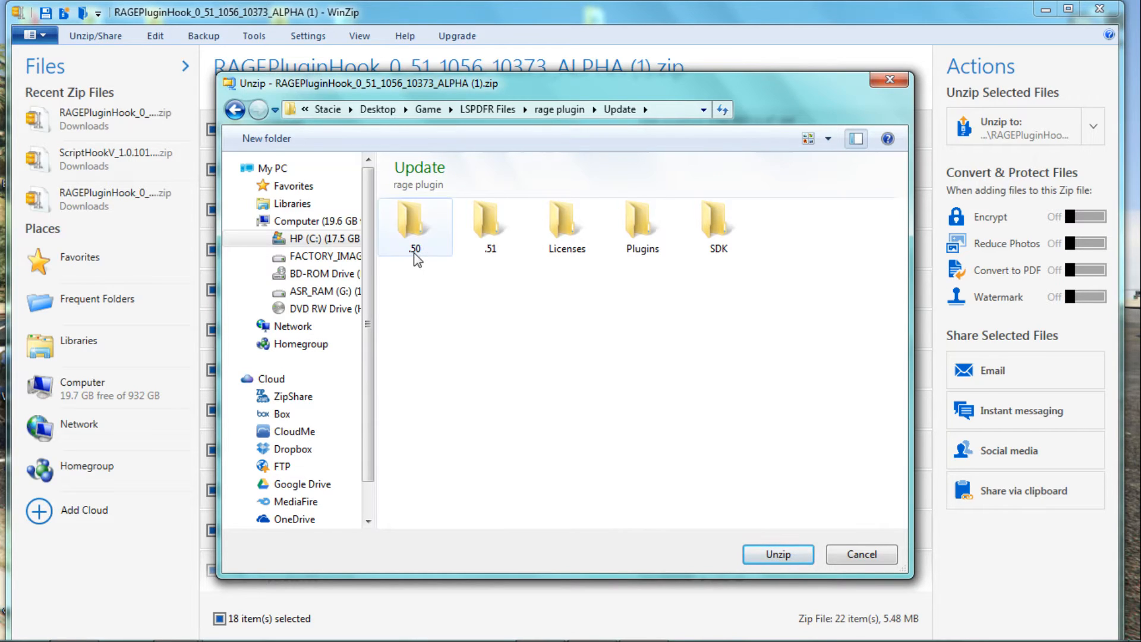
pyautogui.click(490, 222)
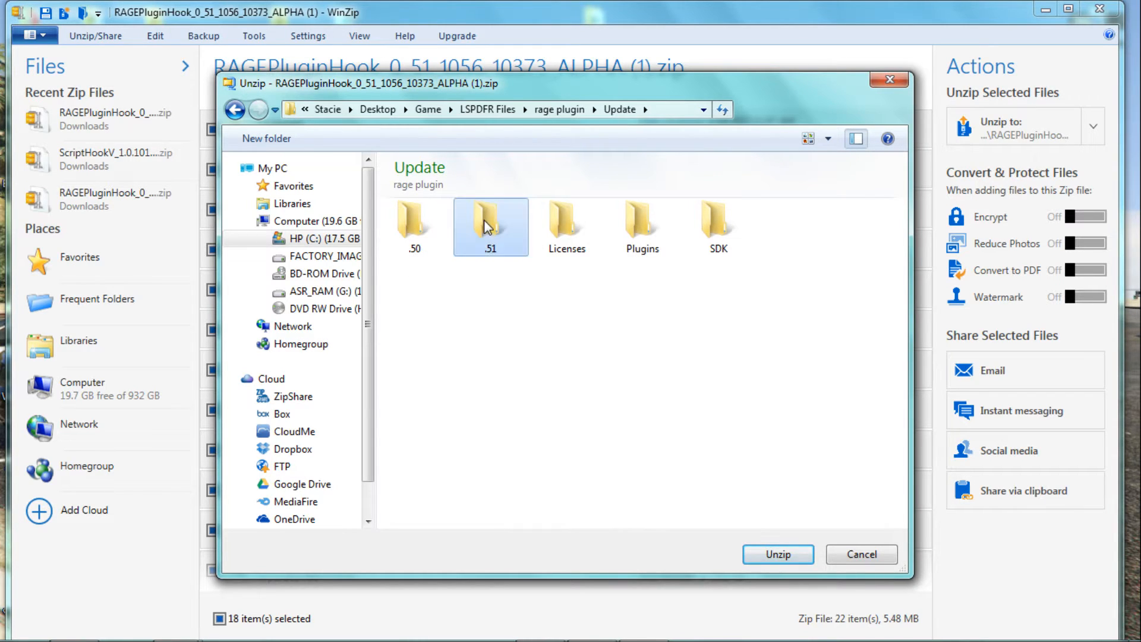
pyautogui.doubleClick(490, 227)
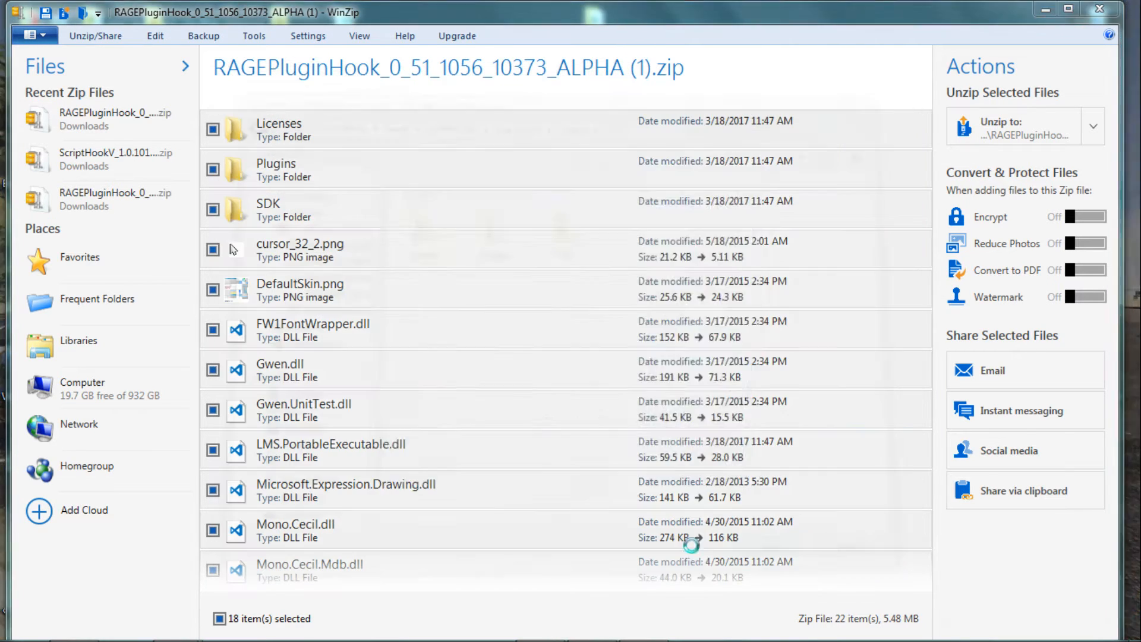
# Replace every conflicting file in the .51 folder with the archive's versions
pyautogui.click(1015, 126)
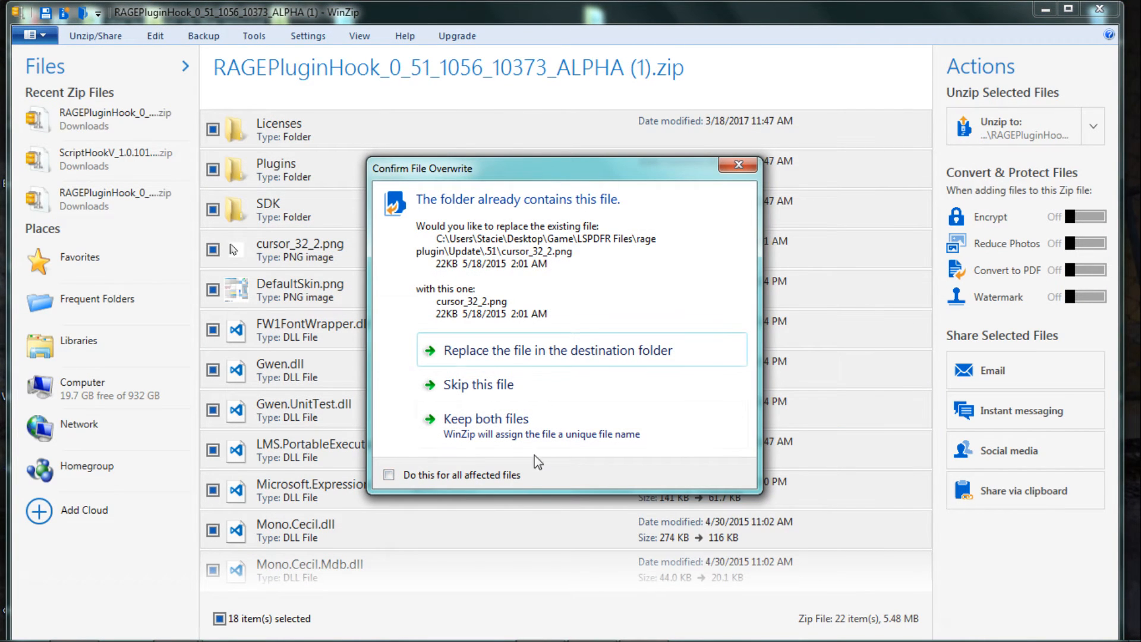
pyautogui.click(388, 474)
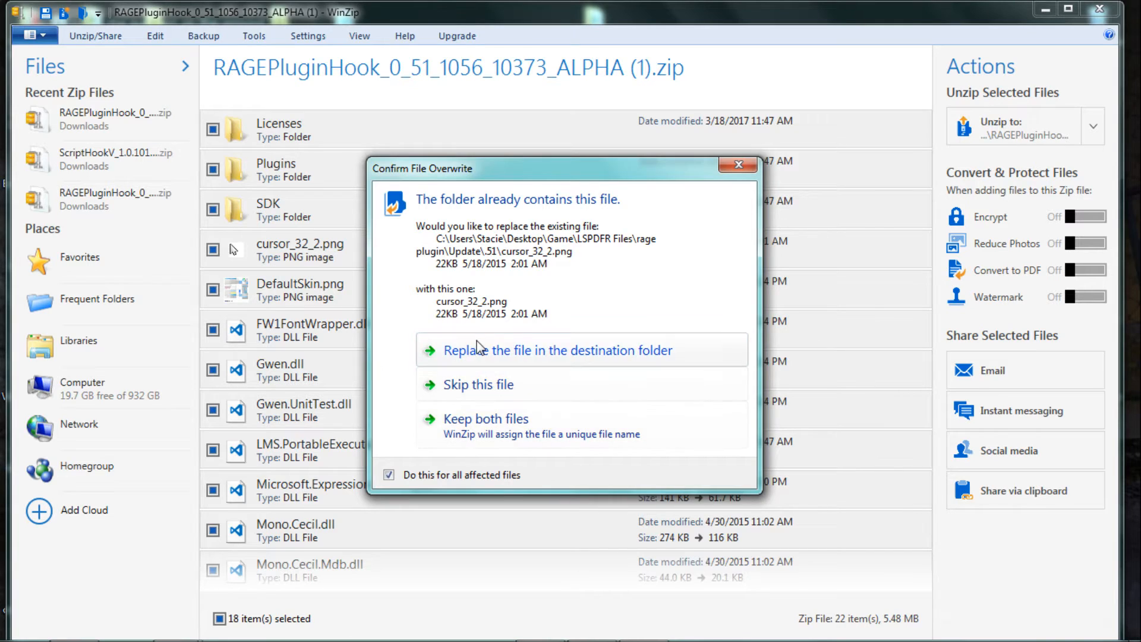
pyautogui.click(558, 350)
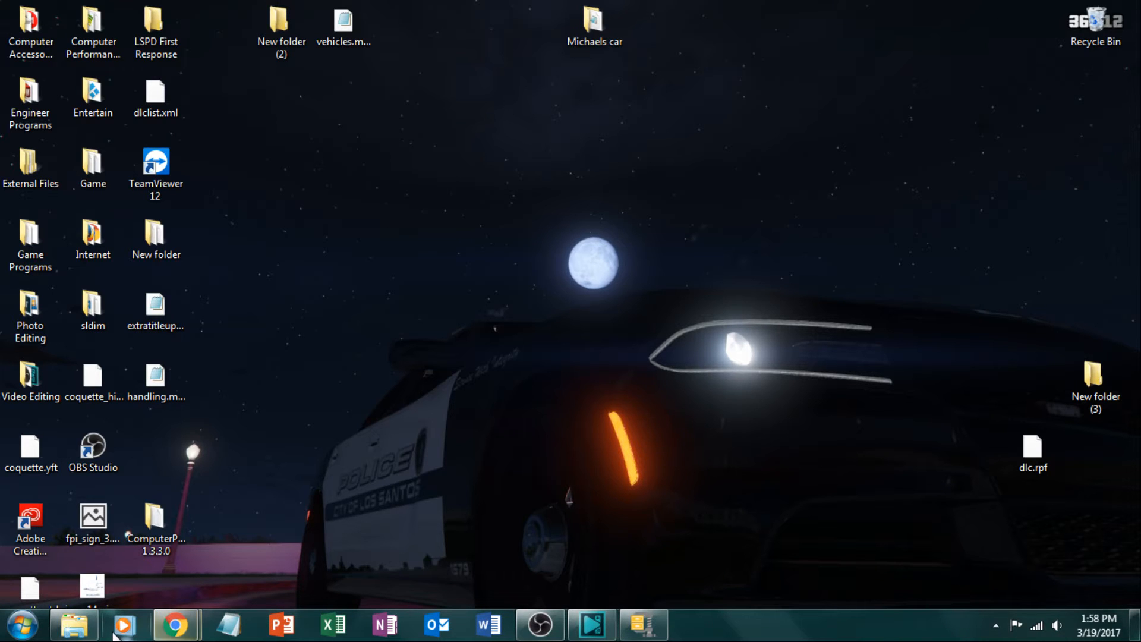
pyautogui.moveTo(20, 625)
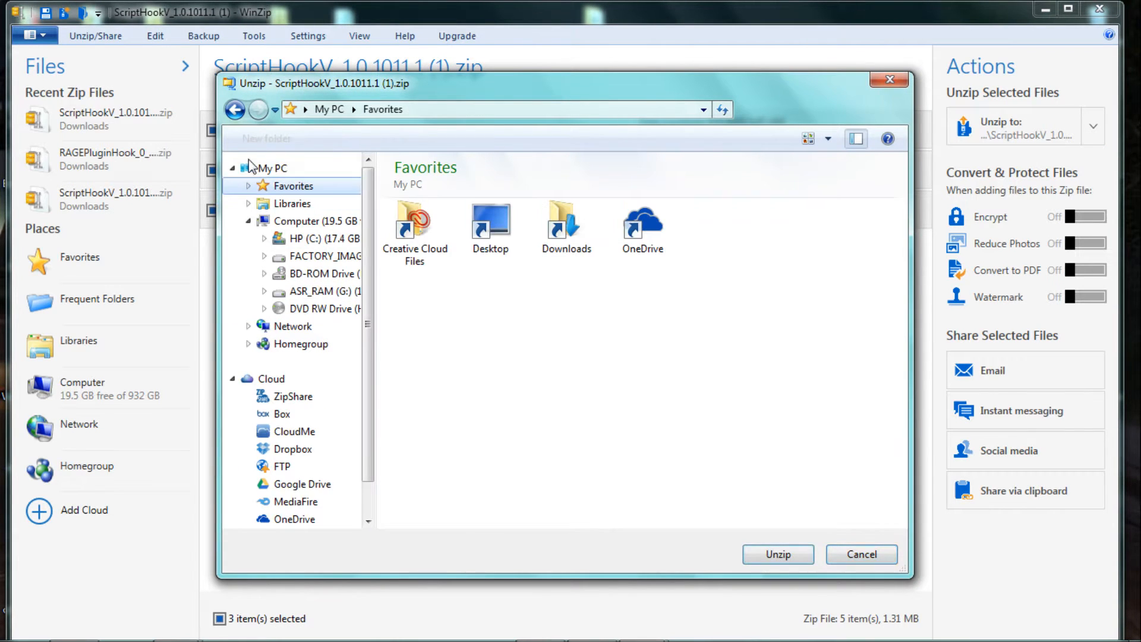
# Set the Script Hook V unzip destination to LSPDFR Files > script hook > update > 1.0
pyautogui.click(490, 222)
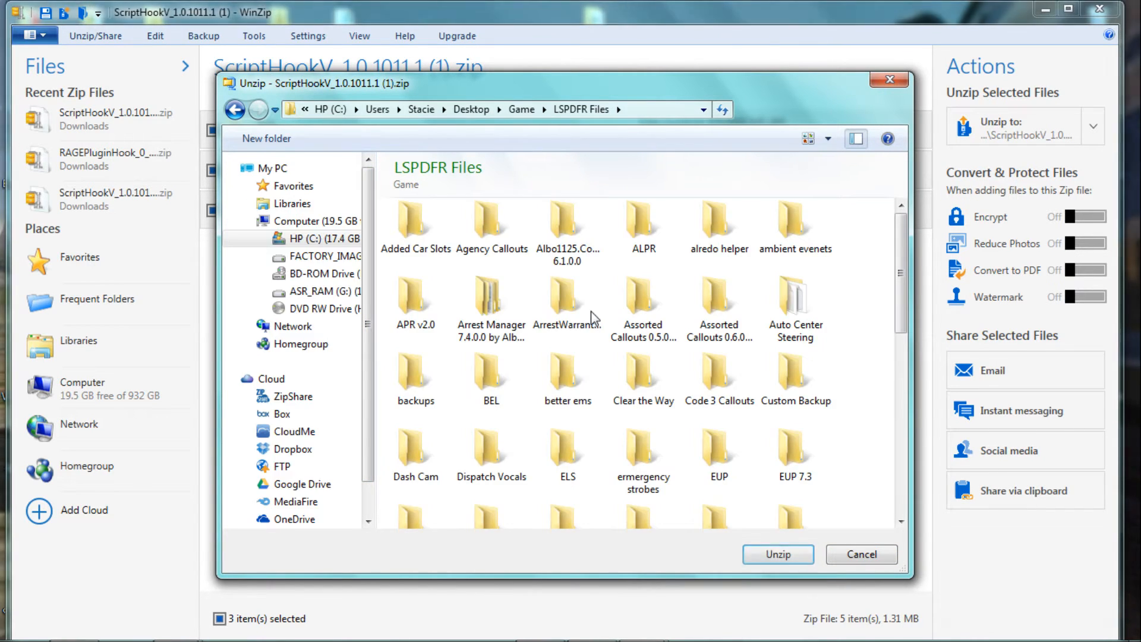
pyautogui.scroll(-3)
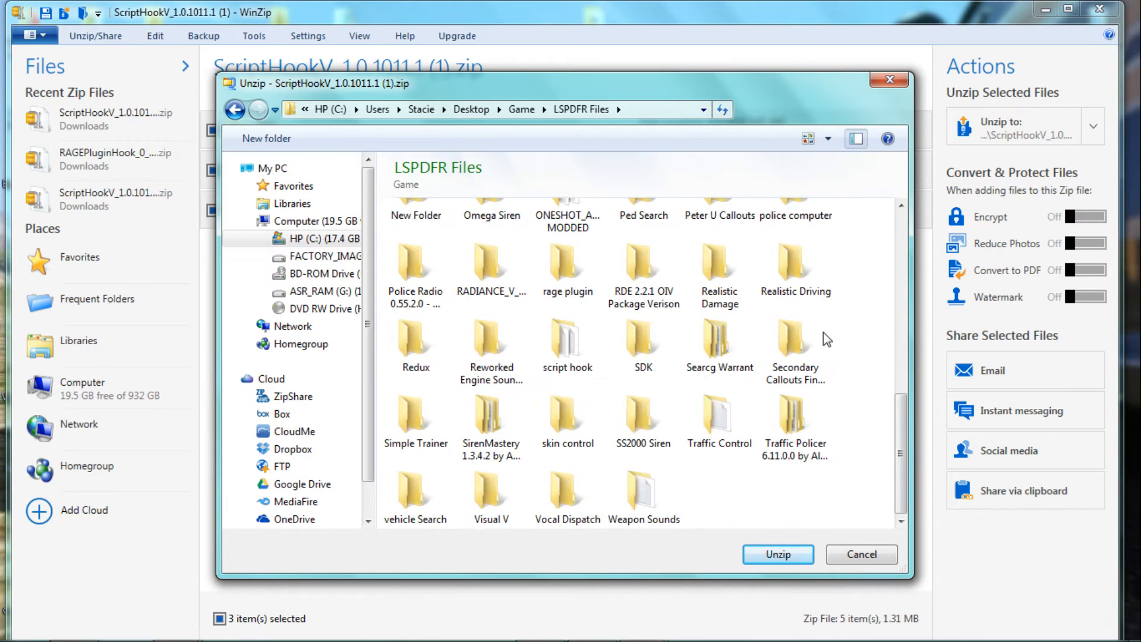
pyautogui.click(719, 342)
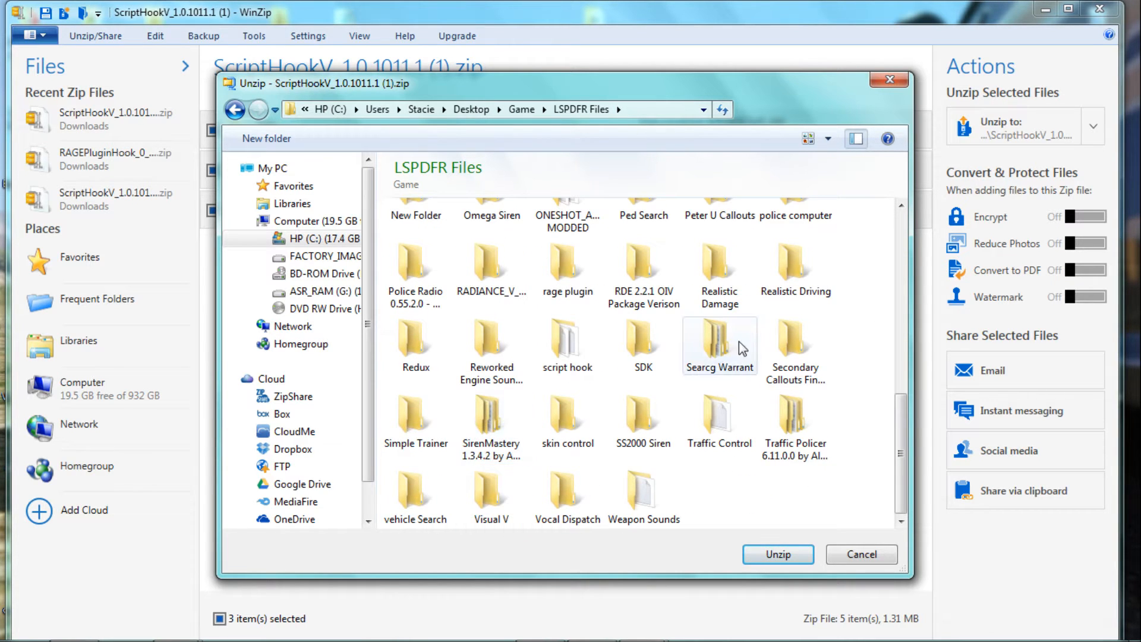
pyautogui.doubleClick(567, 342)
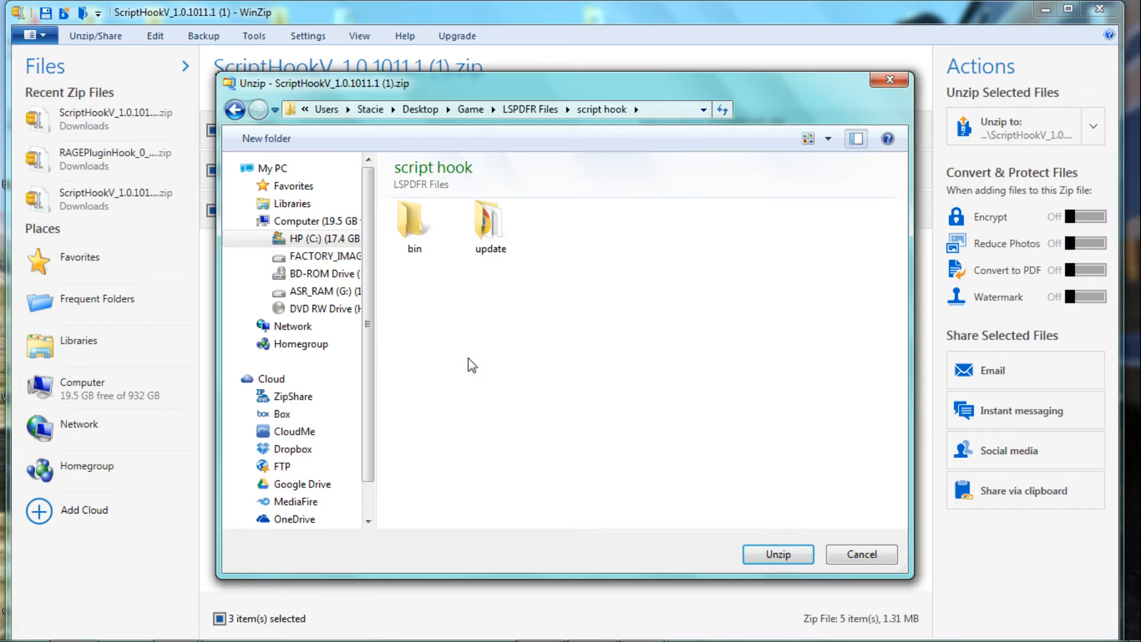
pyautogui.doubleClick(490, 222)
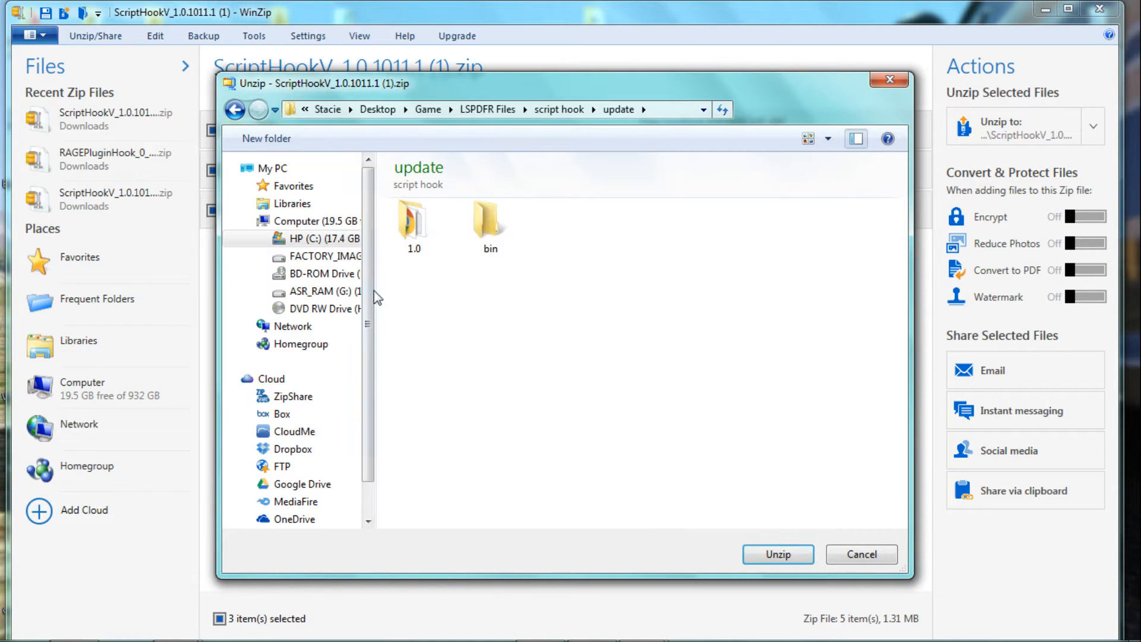
pyautogui.doubleClick(413, 218)
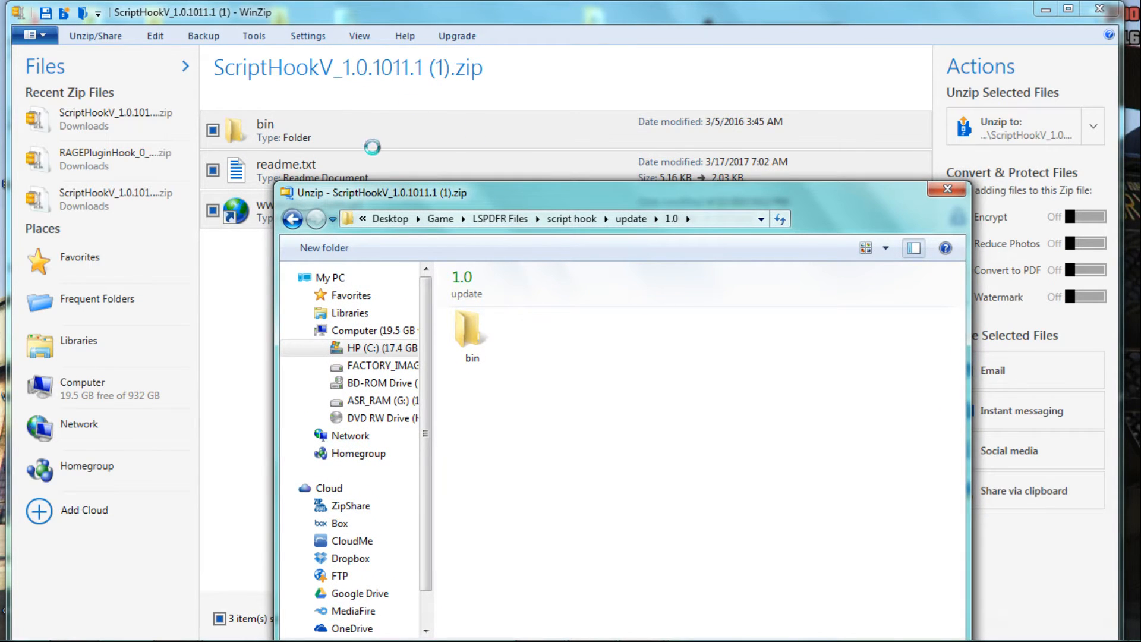
pyautogui.moveTo(531, 200)
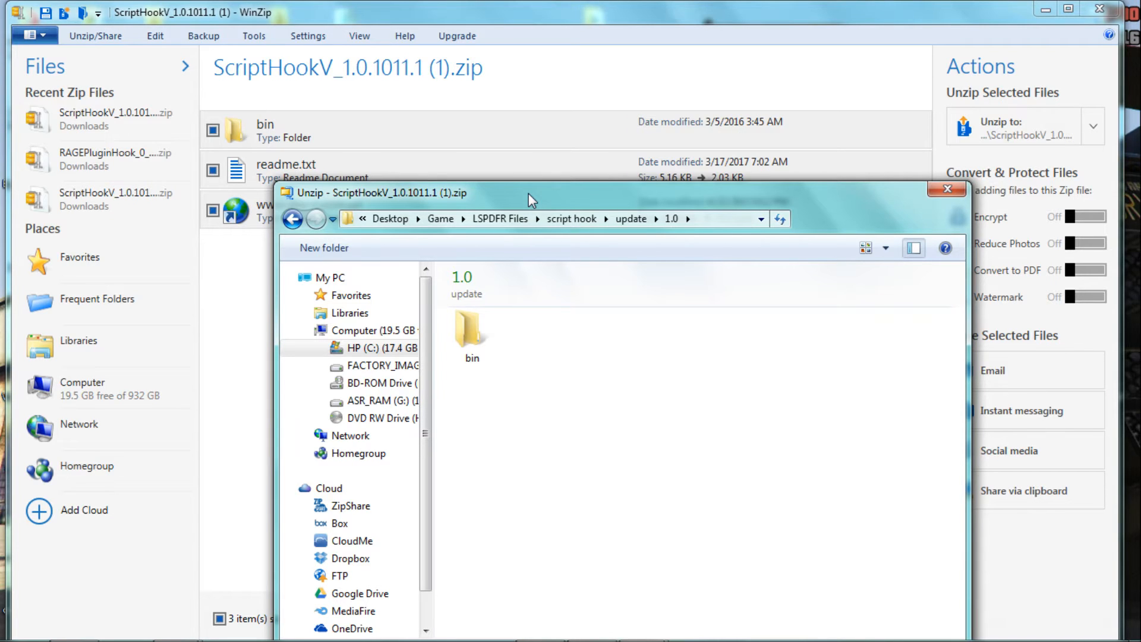
pyautogui.moveTo(531, 192); pyautogui.dragTo(628, 179)
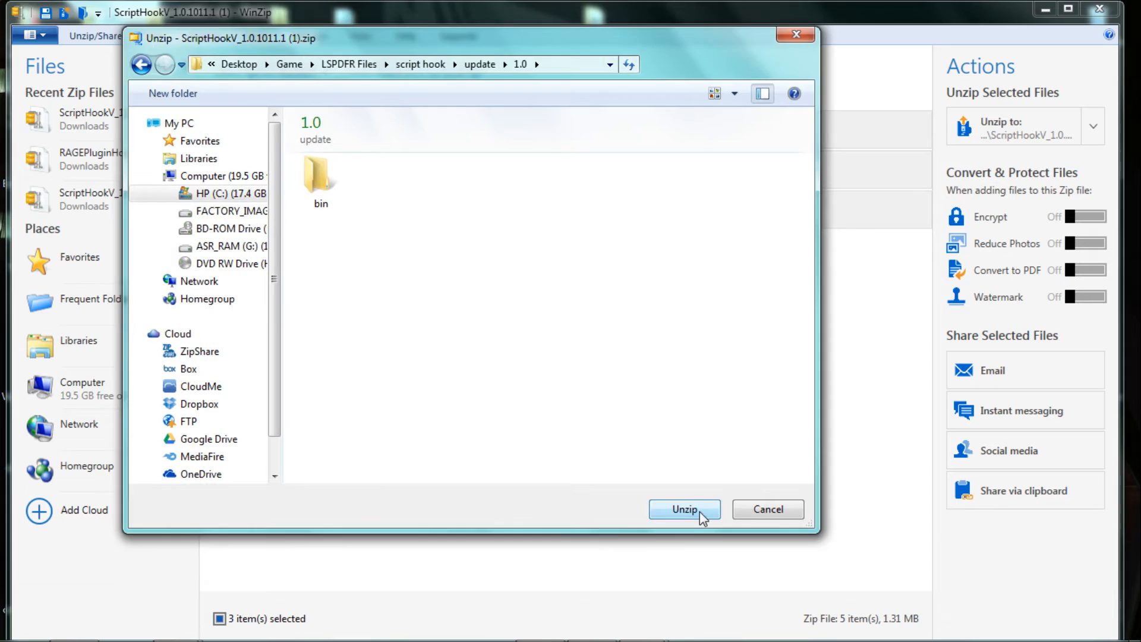
# Extract the files, replacing NativeTrainer.asi, ScriptHookV.dll and all remaining conflicts
pyautogui.click(684, 509)
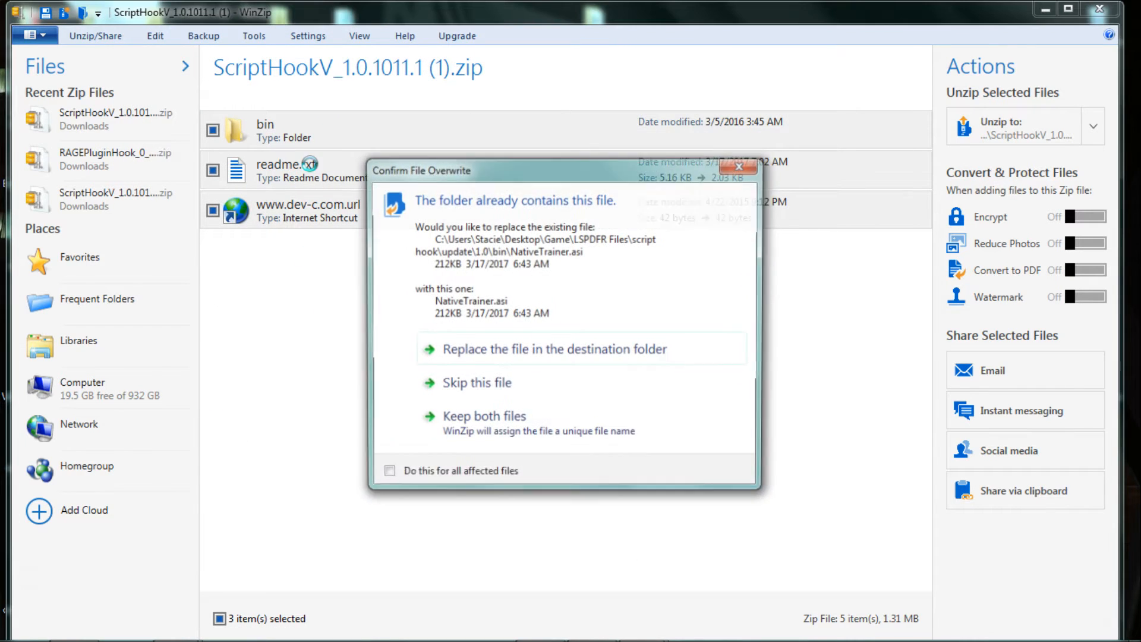
pyautogui.click(554, 349)
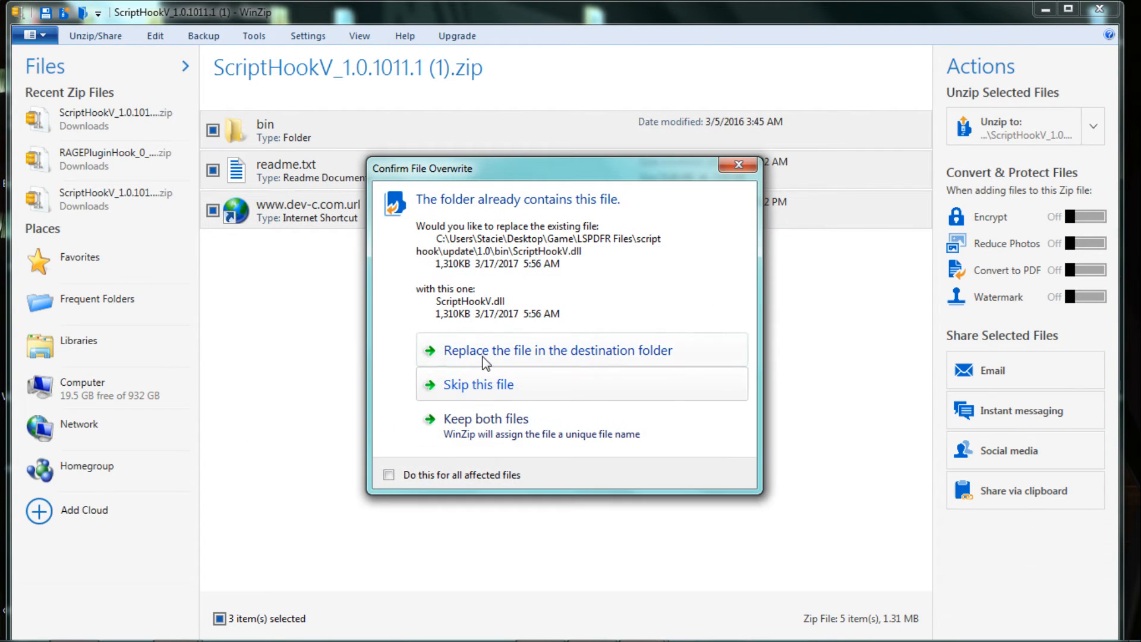
pyautogui.click(556, 350)
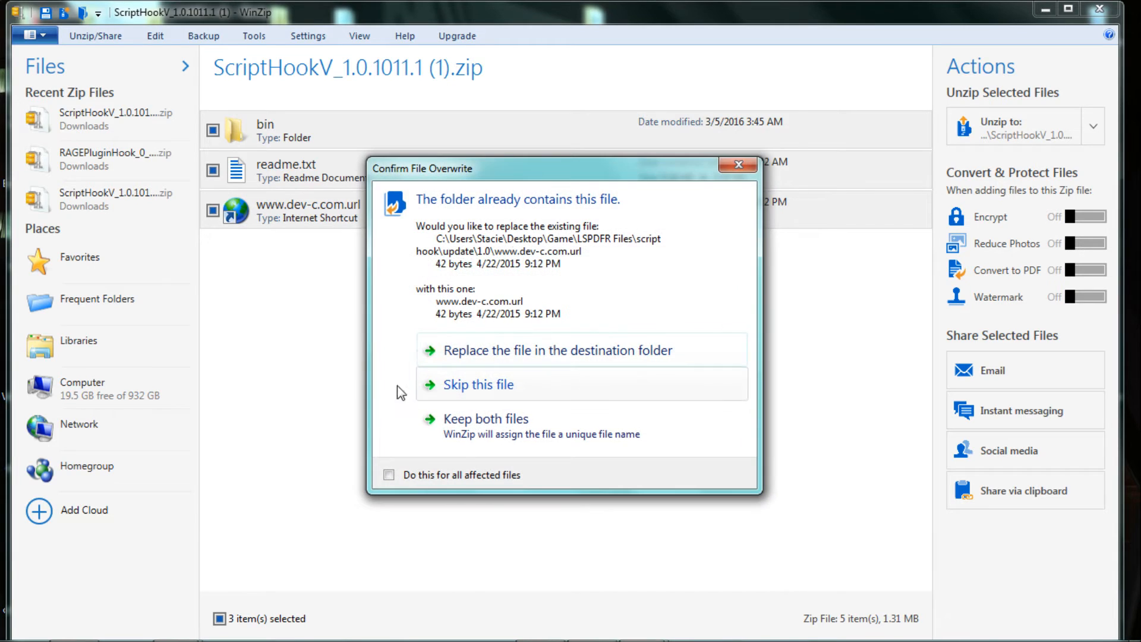
pyautogui.click(388, 474)
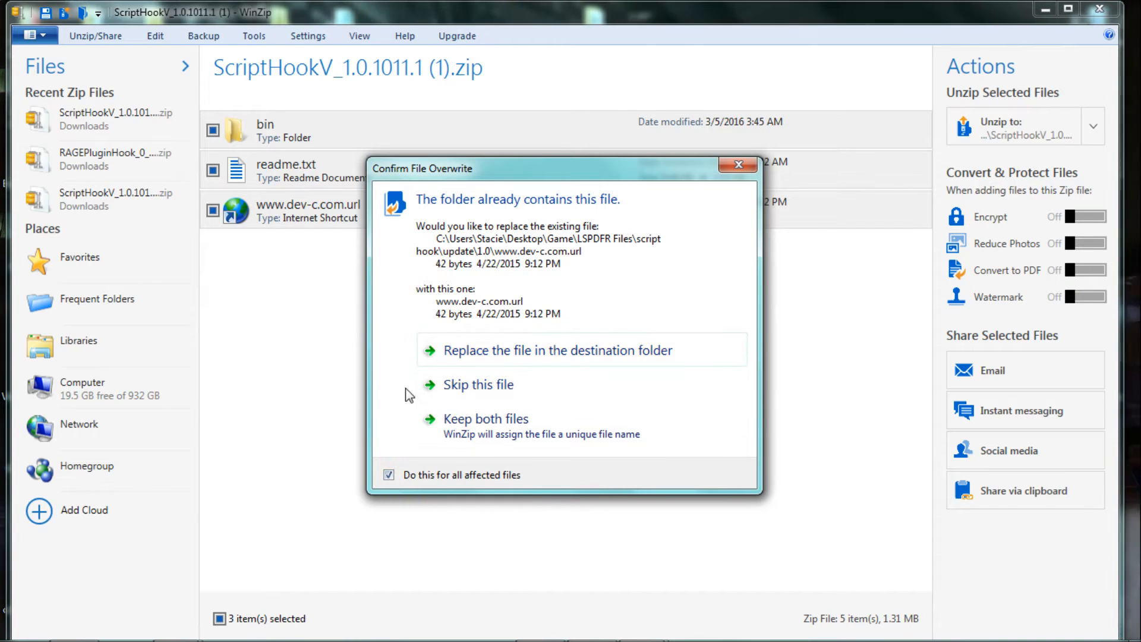
pyautogui.click(558, 350)
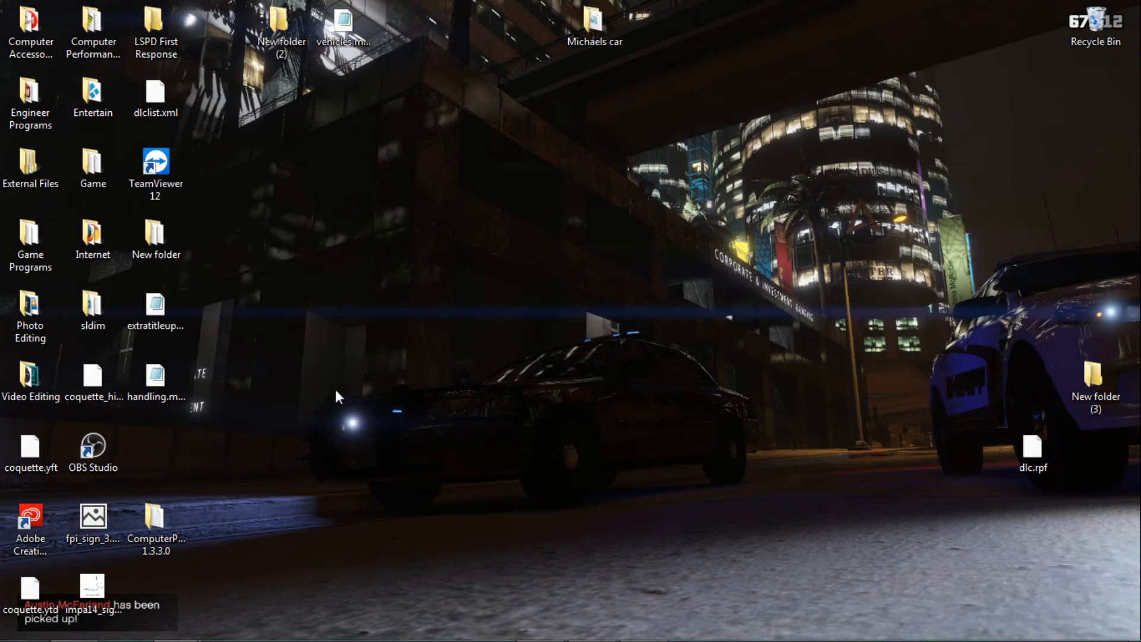
pyautogui.moveTo(64, 208)
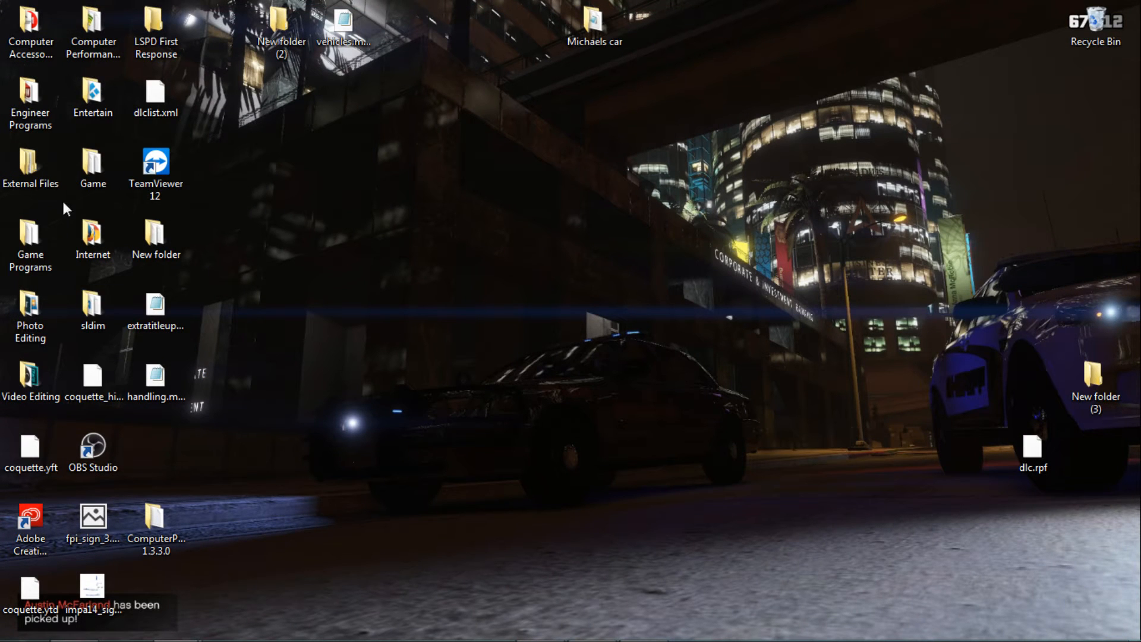
# Browse Explorer to Game > LSPDFR Files > rage plugin > Update > .51 and close the install-folder window
pyautogui.doubleClick(93, 163)
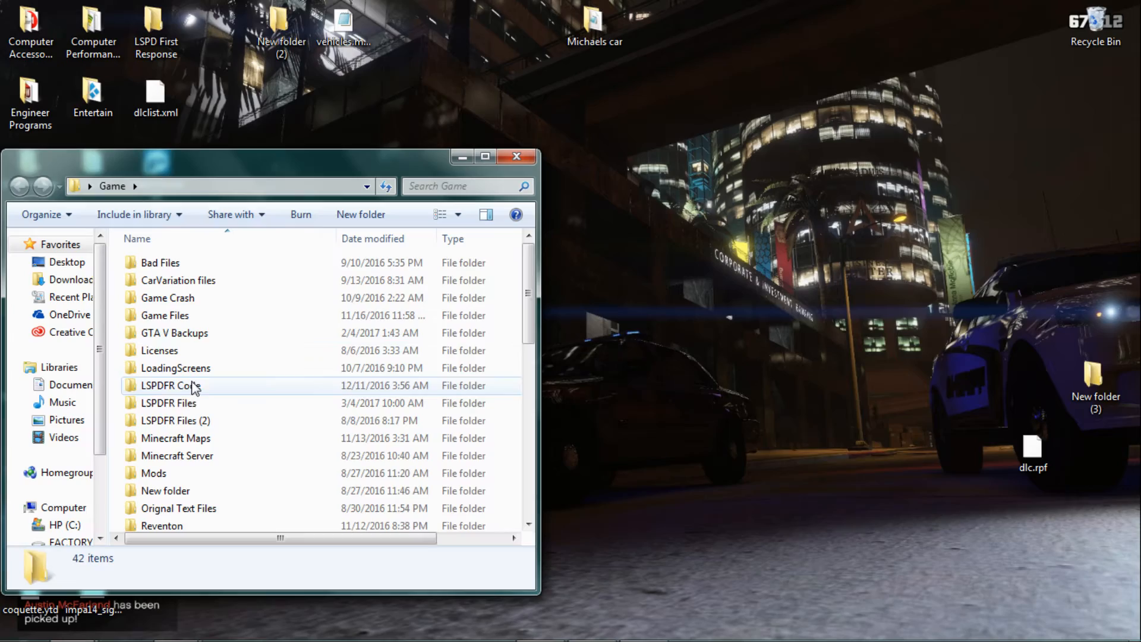
pyautogui.doubleClick(169, 402)
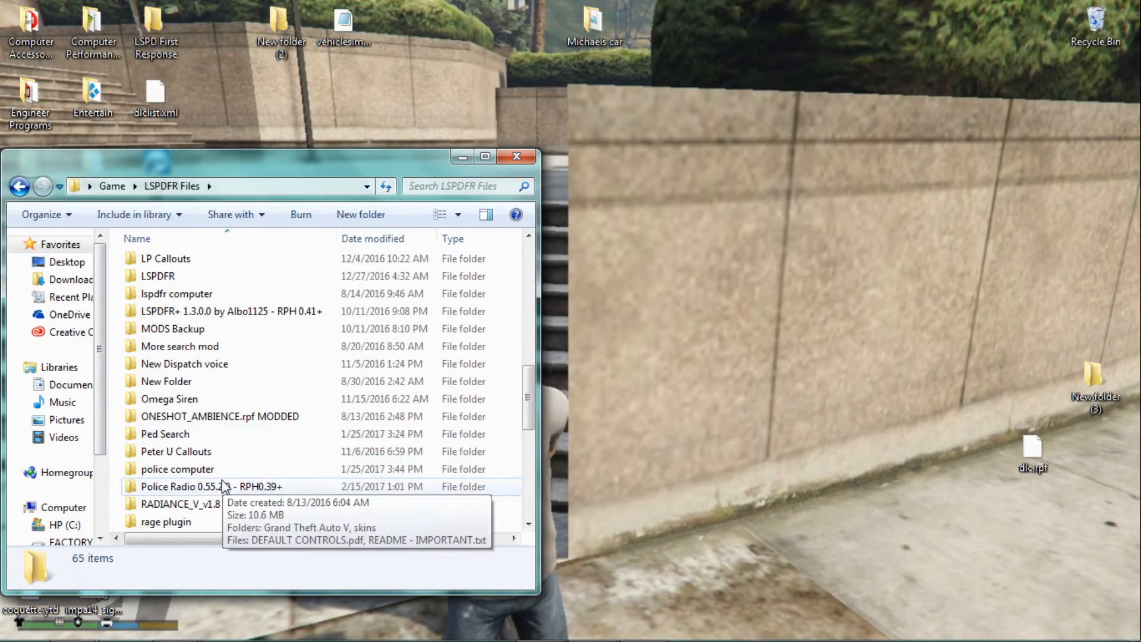
pyautogui.doubleClick(166, 522)
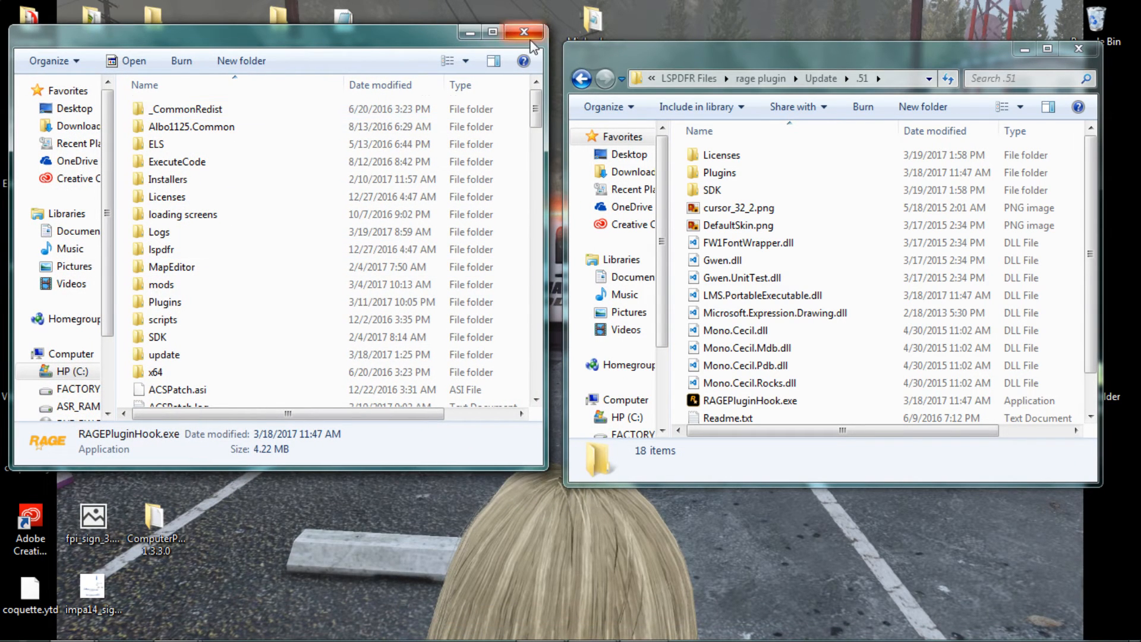
pyautogui.click(522, 32)
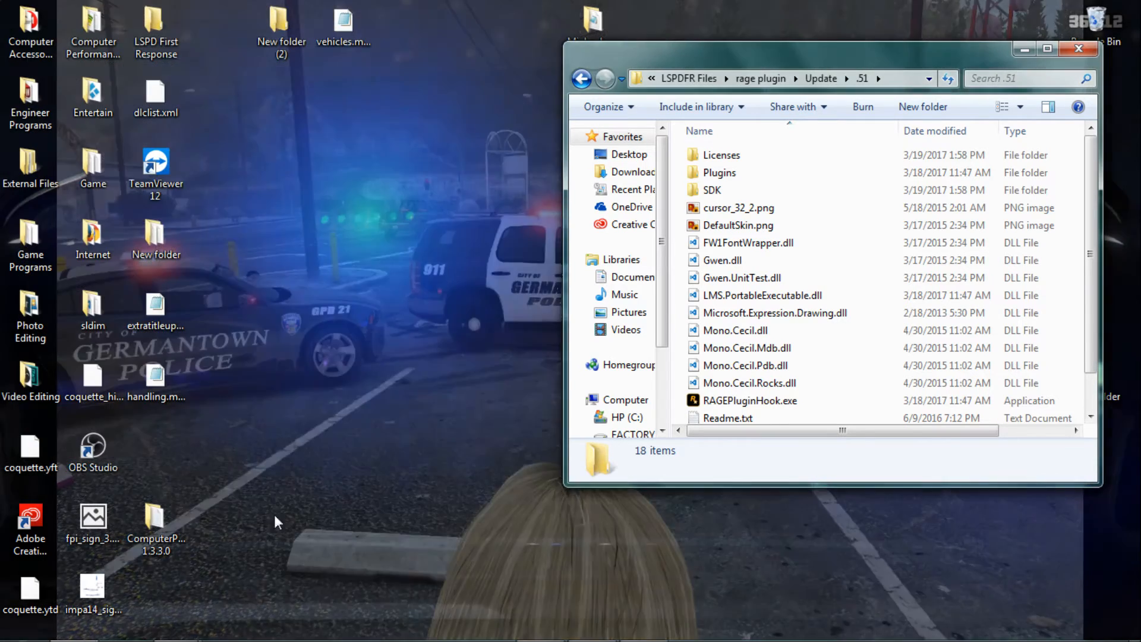
pyautogui.click(19, 623)
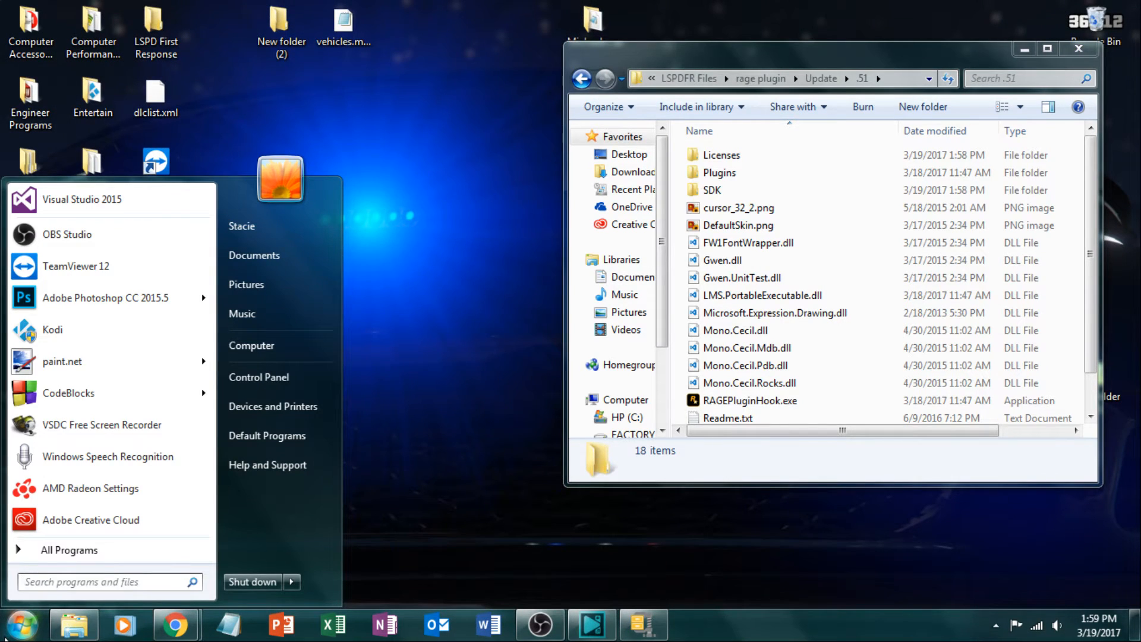
pyautogui.moveTo(259, 377)
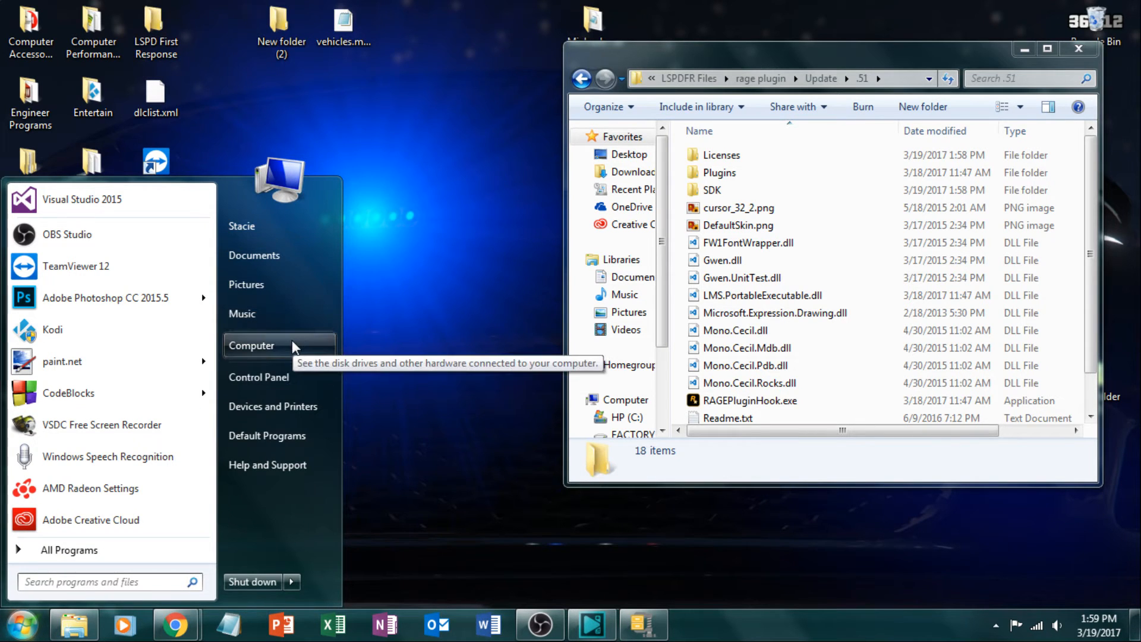
# Browse from the HP (C:) drive through Steam's steamapps common to the Grand Theft Auto V folder
pyautogui.click(252, 344)
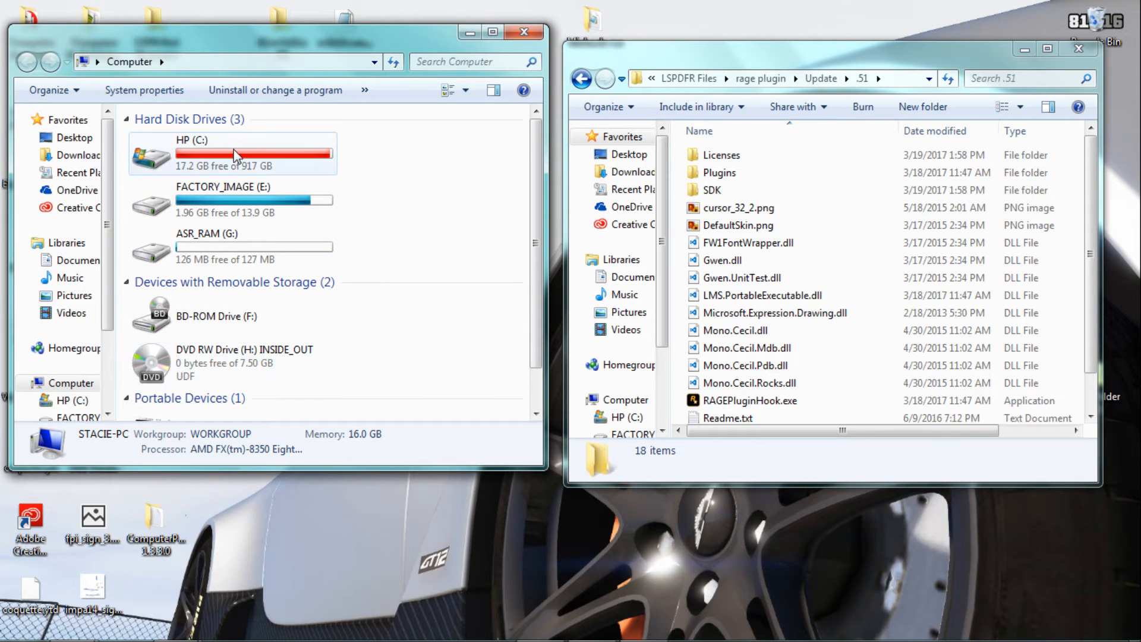
pyautogui.doubleClick(192, 154)
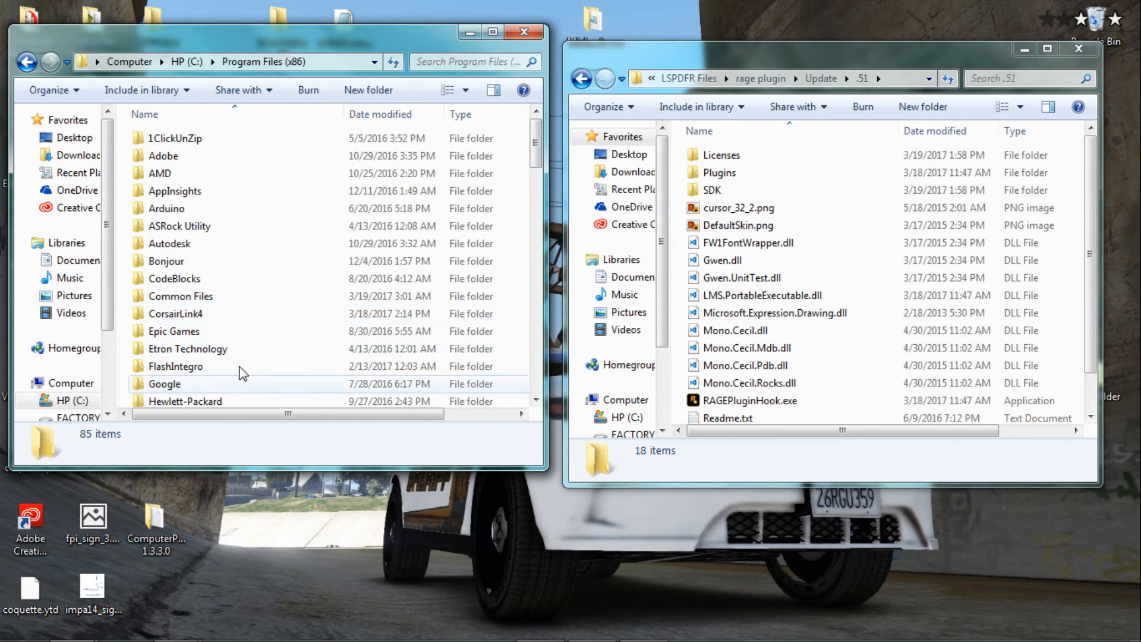
pyautogui.scroll(-3)
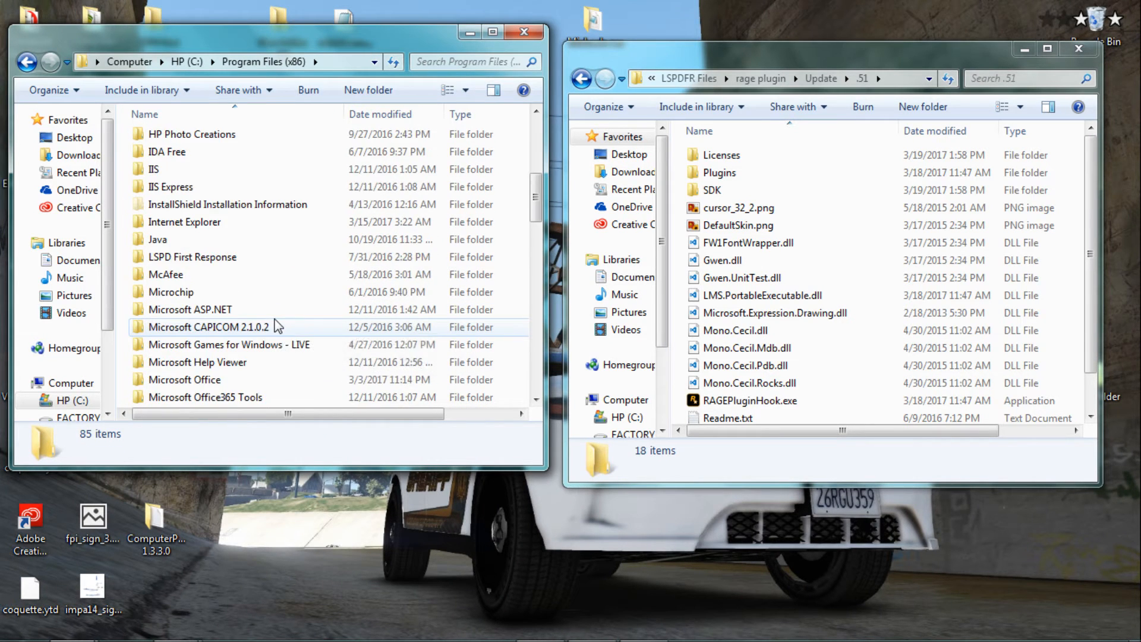
pyautogui.scroll(-3)
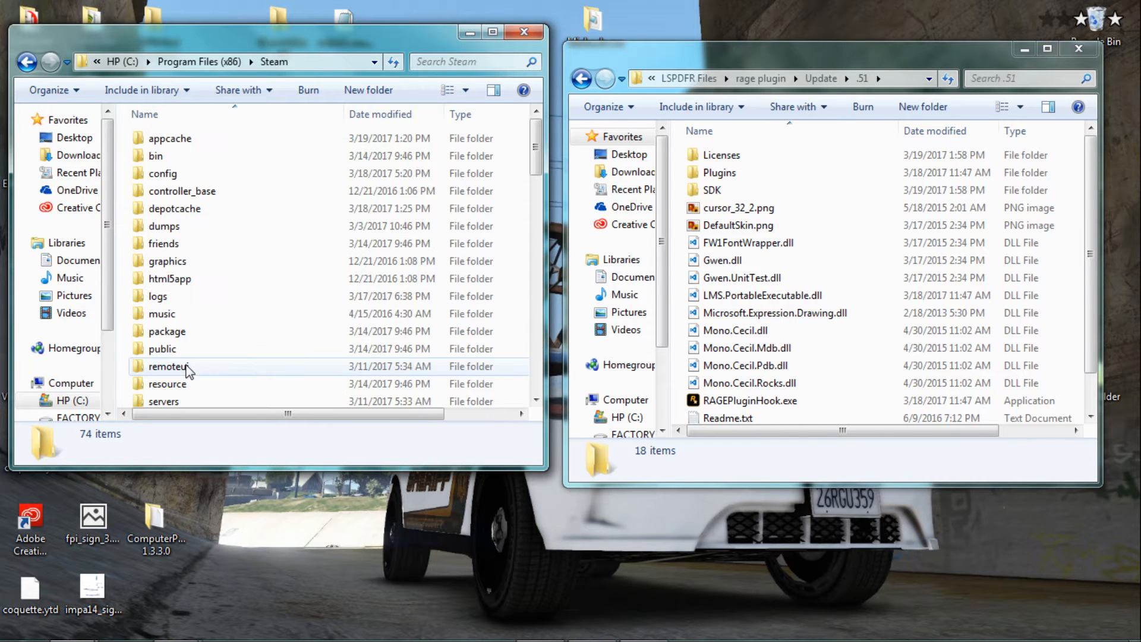
pyautogui.scroll(-3)
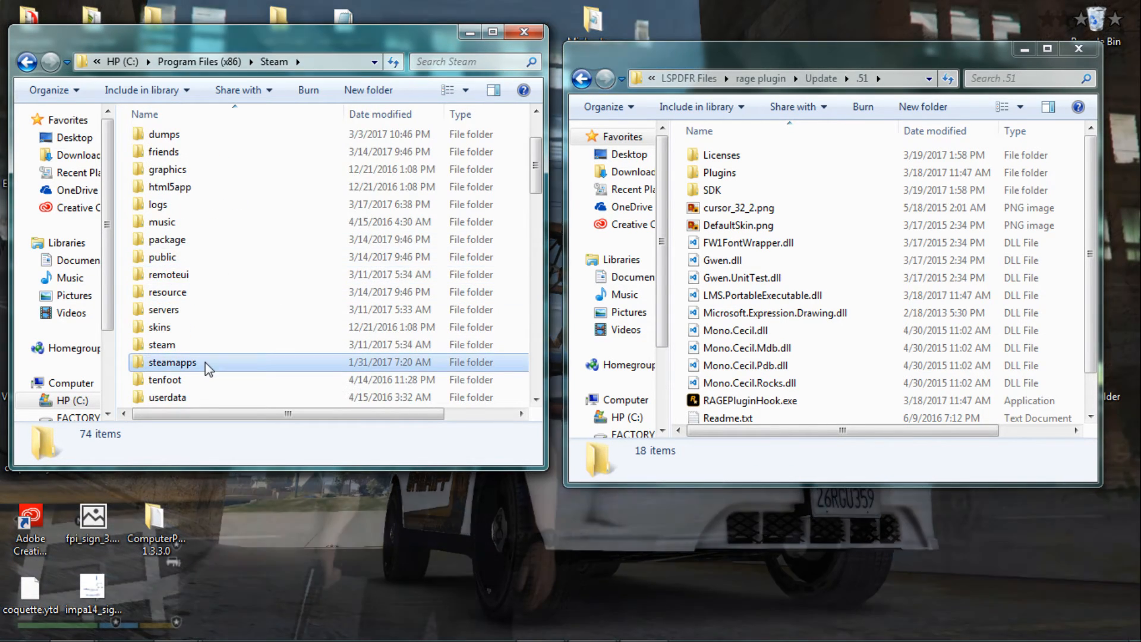
pyautogui.doubleClick(172, 362)
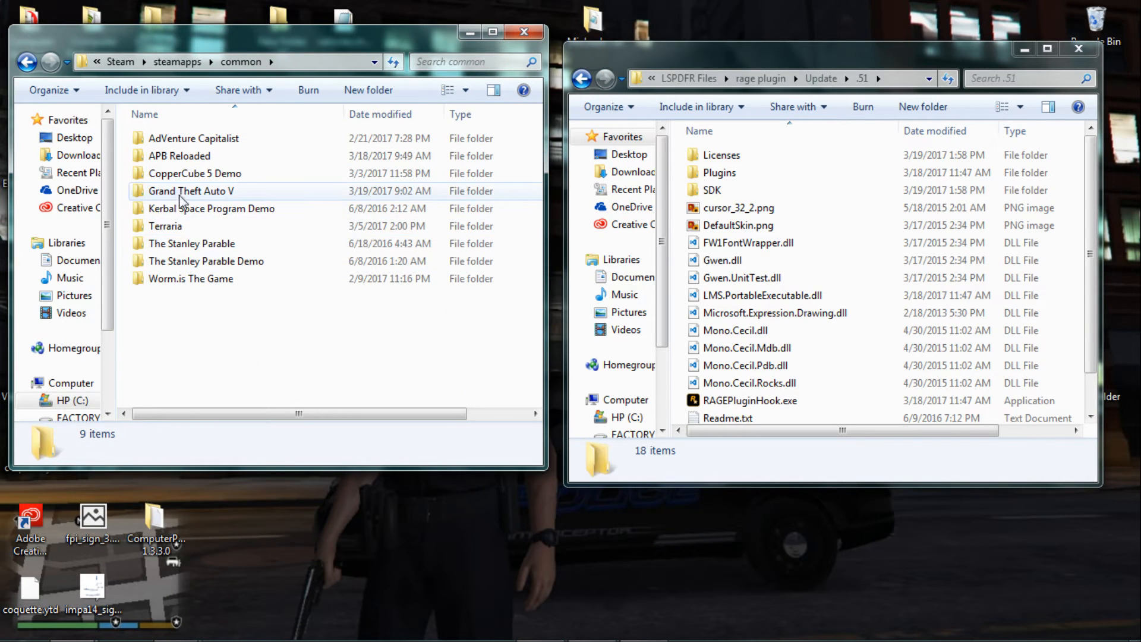
pyautogui.moveTo(194, 173)
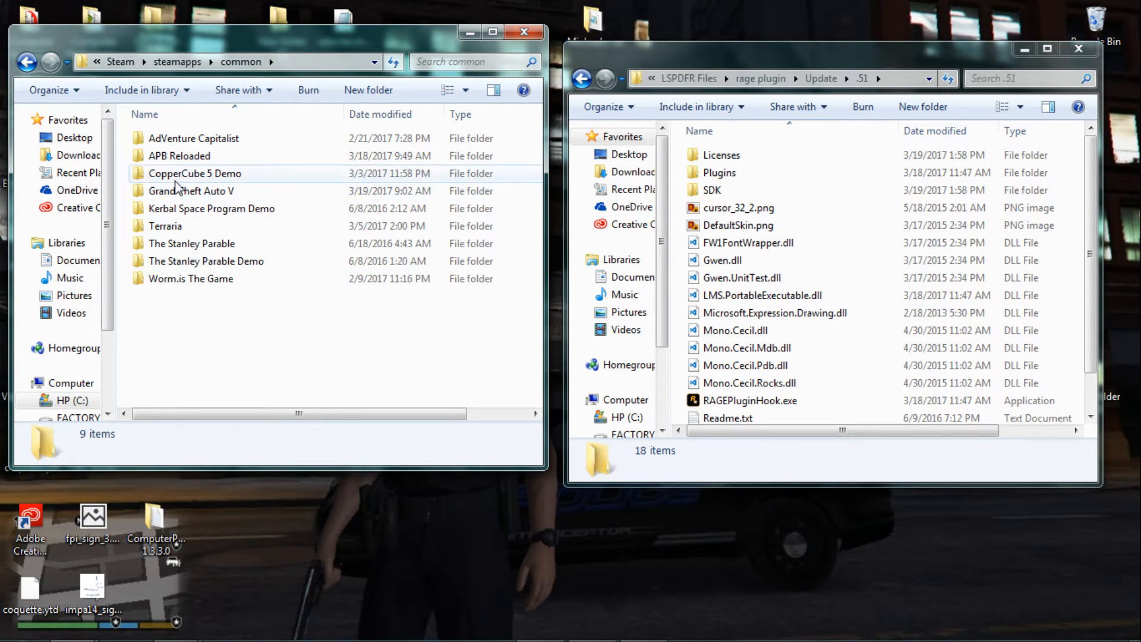
pyautogui.doubleClick(191, 191)
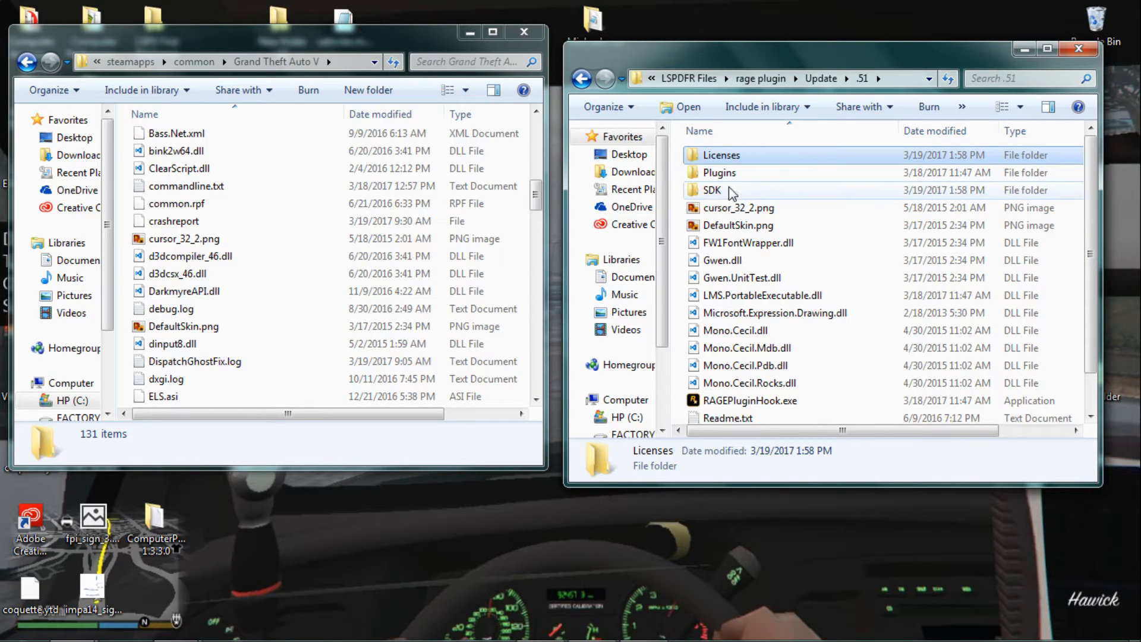
# Paste the 18 RAGE Plugin Hook files into Grand Theft Auto V, replacing files and merging folders
pyautogui.click(737, 207)
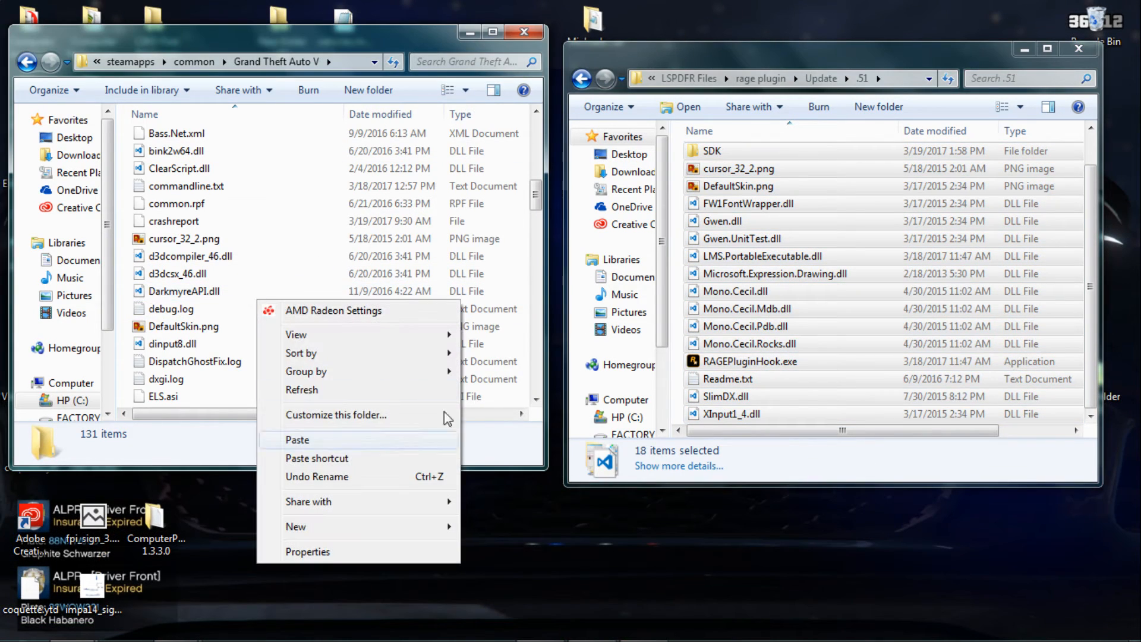
pyautogui.click(297, 440)
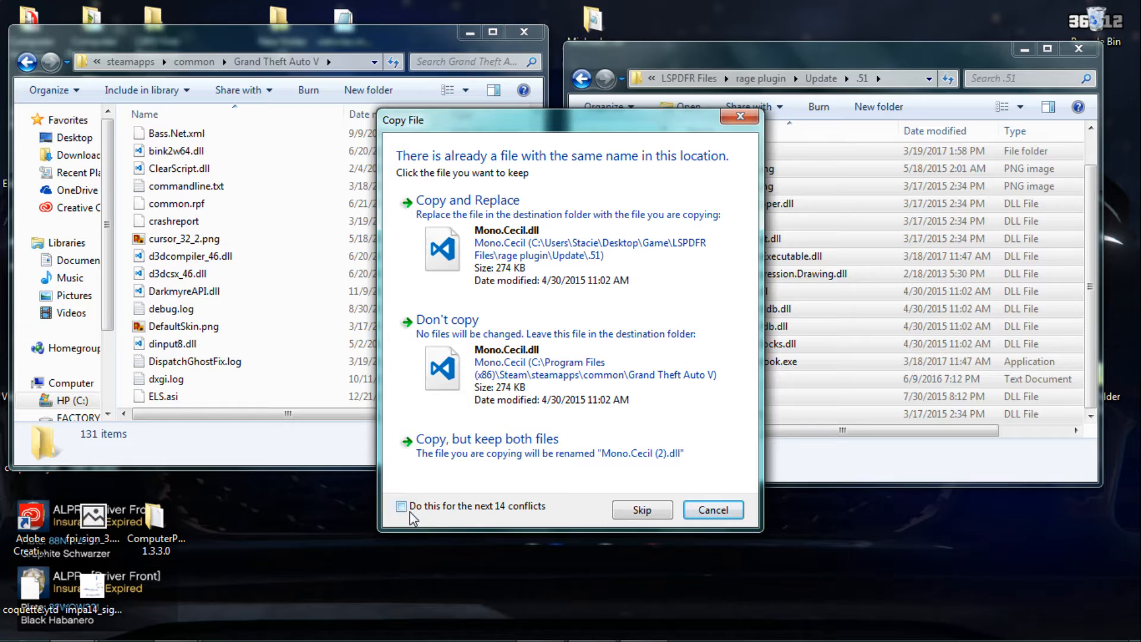
pyautogui.click(401, 506)
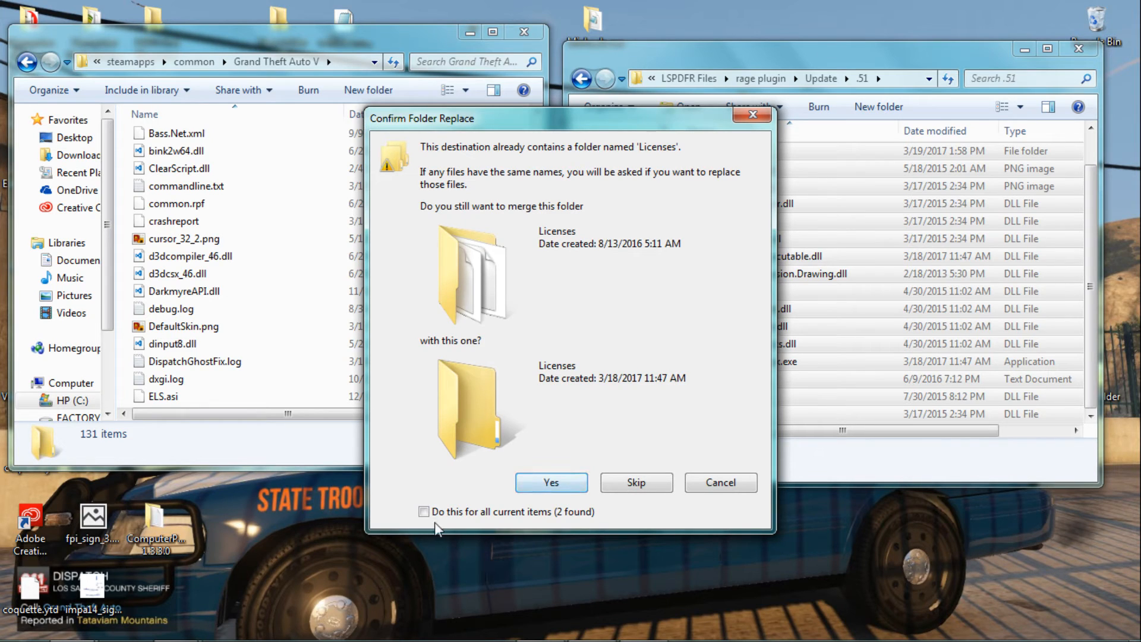
pyautogui.click(424, 511)
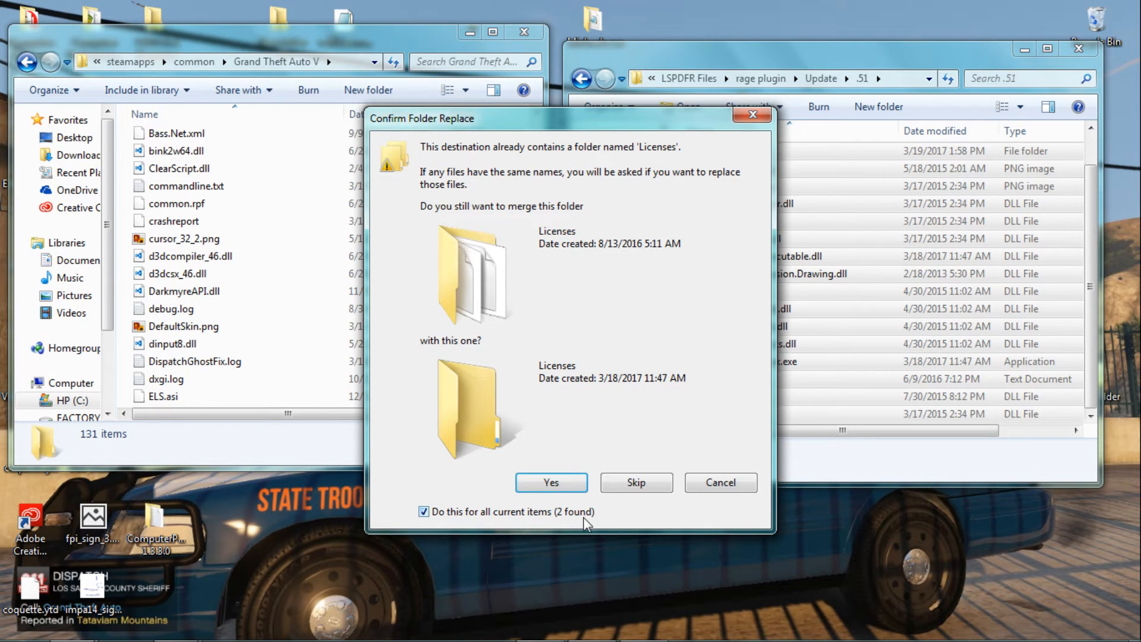
pyautogui.click(551, 482)
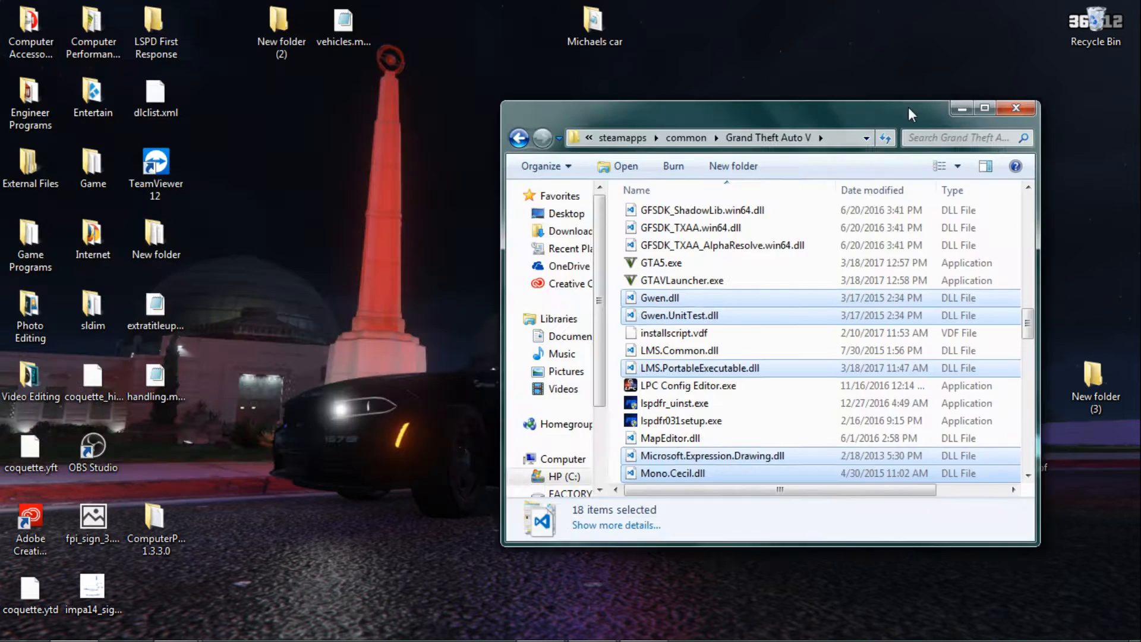
# Browse Game > LSPDFR Files > script hook > update > 1.0 and open readme.txt
pyautogui.moveTo(913, 107); pyautogui.dragTo(797, 72)
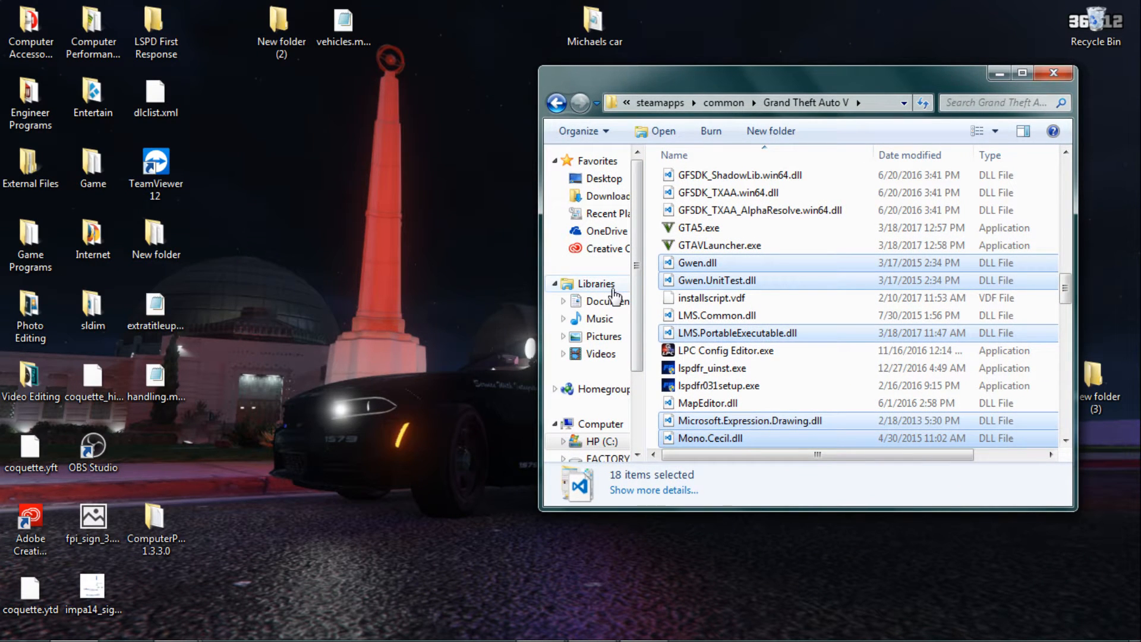
pyautogui.doubleClick(94, 164)
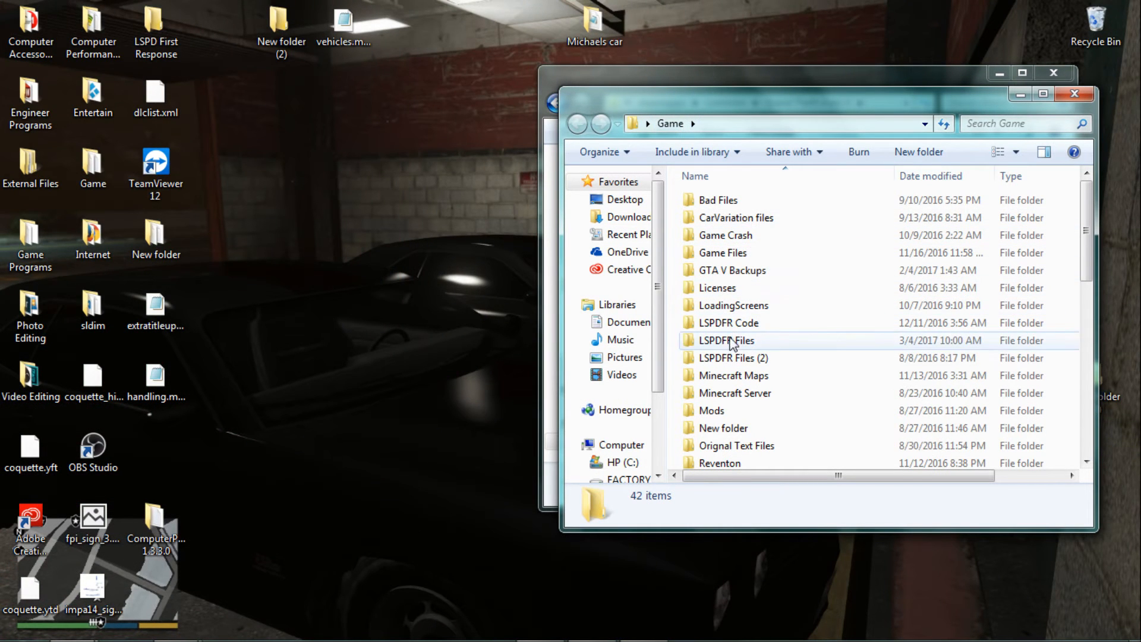
pyautogui.doubleClick(726, 340)
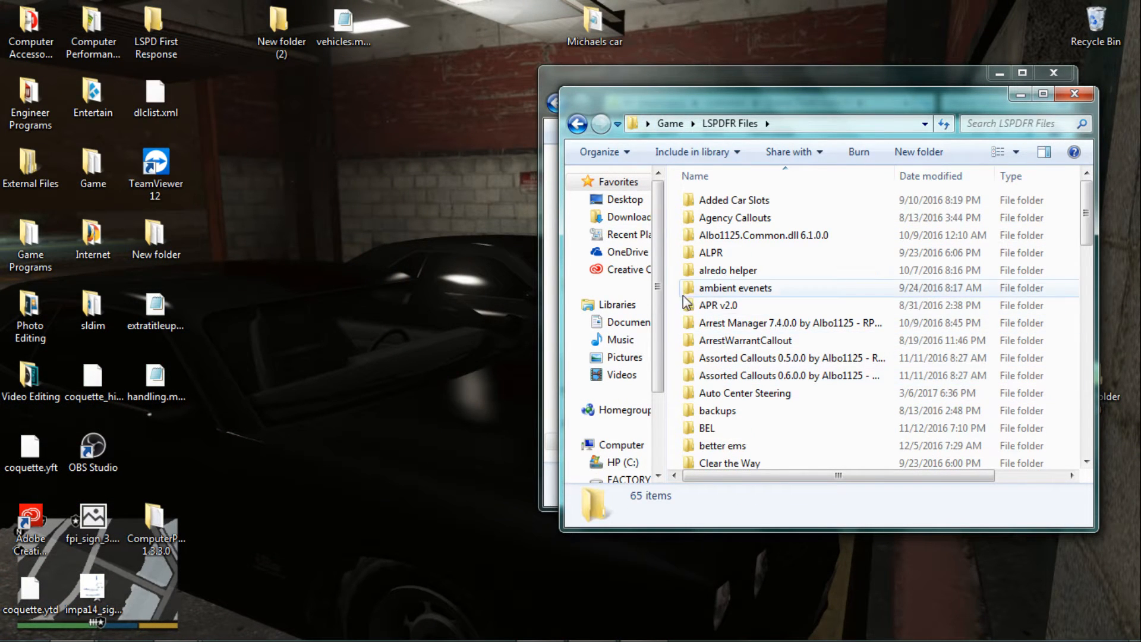
pyautogui.scroll(-3)
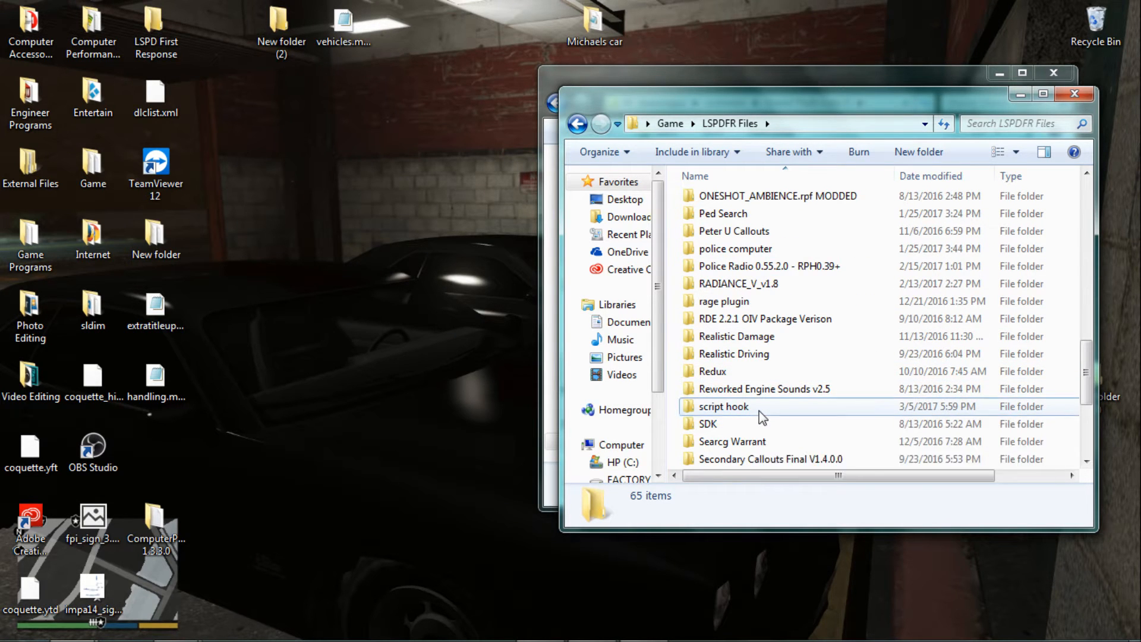
pyautogui.doubleClick(724, 406)
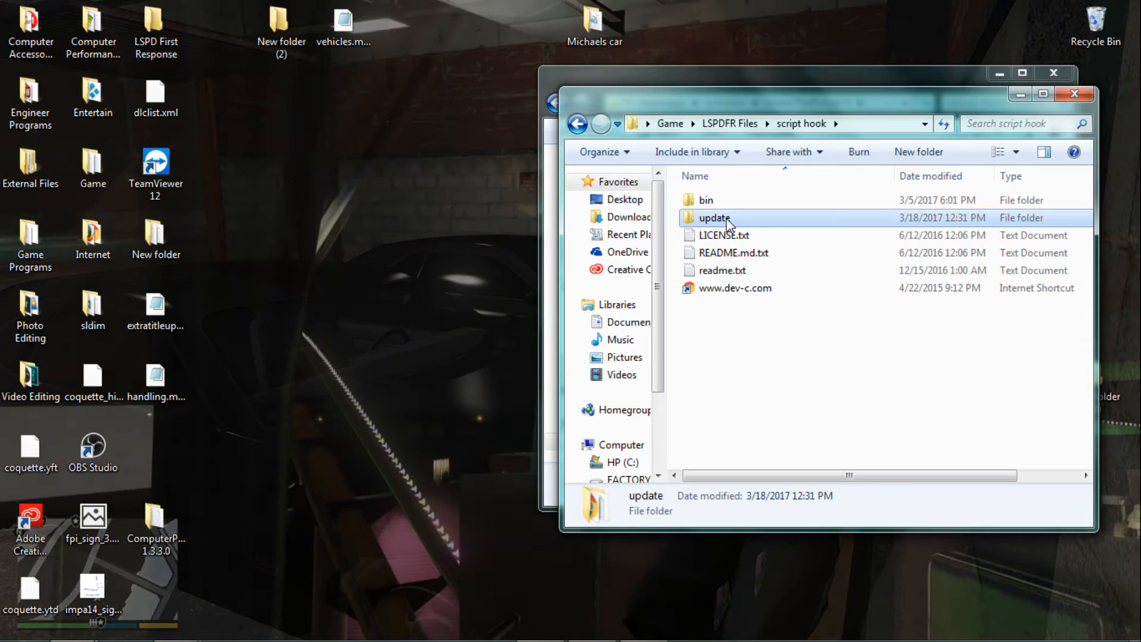
pyautogui.doubleClick(714, 218)
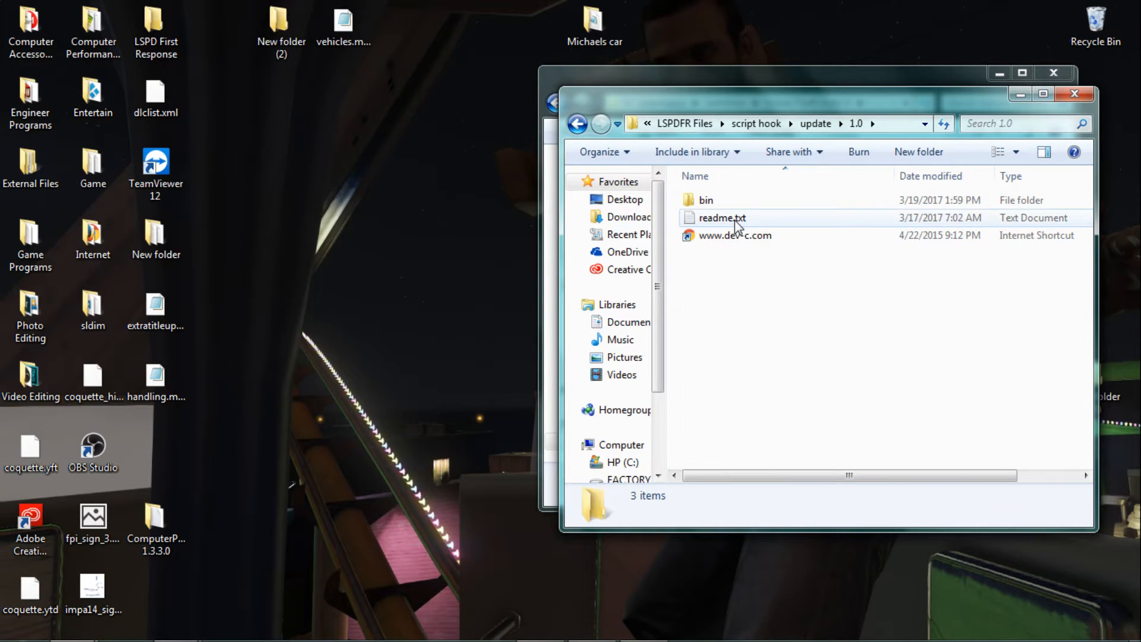
pyautogui.doubleClick(720, 217)
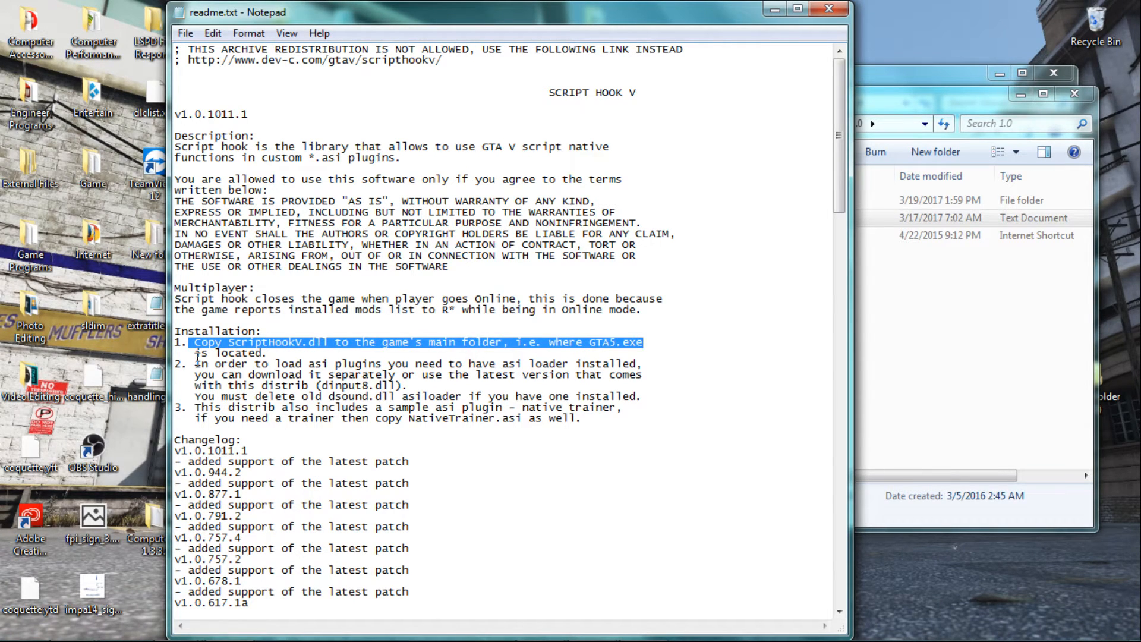
pyautogui.moveTo(197, 342); pyautogui.dragTo(639, 374)
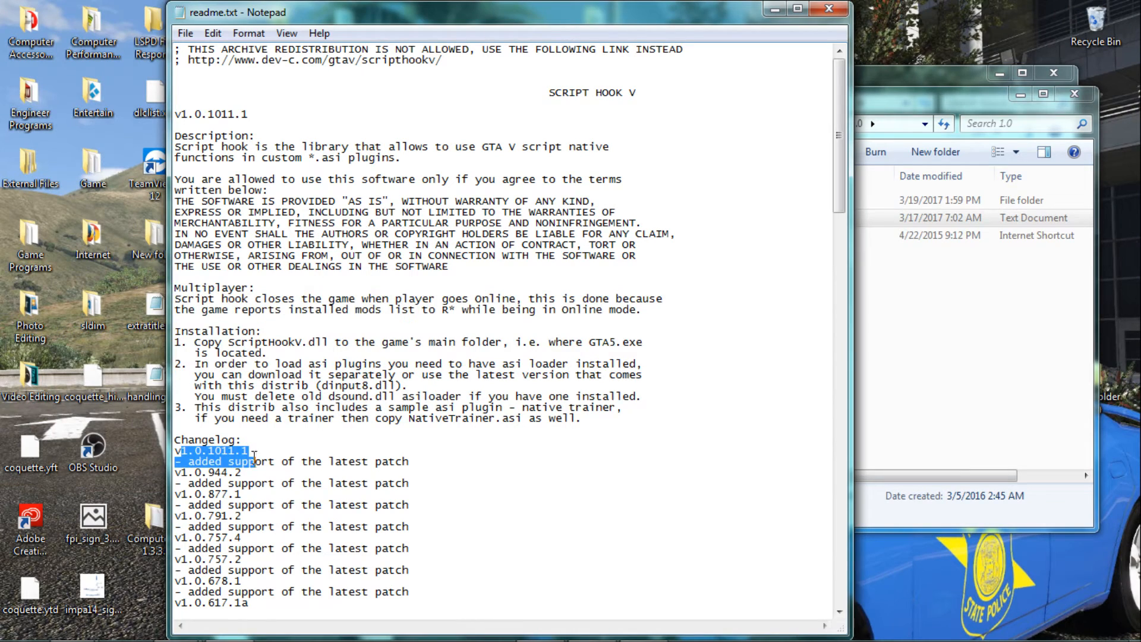
pyautogui.moveTo(253, 454); pyautogui.dragTo(253, 582)
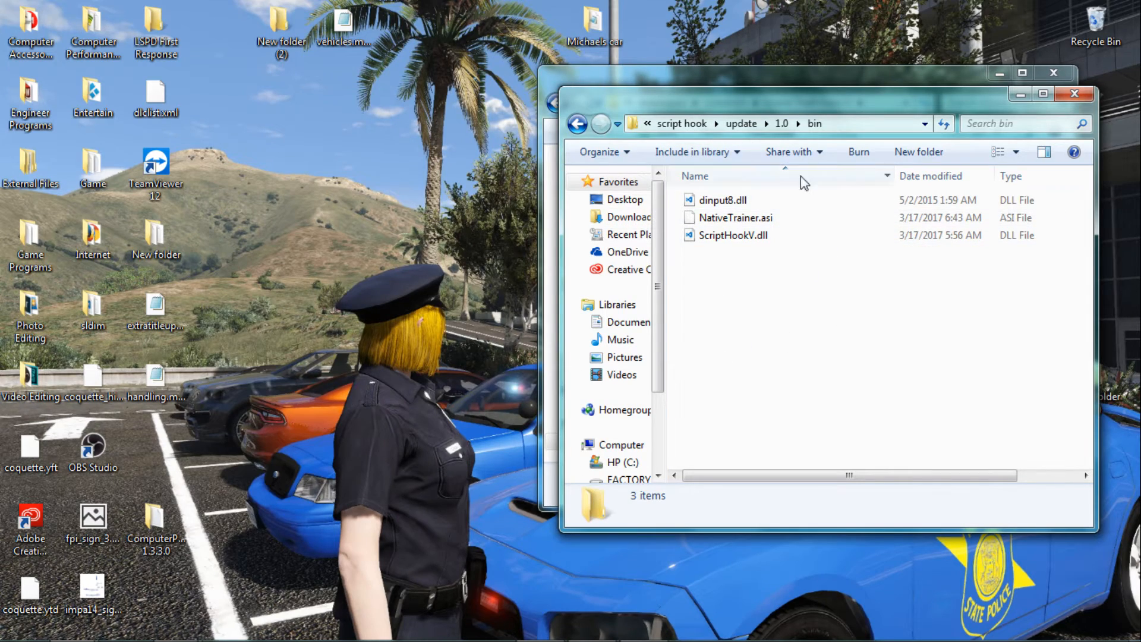
pyautogui.moveTo(735, 217)
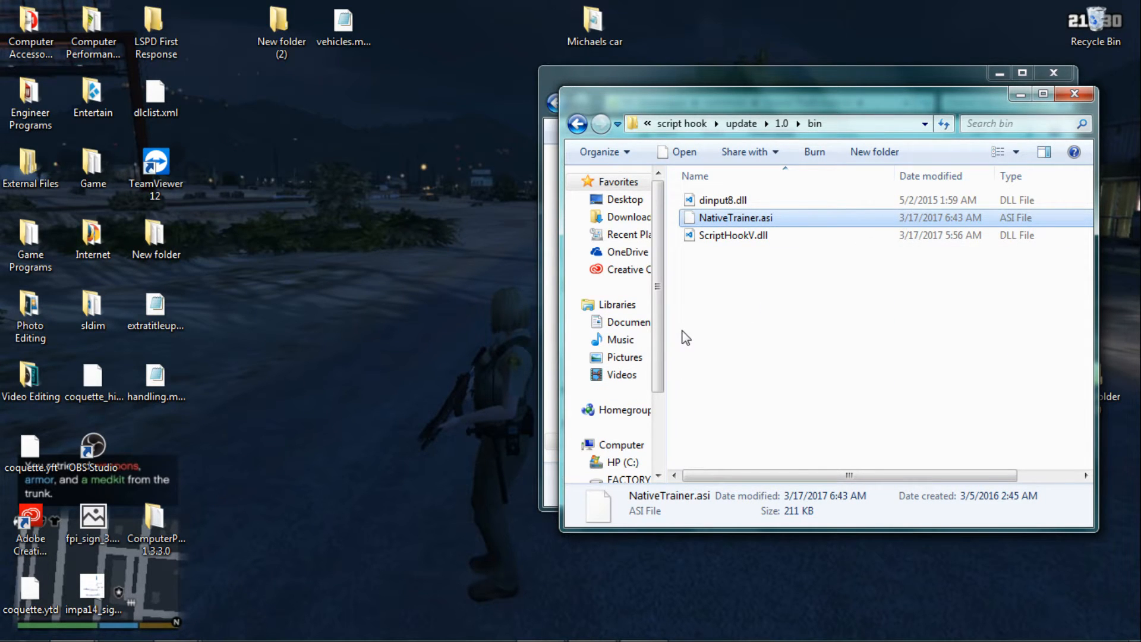
# Copy dinput8.dll, NativeTrainer.asi and ScriptHookV.dll from the Script Hook V bin folder
pyautogui.rightClick(732, 235)
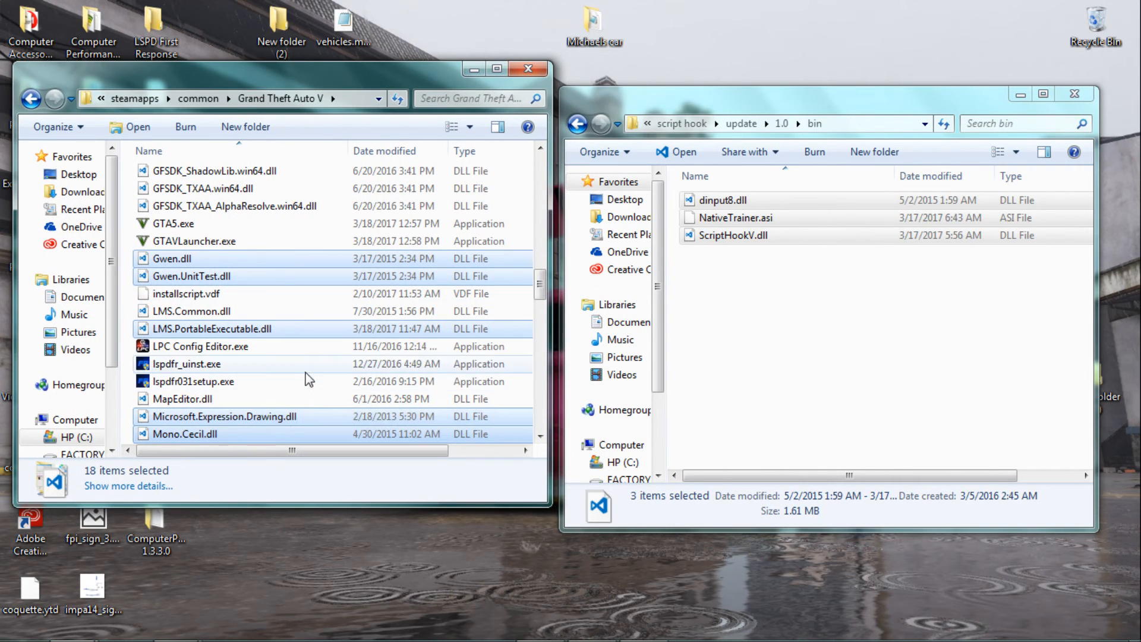
# Paste the Script Hook V files into the GTA V folder, replacing the conflicting ScriptHookV.dll
pyautogui.rightClick(186, 363)
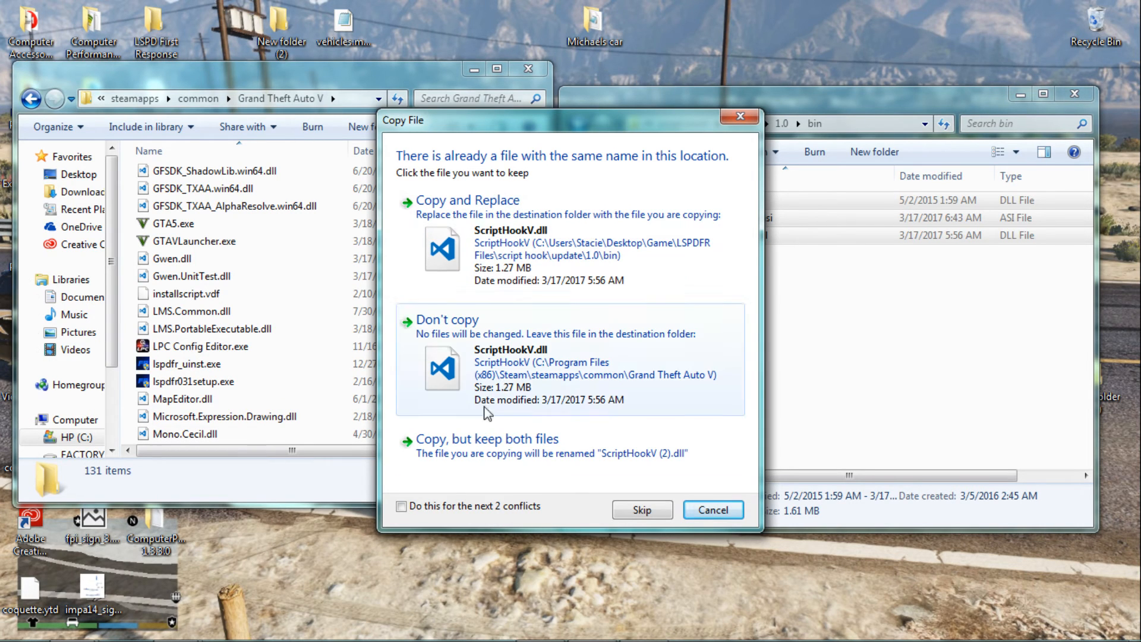
pyautogui.click(401, 506)
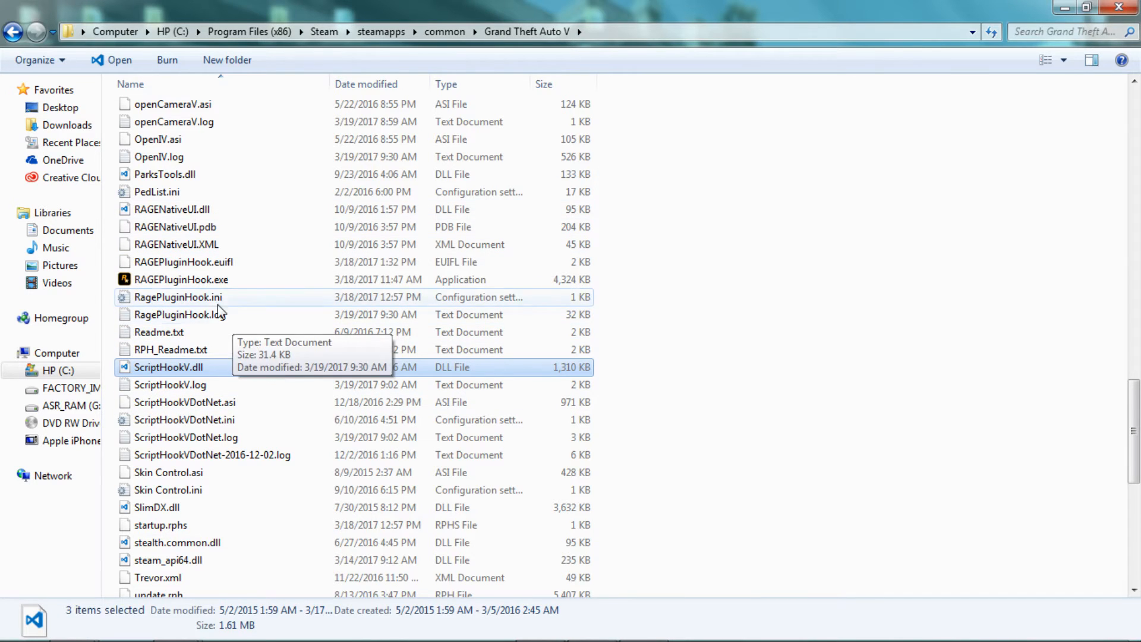
pyautogui.click(180, 280)
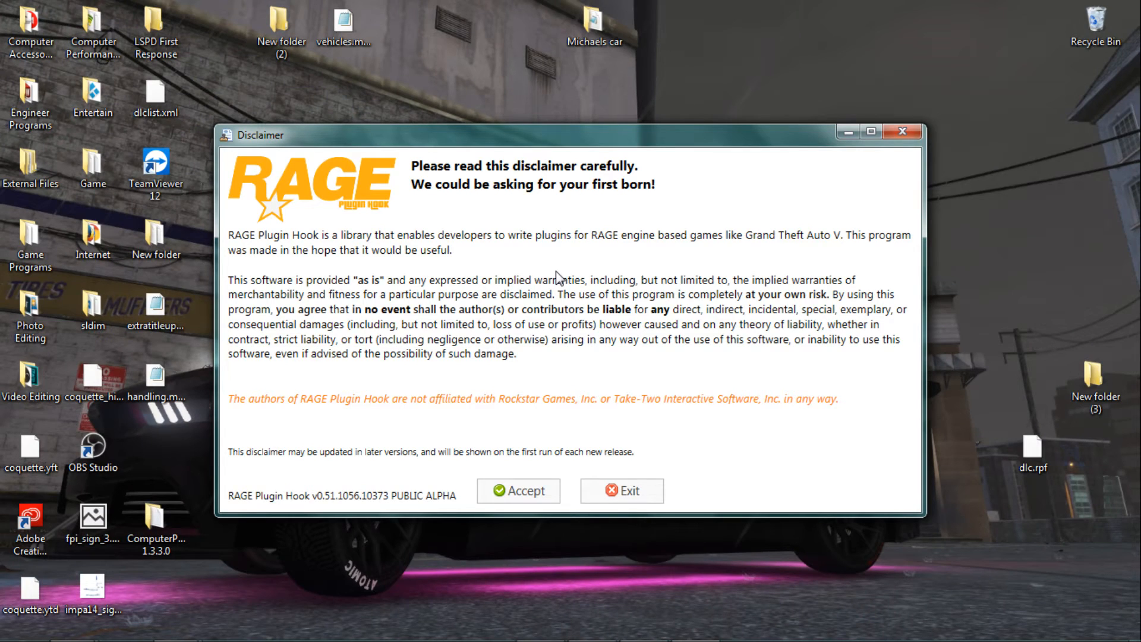
pyautogui.moveTo(425, 367)
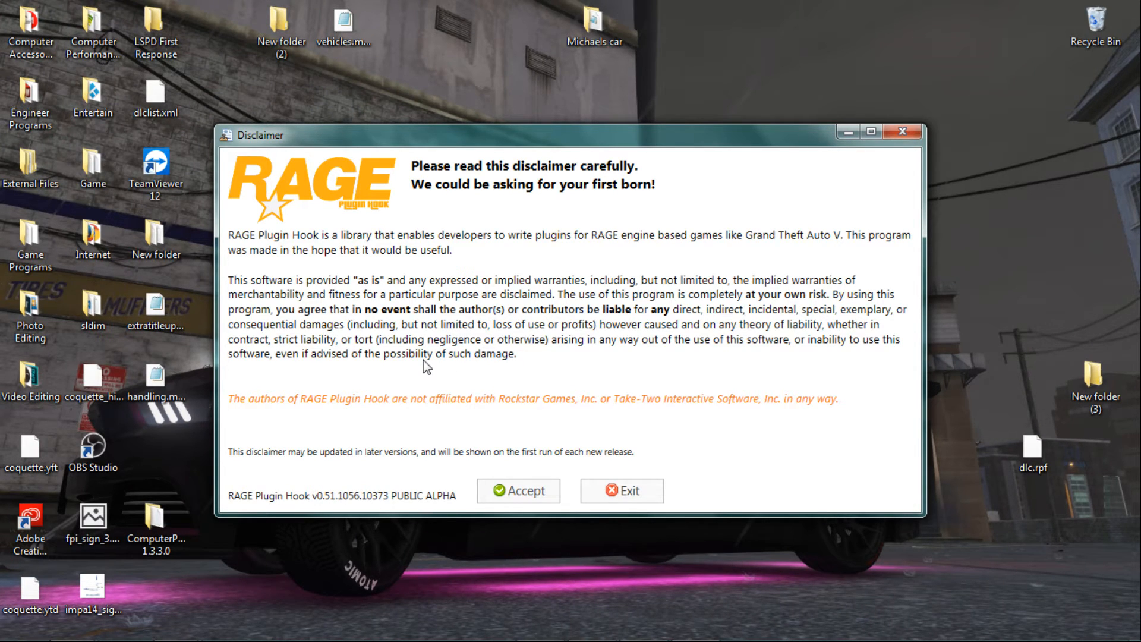
# Accept RAGE Plugin Hook's Disclaimer window to reach the game-version backup prompt
pyautogui.click(518, 490)
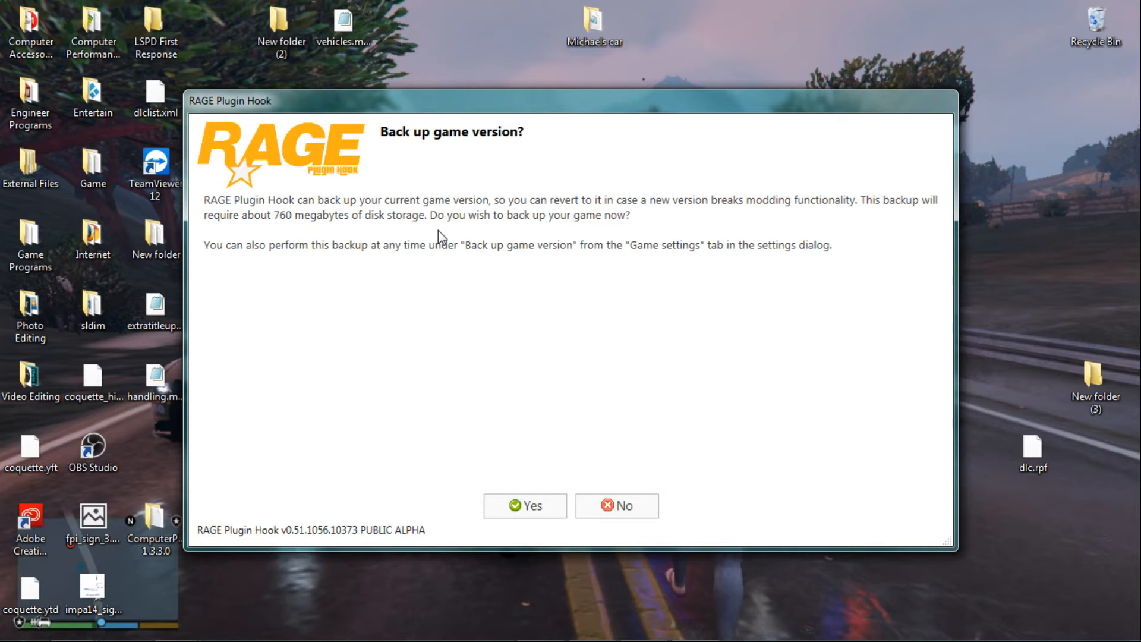
pyautogui.moveTo(607, 281)
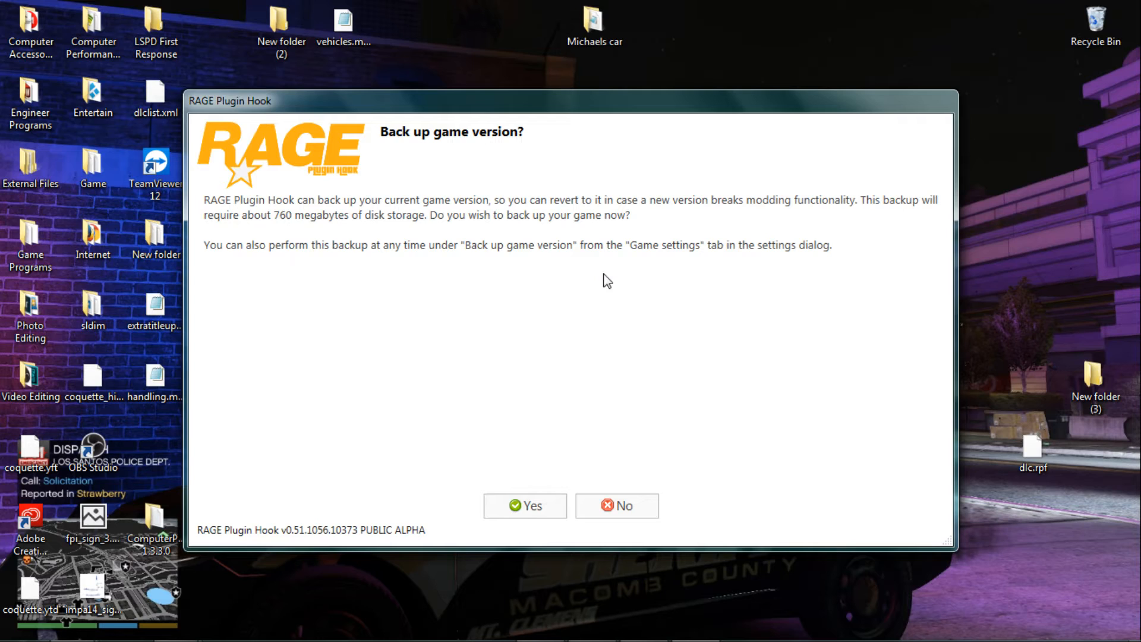
pyautogui.moveTo(652, 478)
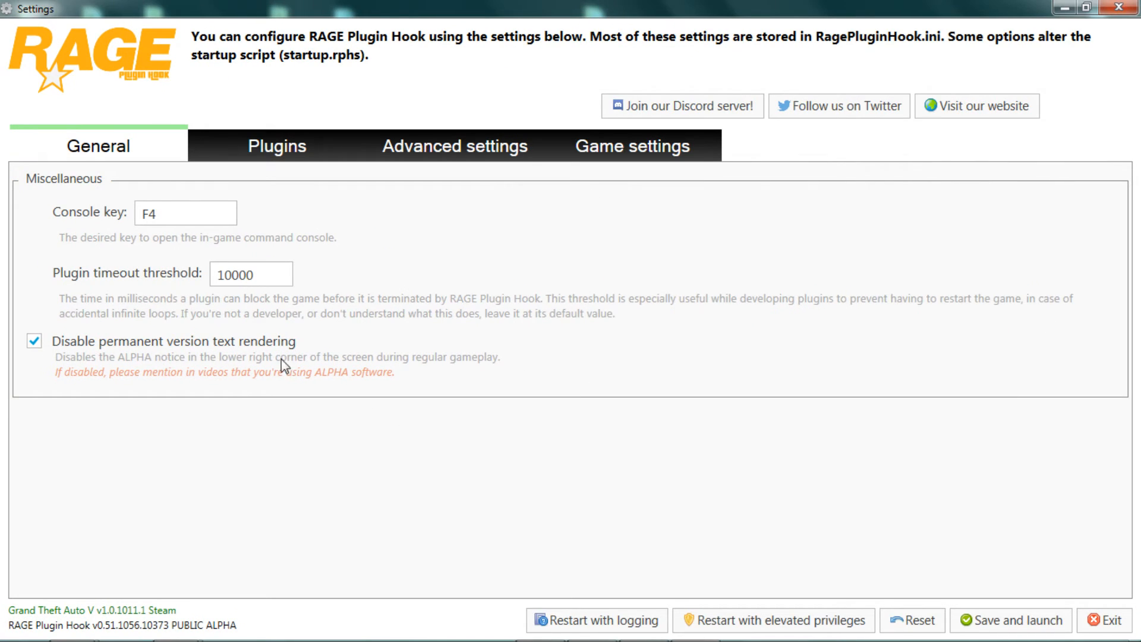
# Review the console key, Plugins and Game settings tabs, then Save and launch
pyautogui.click(185, 212)
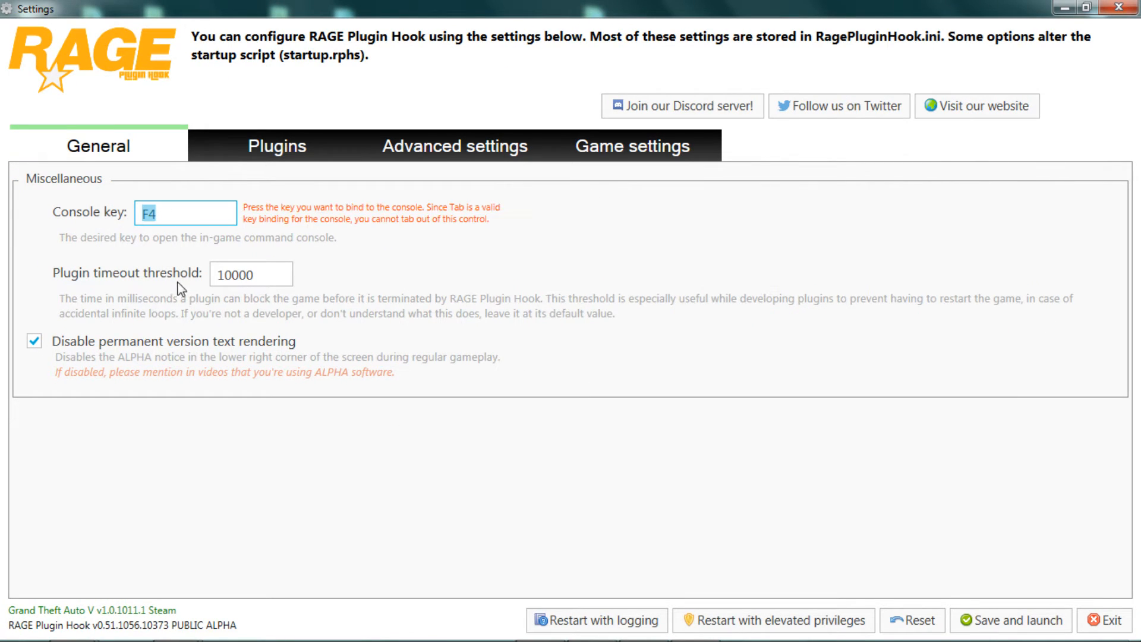
pyautogui.click(185, 214)
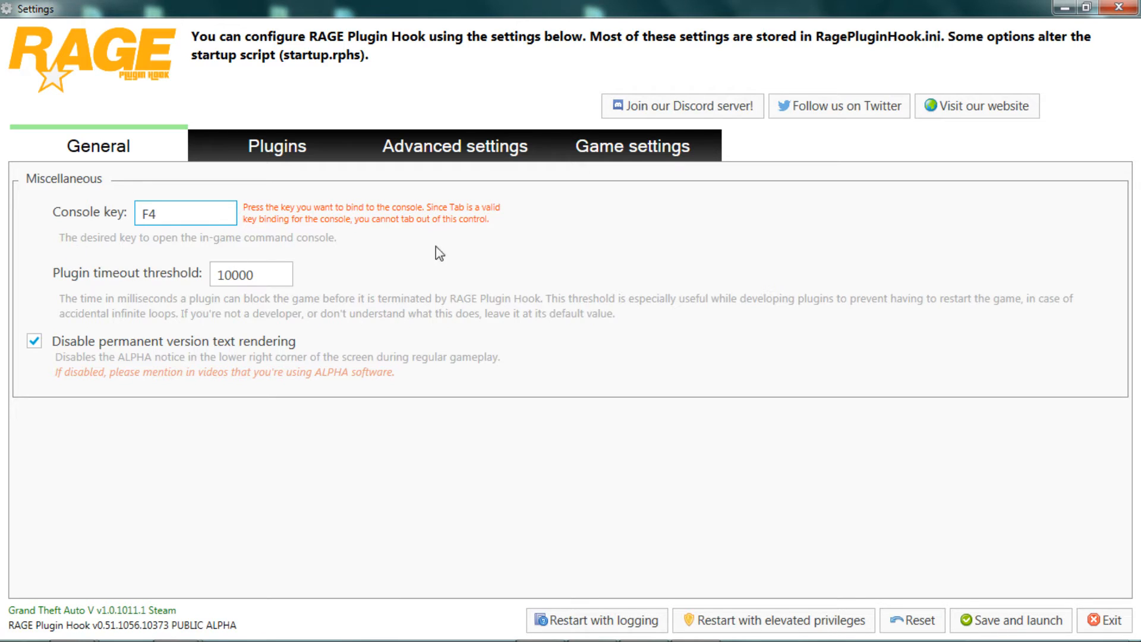
pyautogui.moveTo(244, 189)
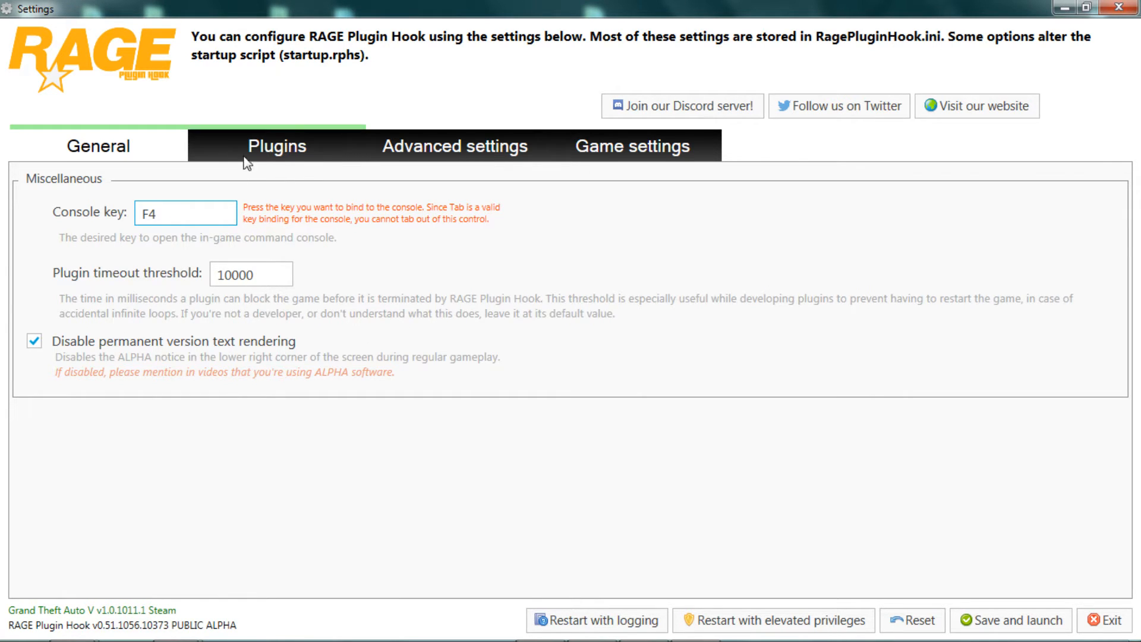
pyautogui.click(276, 146)
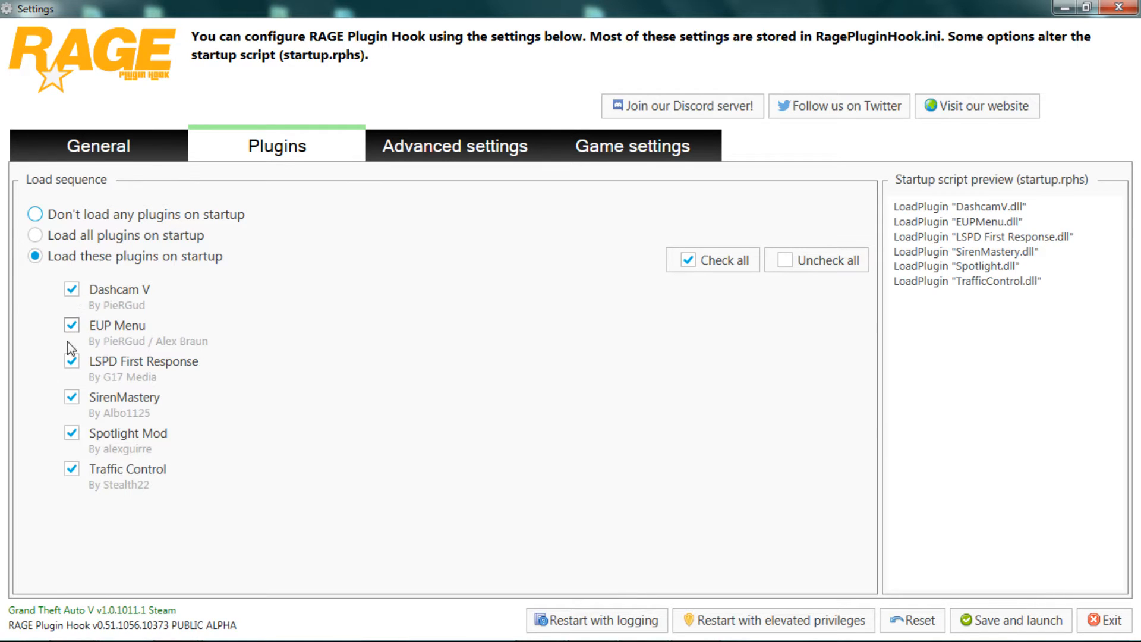
pyautogui.moveTo(457, 150)
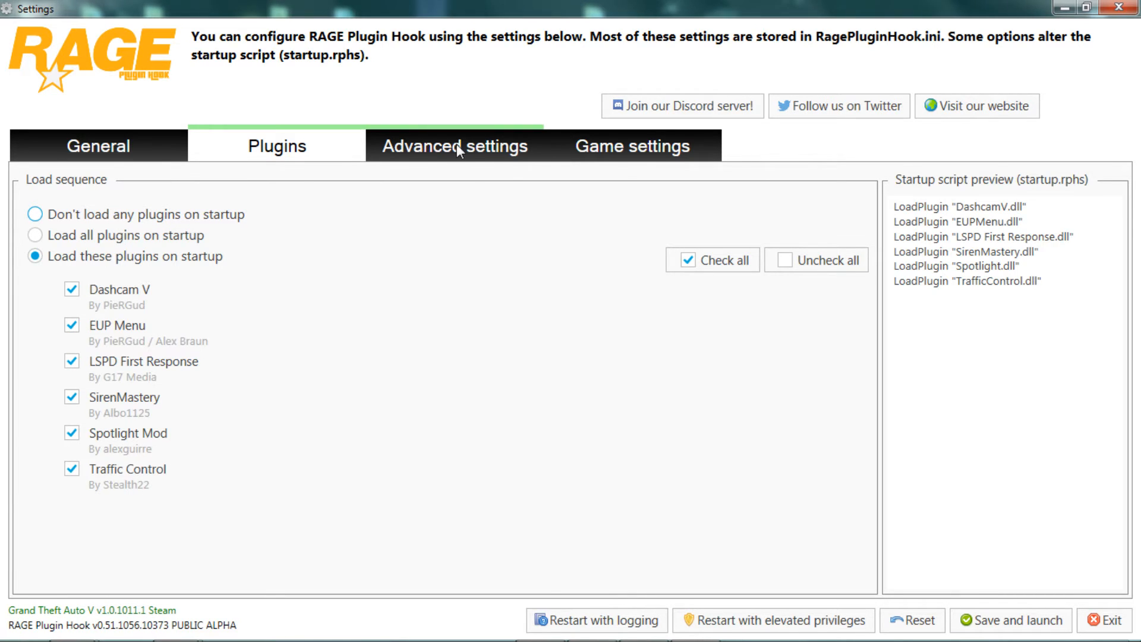
pyautogui.click(632, 145)
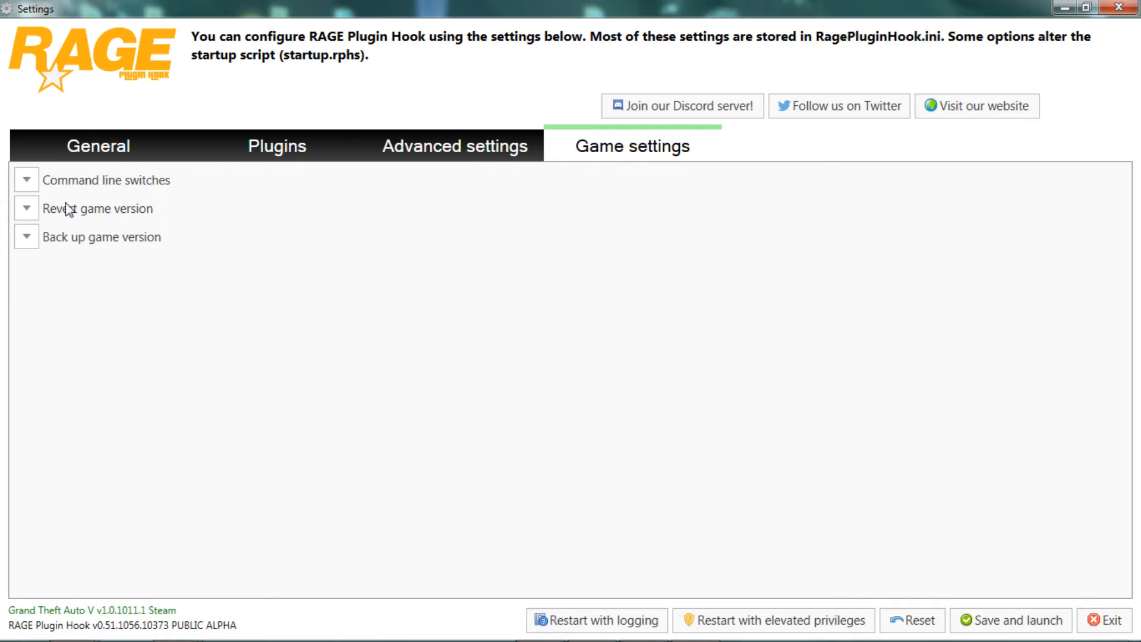
pyautogui.click(97, 146)
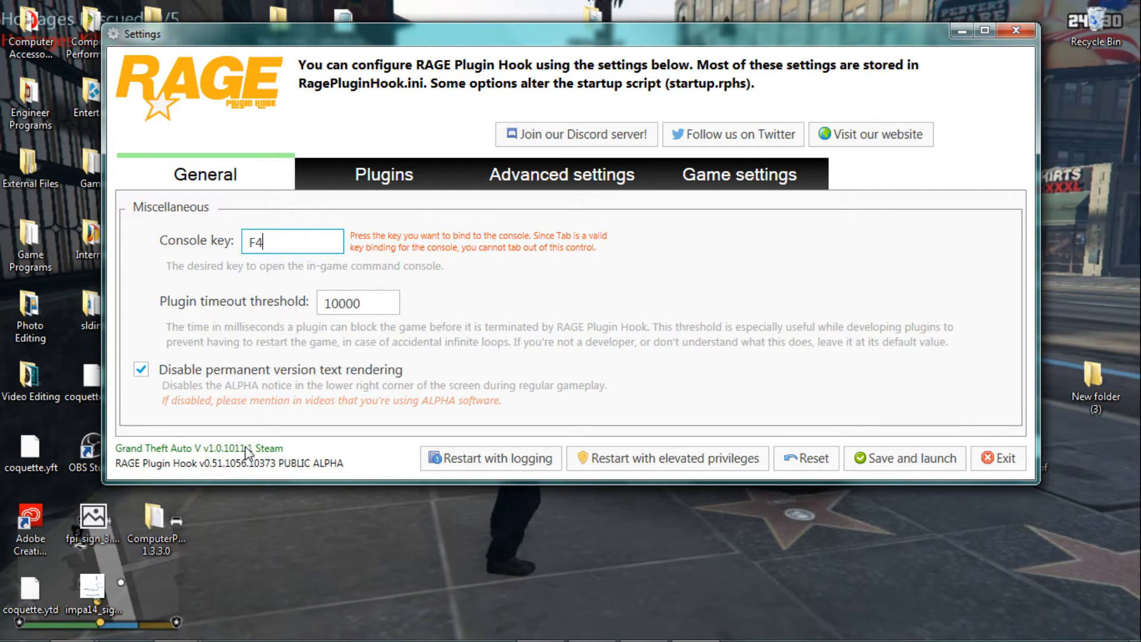
pyautogui.moveTo(80, 473)
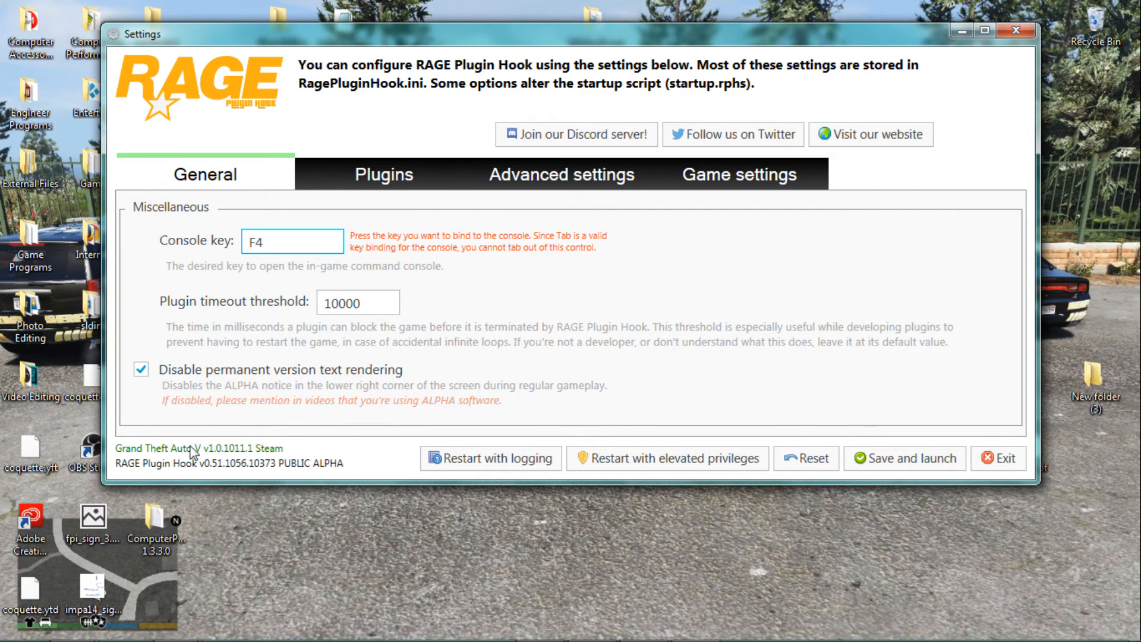
pyautogui.moveTo(519, 502)
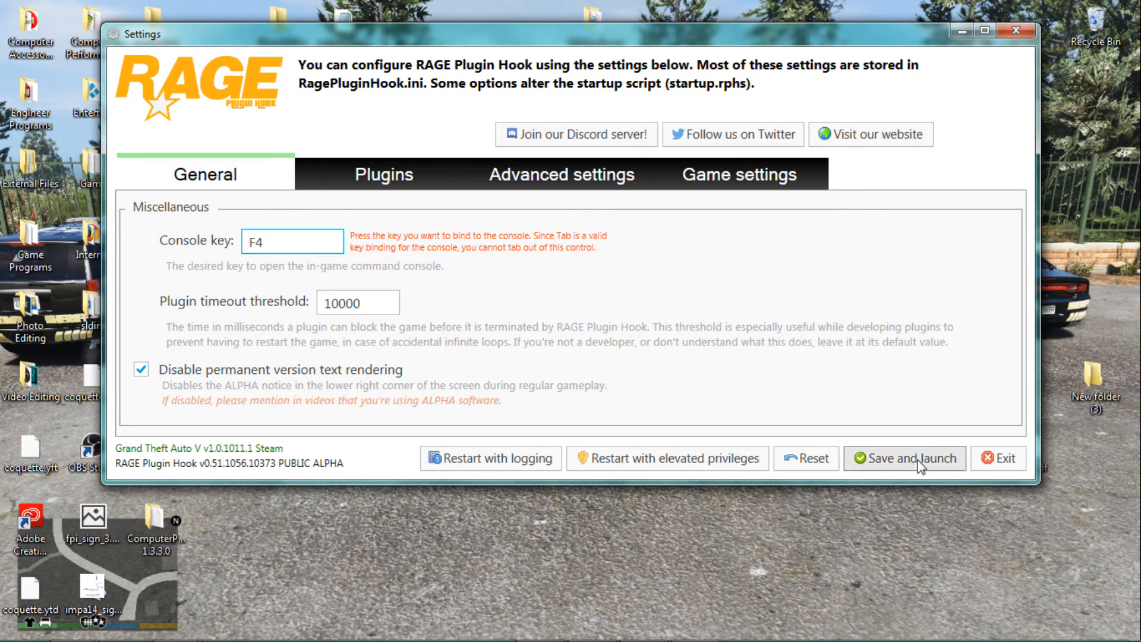
pyautogui.click(904, 458)
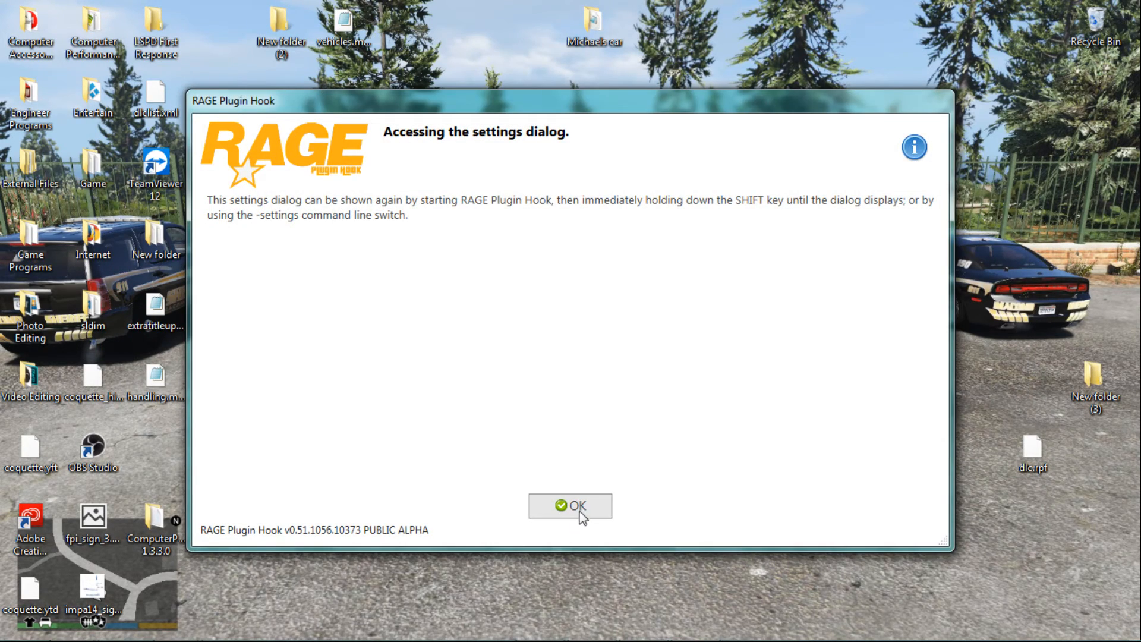
# Dismiss the settings notice with OK and open the desktop Game Programs folder
pyautogui.click(570, 505)
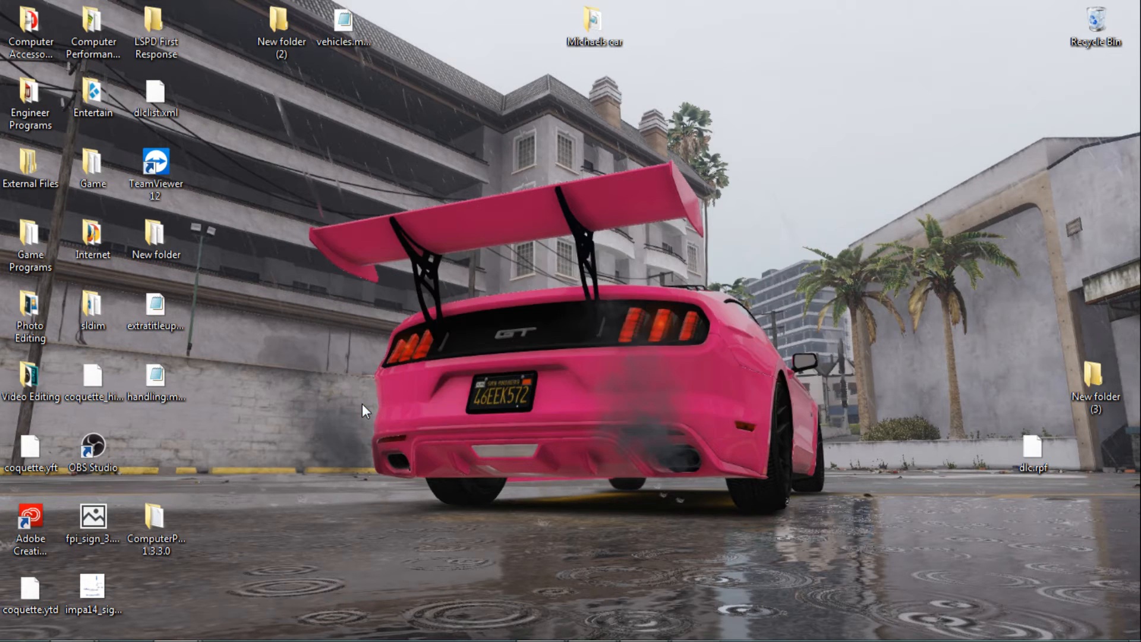
pyautogui.moveTo(697, 450)
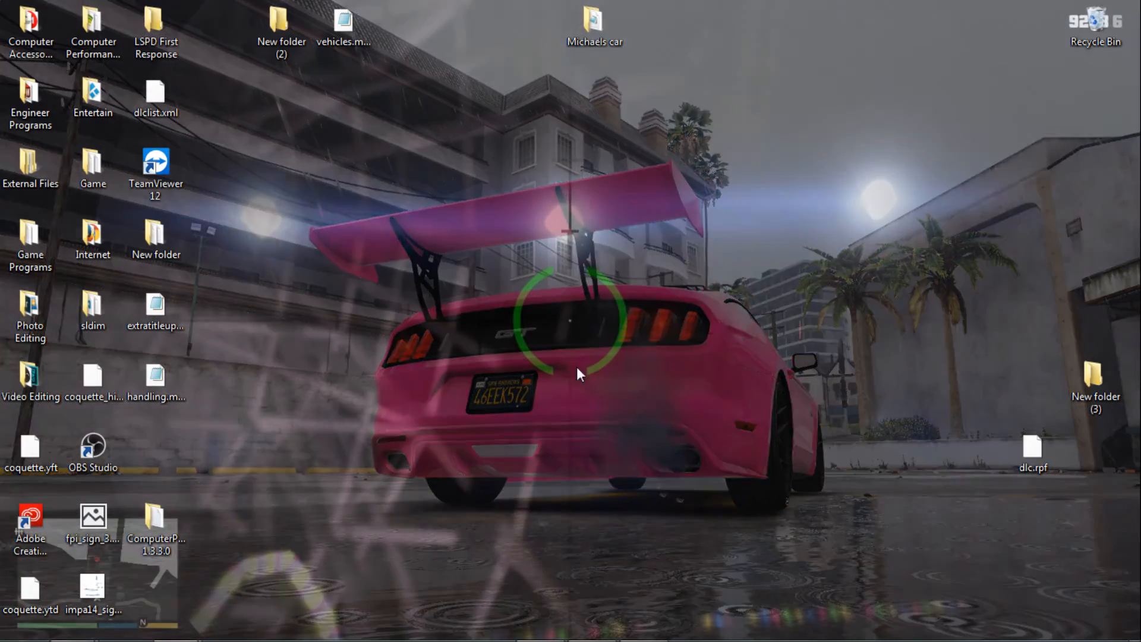
pyautogui.doubleClick(30, 237)
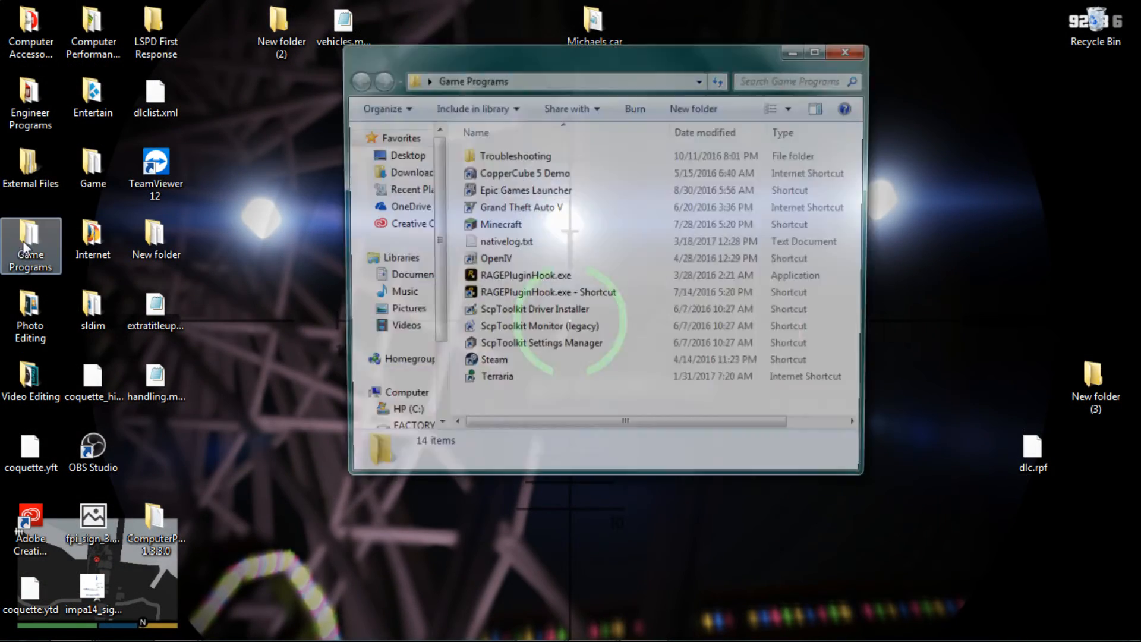
# Launch OpenIV from its shortcut in the Game Programs folder
pyautogui.click(492, 260)
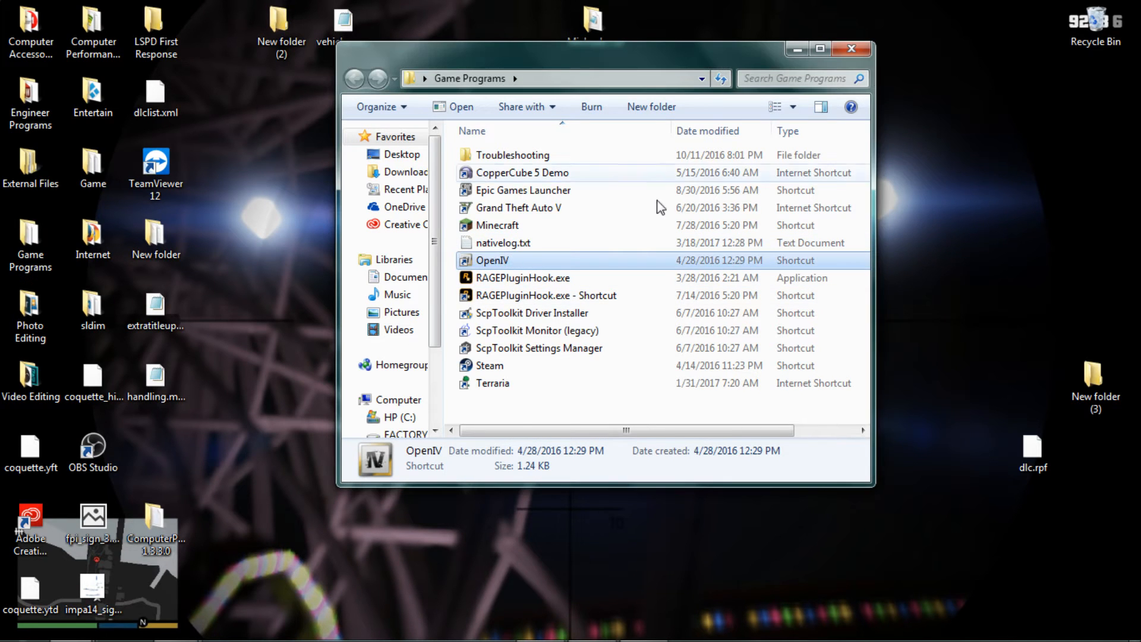
pyautogui.doubleClick(492, 260)
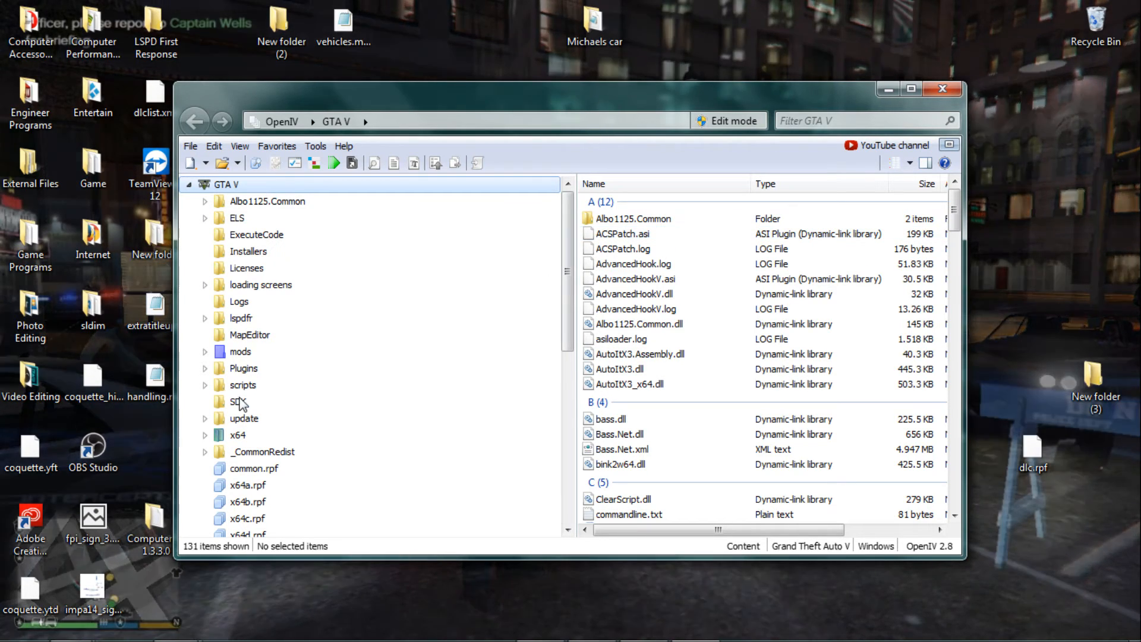
# Enable Edit mode, inspect update, x64 and update.rpf, then return to the update folder
pyautogui.click(244, 418)
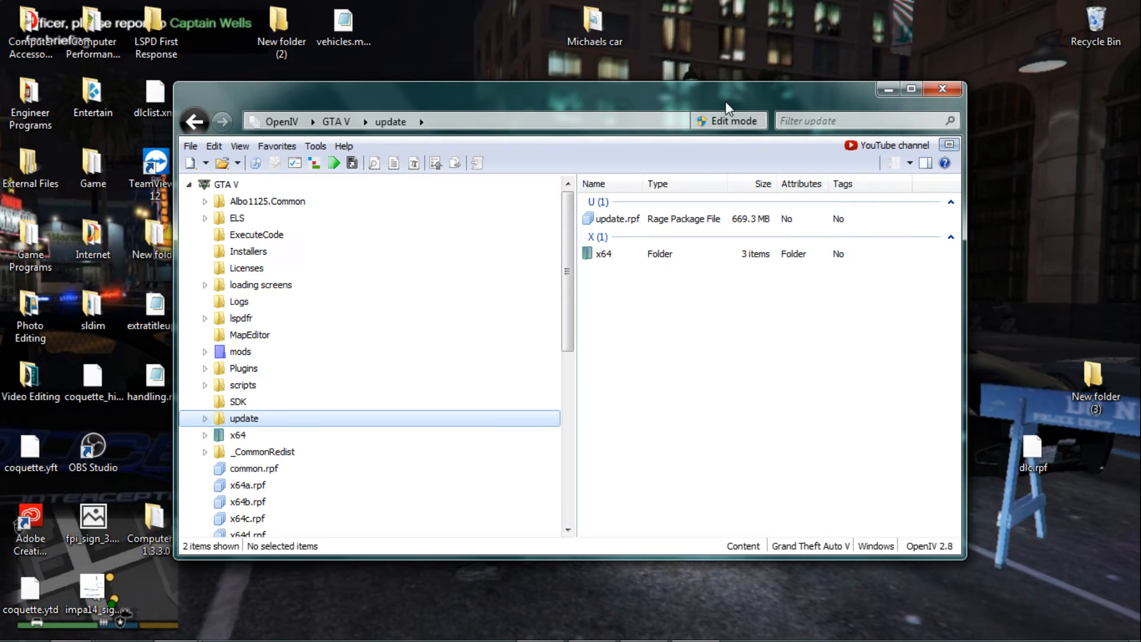
pyautogui.click(733, 121)
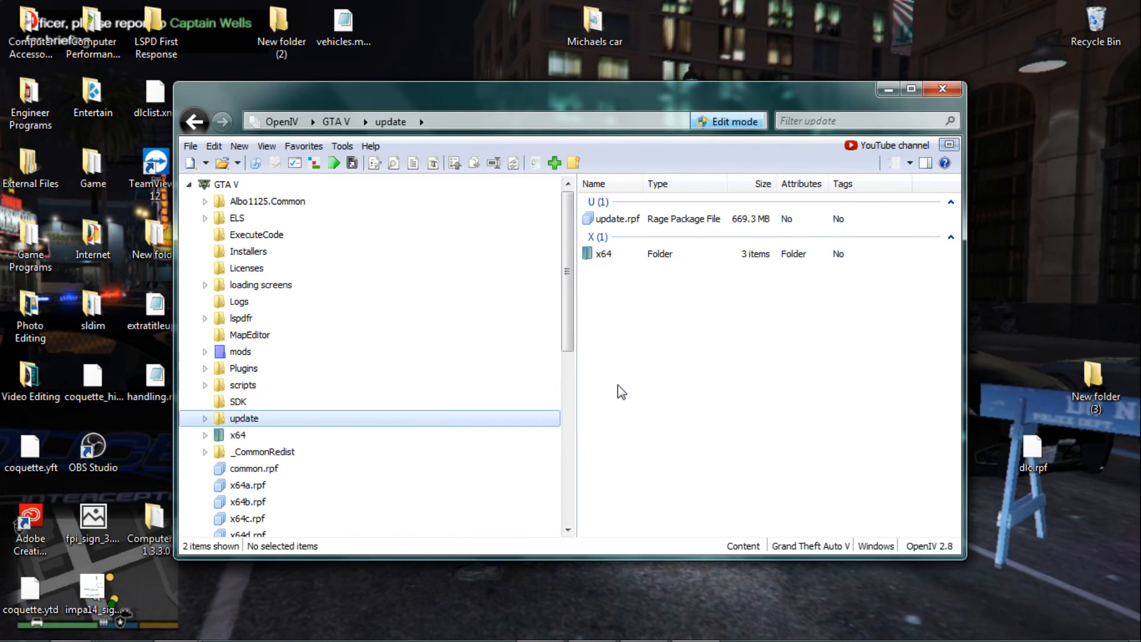
pyautogui.doubleClick(619, 218)
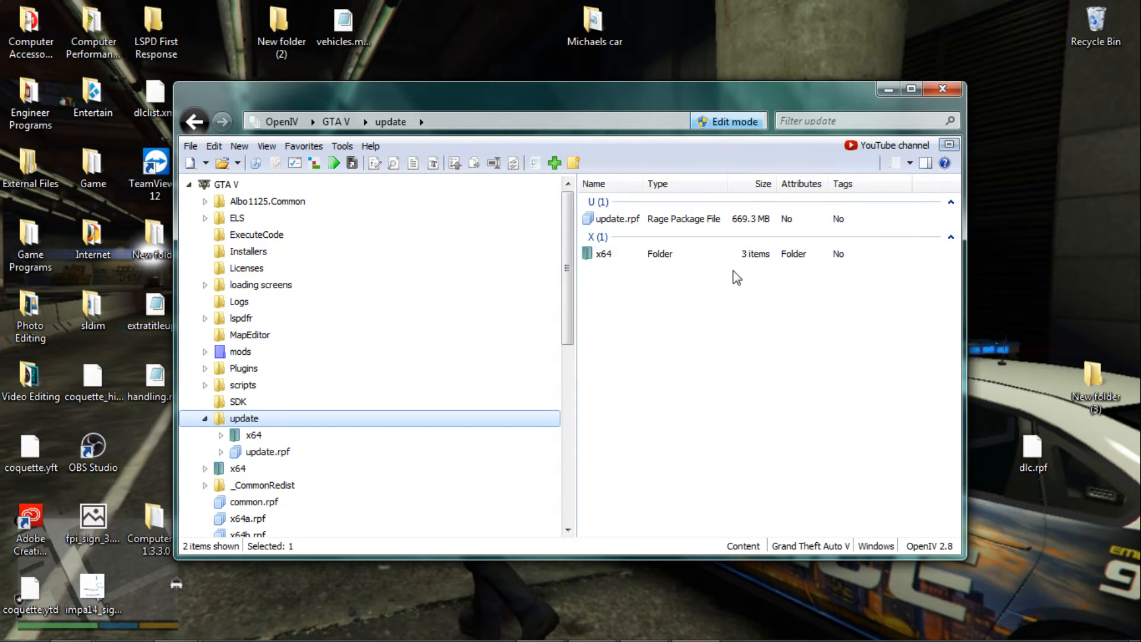
pyautogui.moveTo(574, 162)
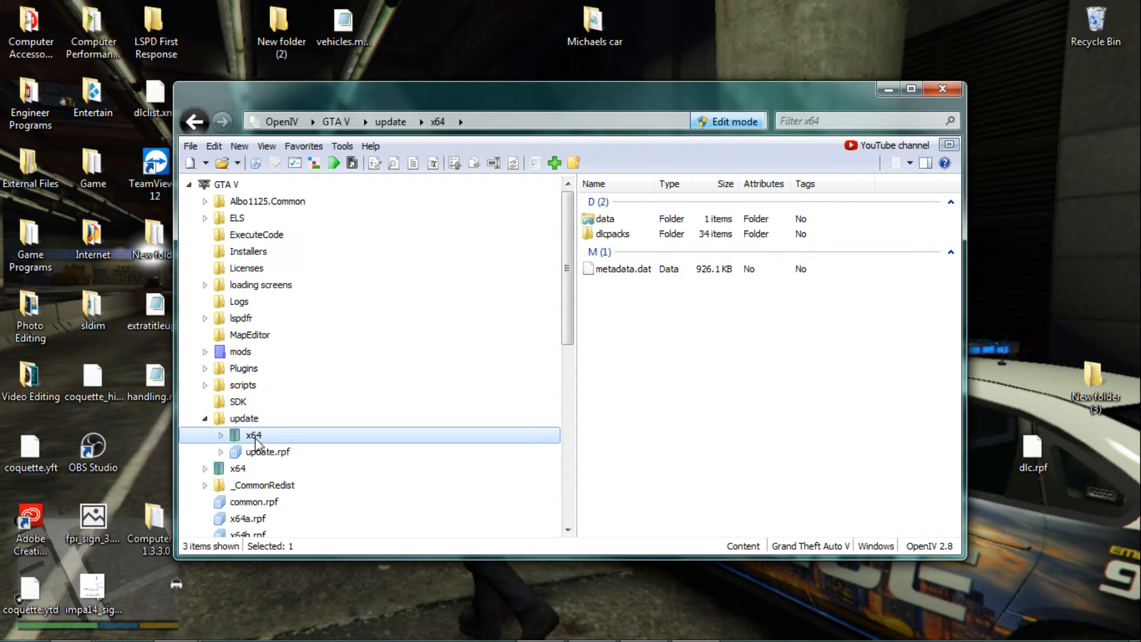
pyautogui.click(221, 434)
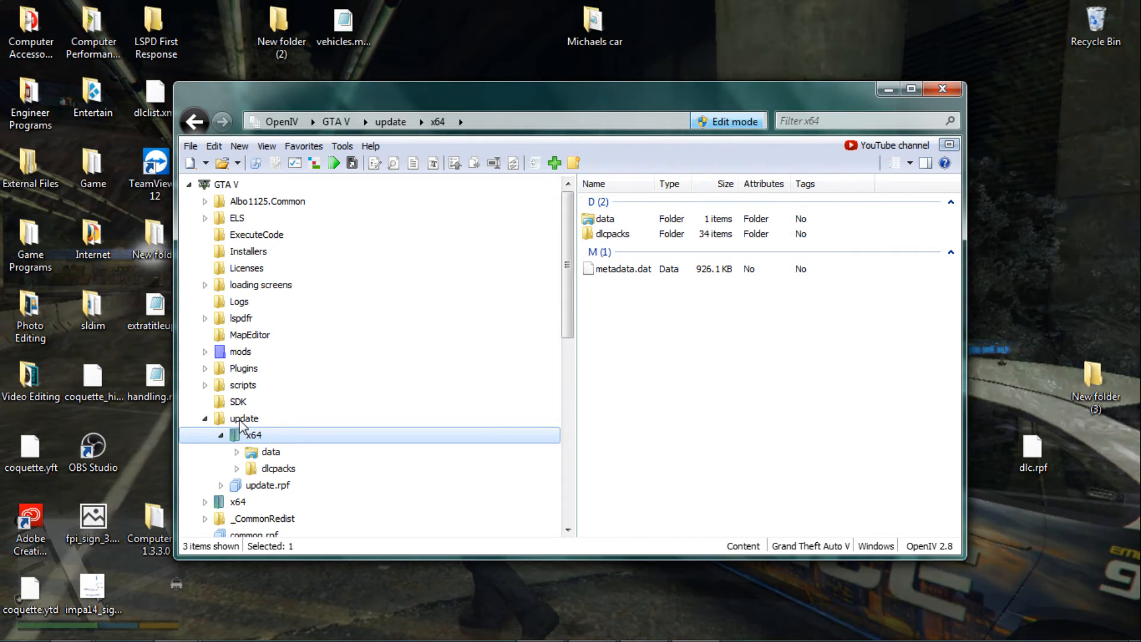
pyautogui.doubleClick(268, 485)
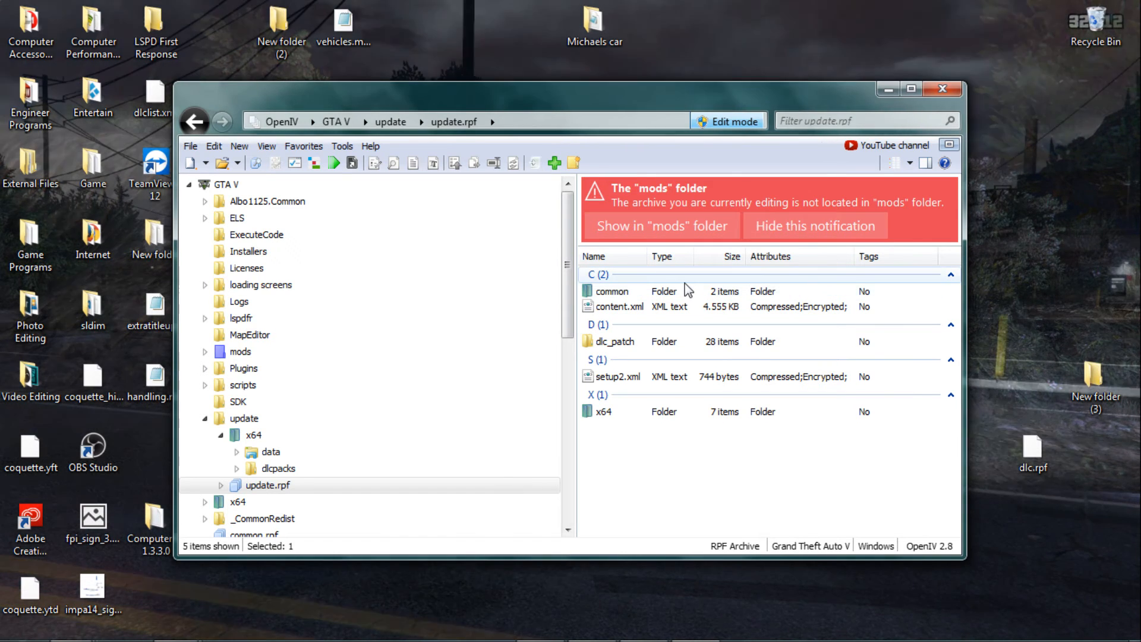
pyautogui.click(612, 292)
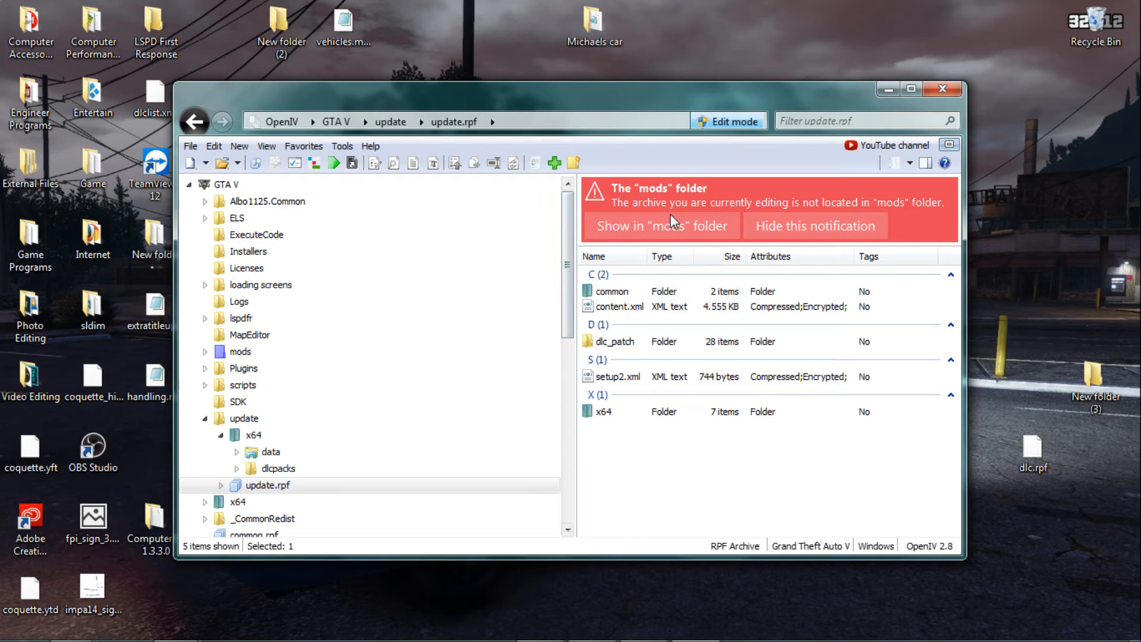
pyautogui.moveTo(253, 362)
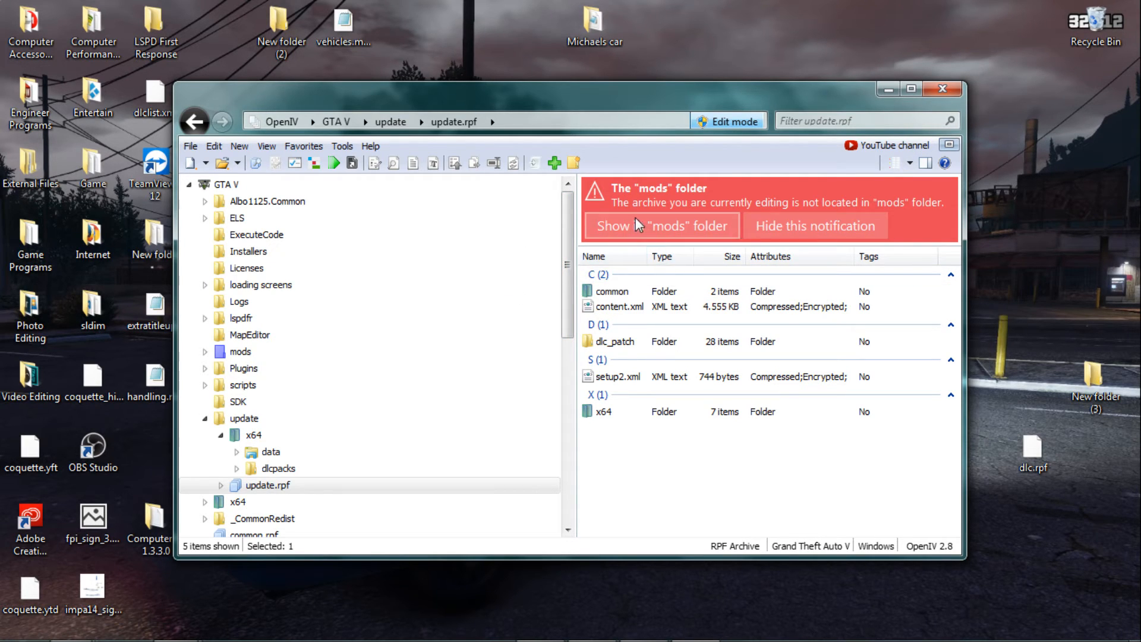
pyautogui.moveTo(989, 250)
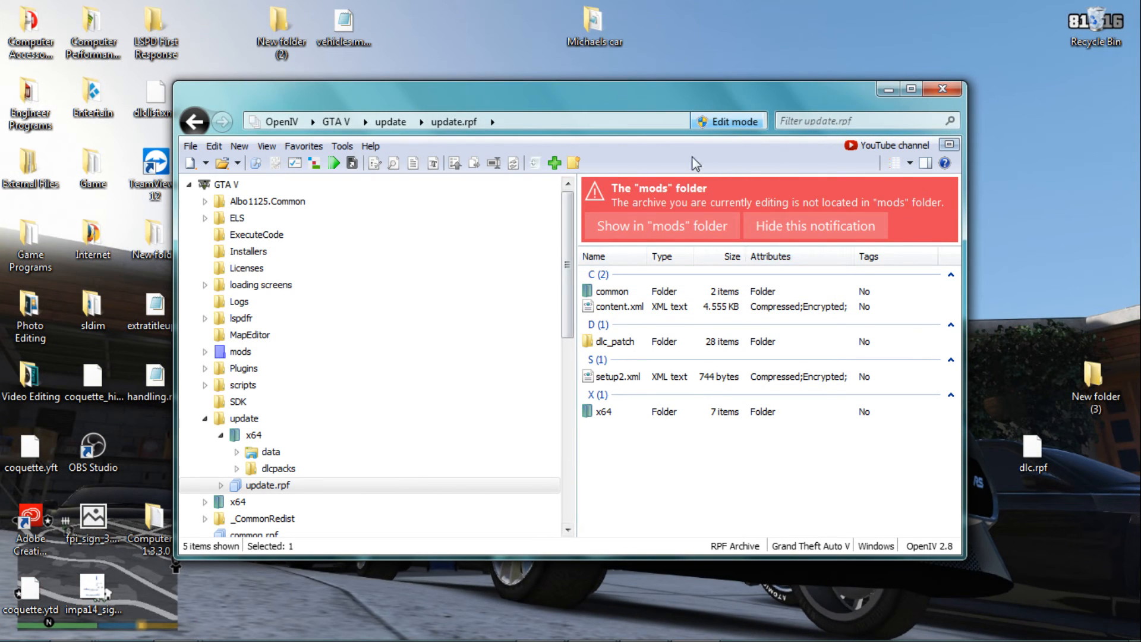
pyautogui.moveTo(229, 437)
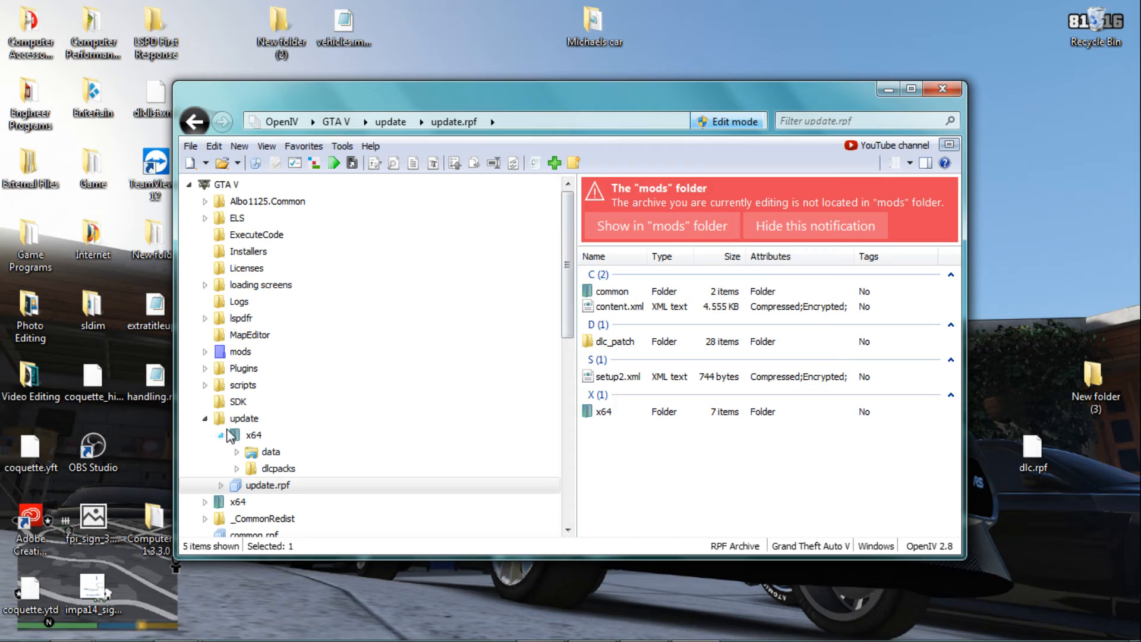
pyautogui.click(243, 418)
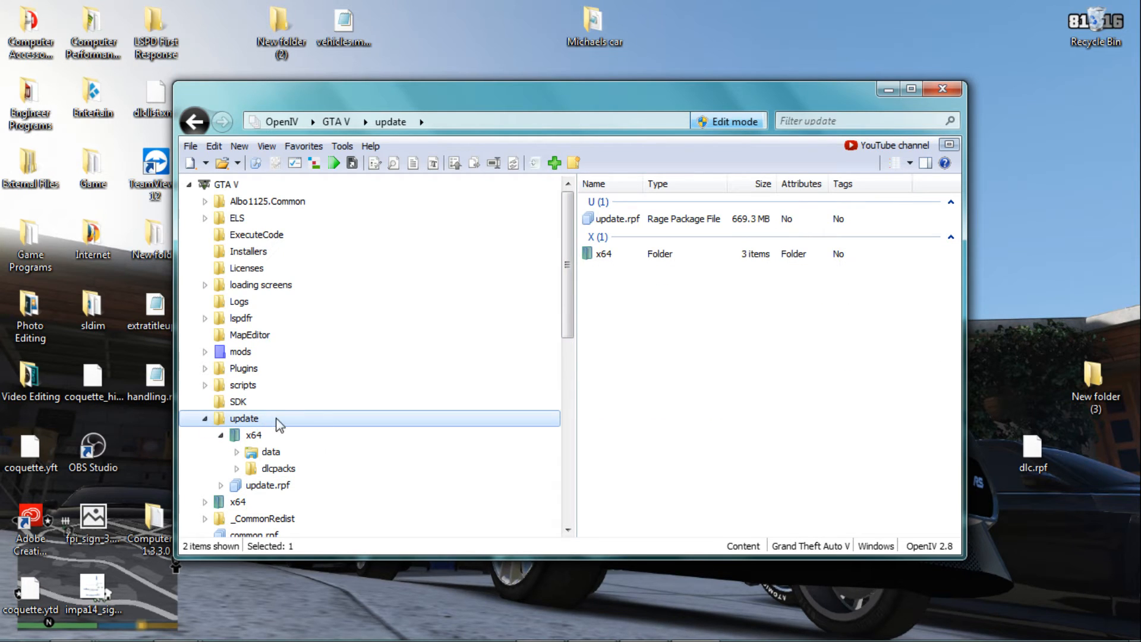
pyautogui.moveTo(628, 28)
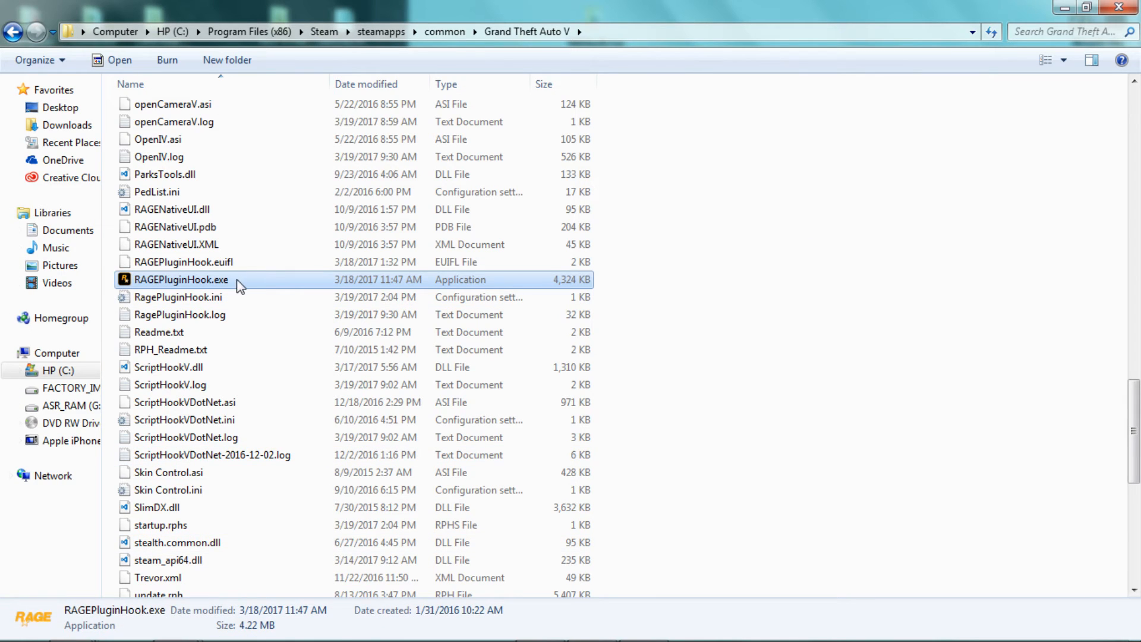
# Start RAGEPluginHook.exe from the Grand Theft Auto V folder so it waits for the game window
pyautogui.doubleClick(179, 279)
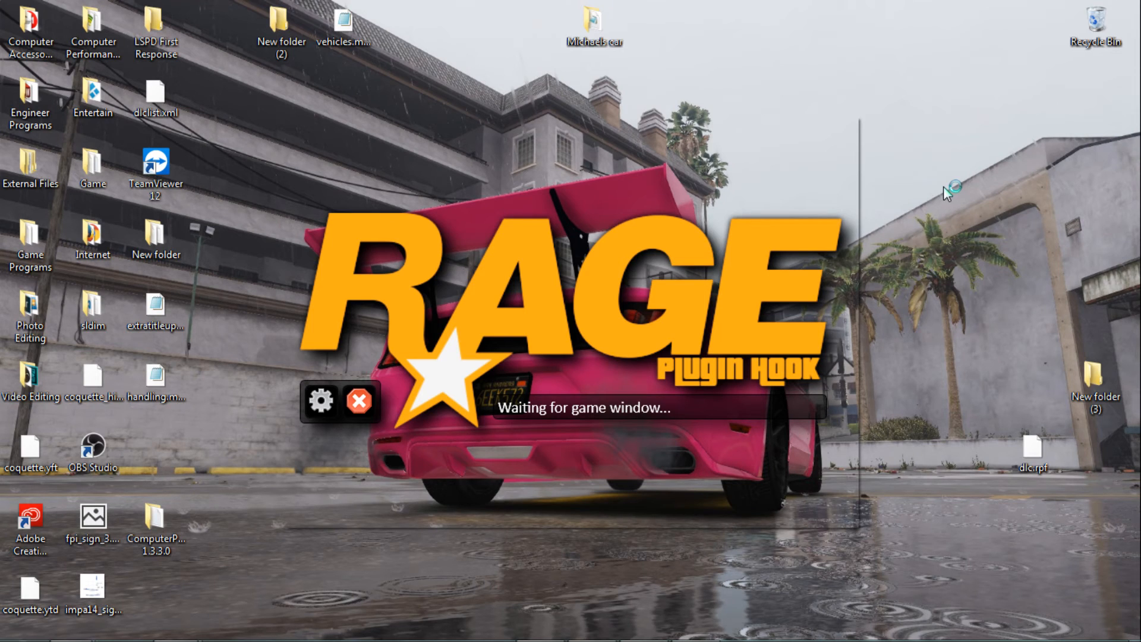
pyautogui.moveTo(949, 191)
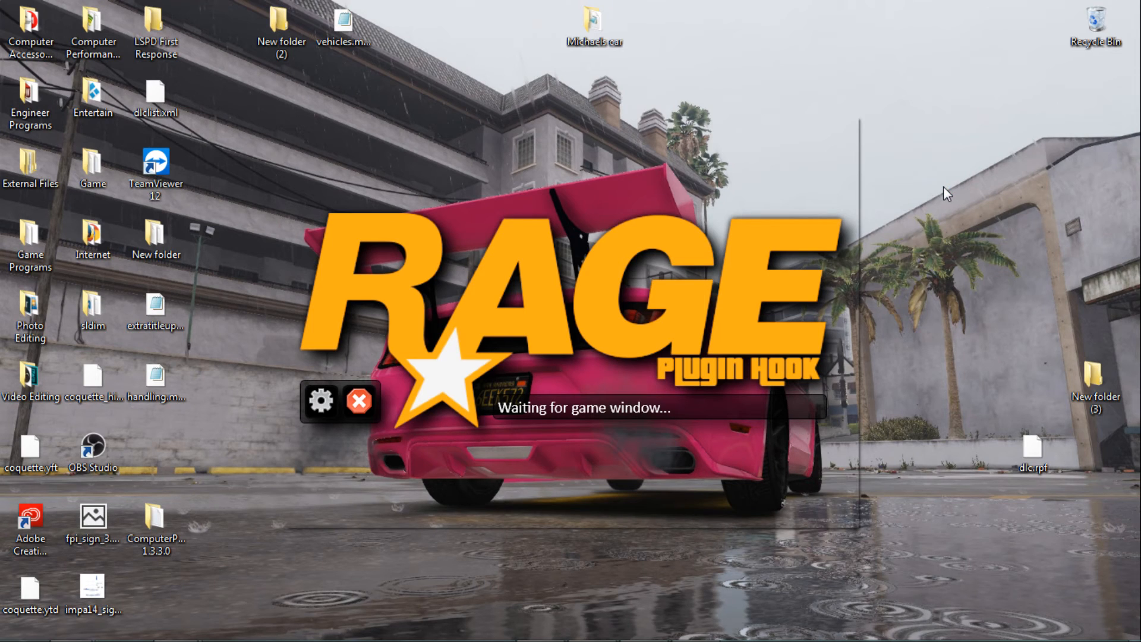